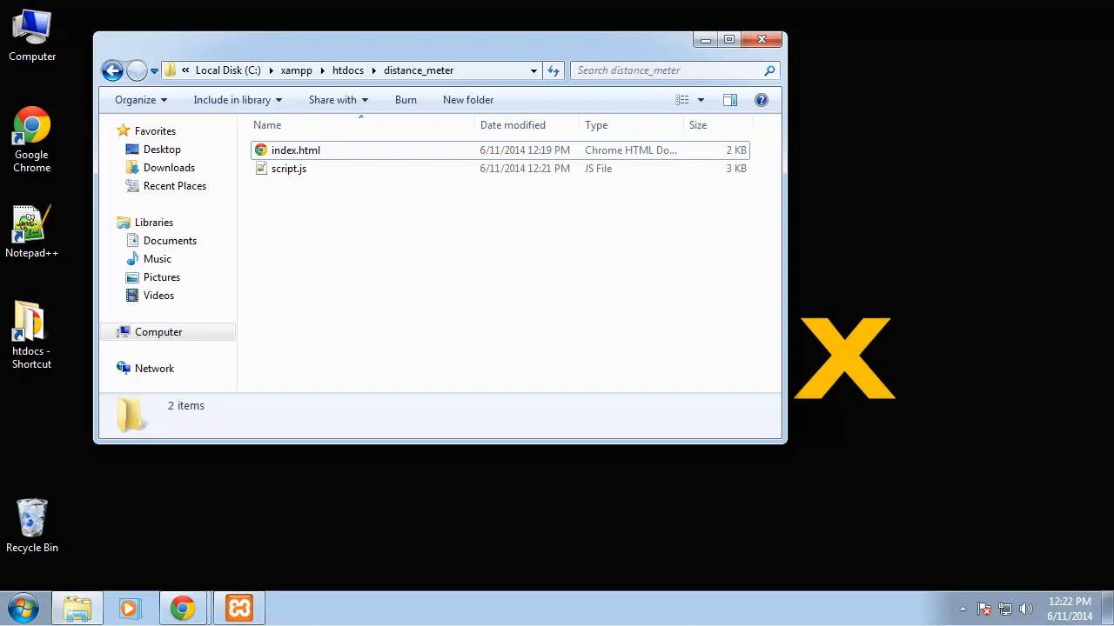
mouse_move(466, 298)
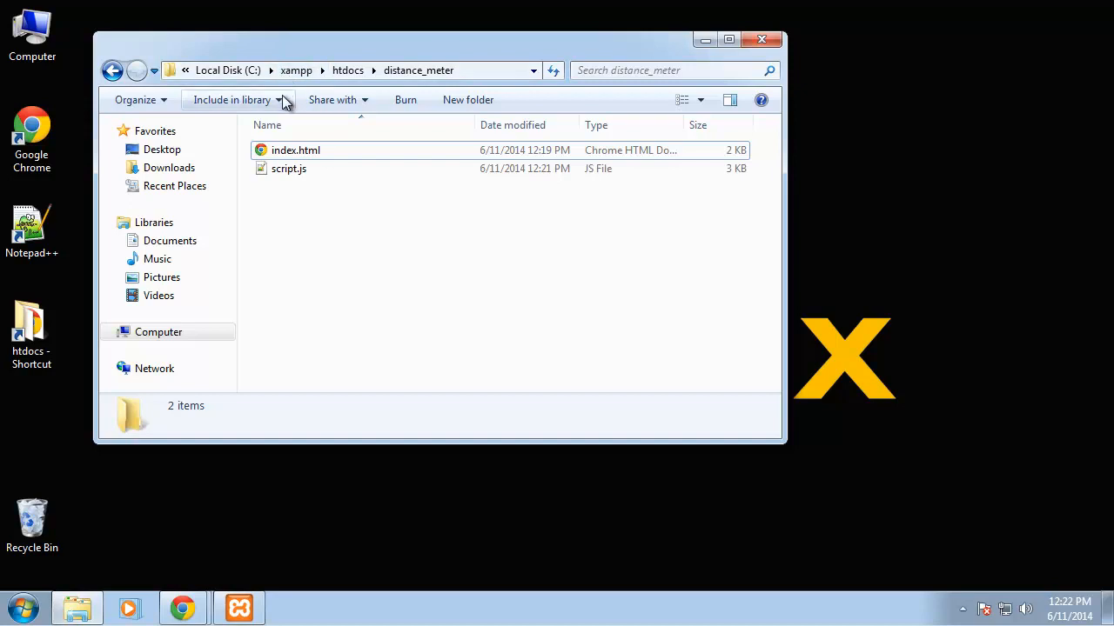
mouse_move(278, 96)
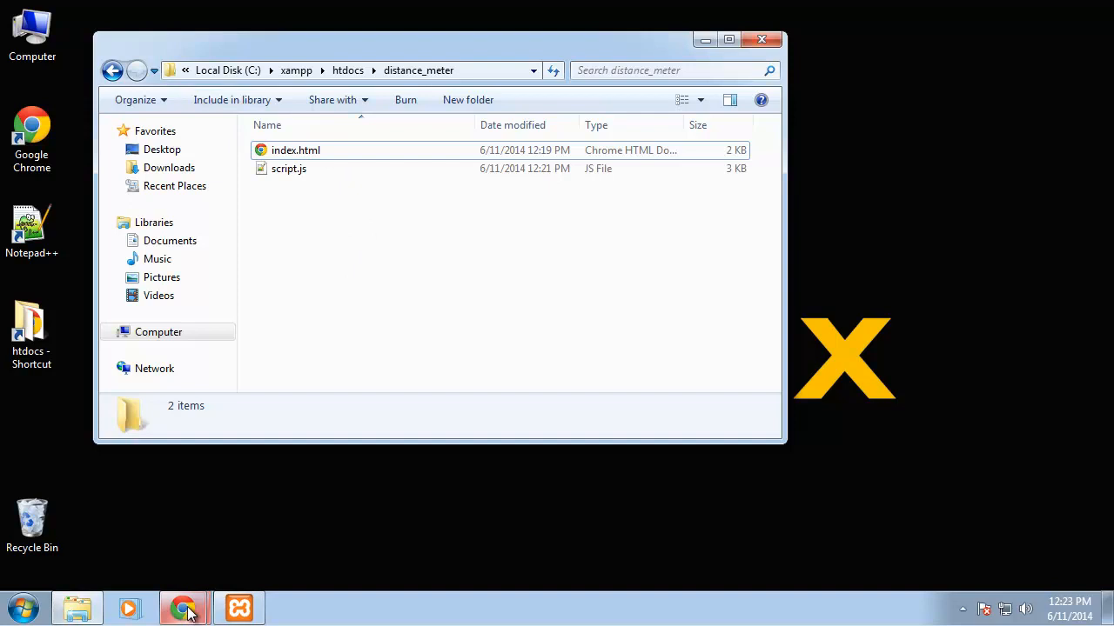
Switch to Chrome and load the Distance Meter page from localhost/distance_meter
left_click(183, 607)
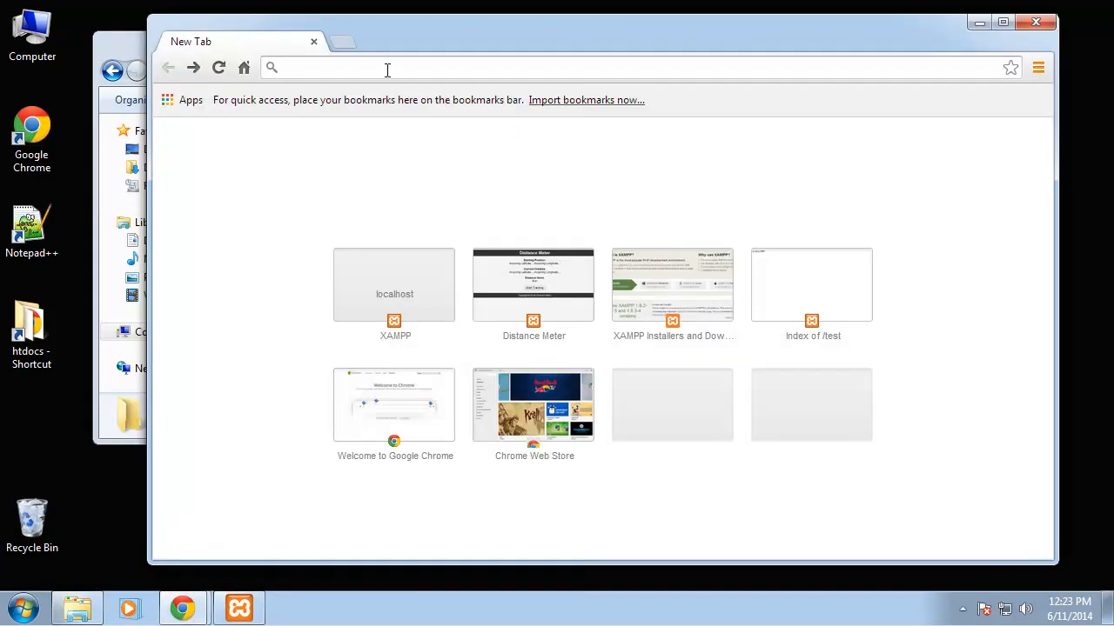
type("localhost/distance_met")
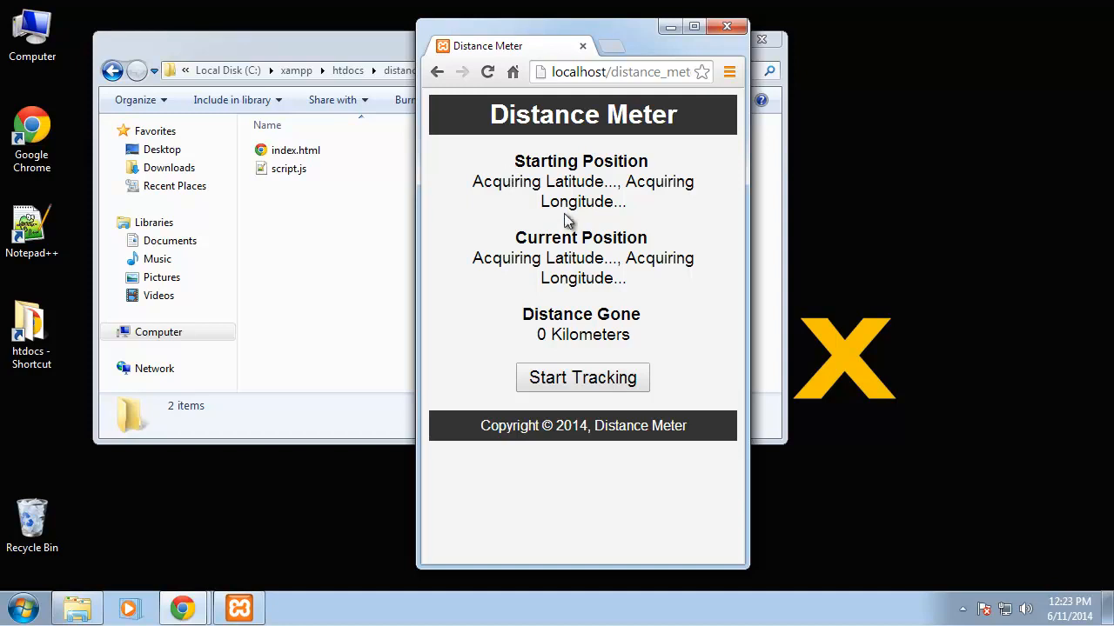
mouse_move(513, 162)
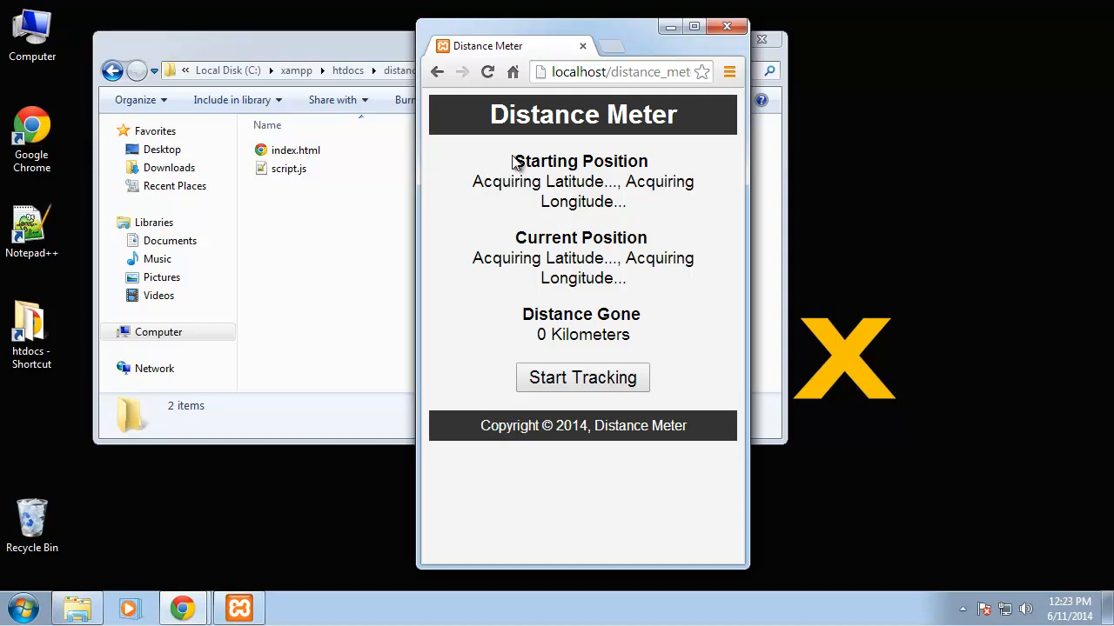
mouse_move(525, 196)
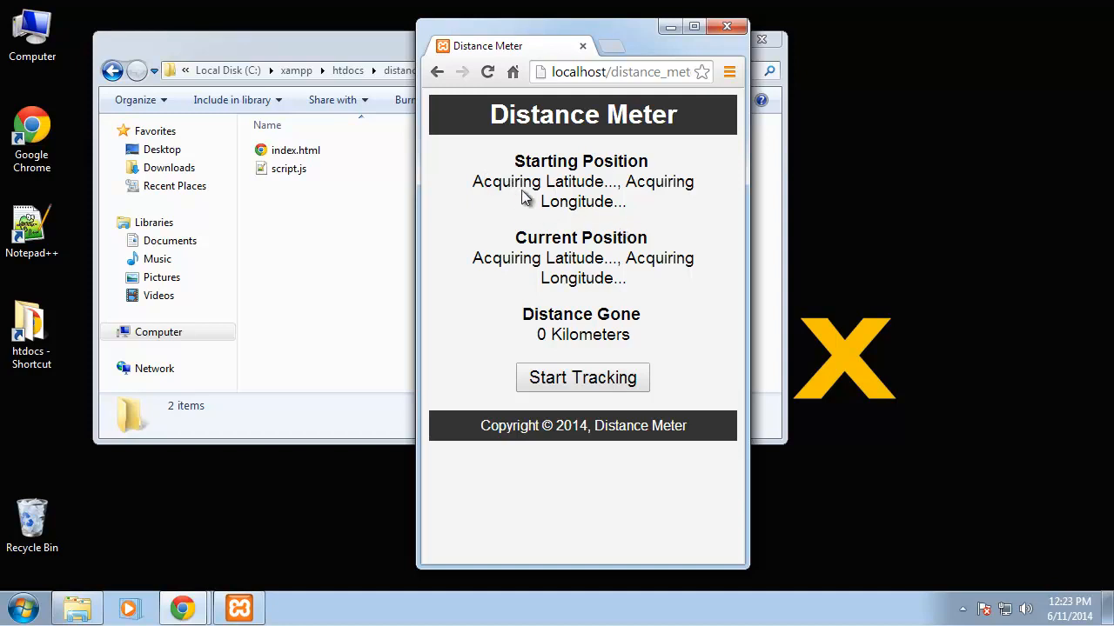
mouse_move(582, 205)
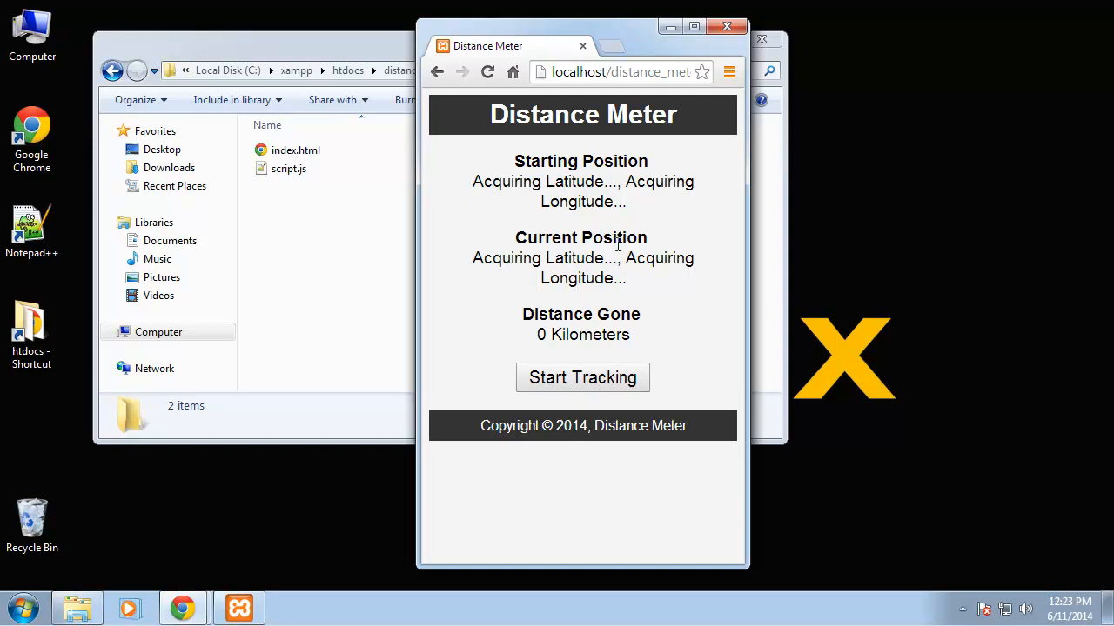
mouse_move(508, 254)
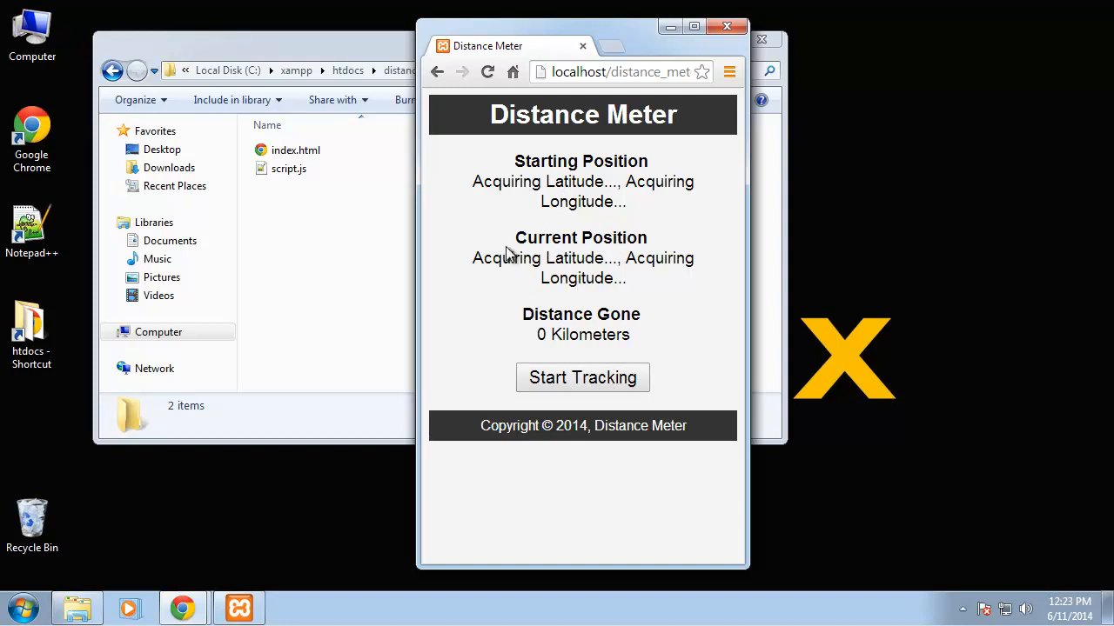
mouse_move(642, 351)
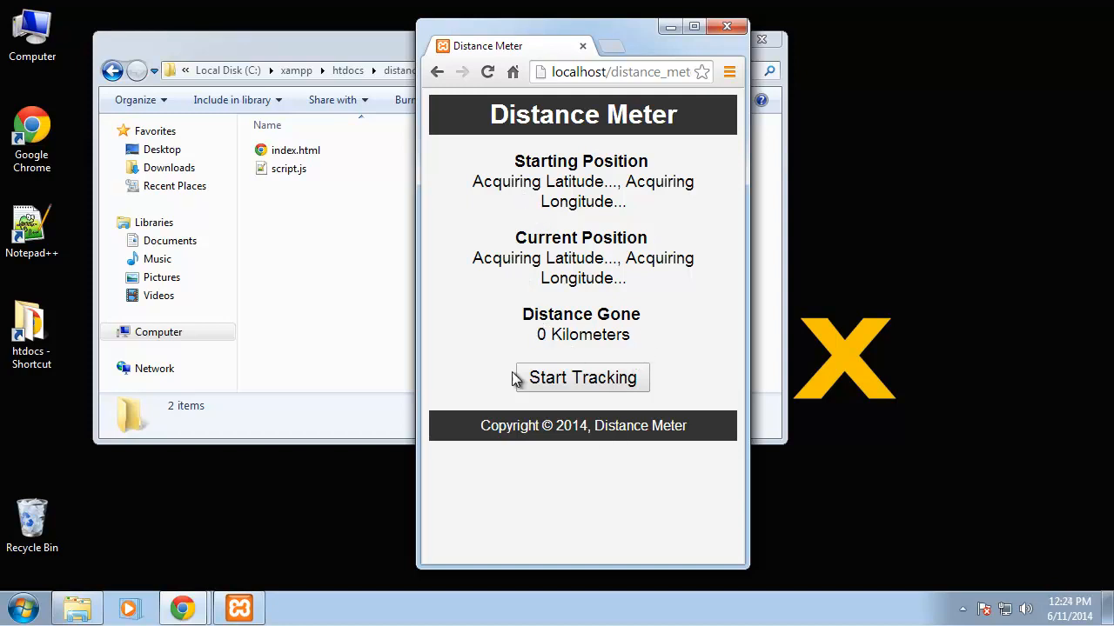
left_click(581, 376)
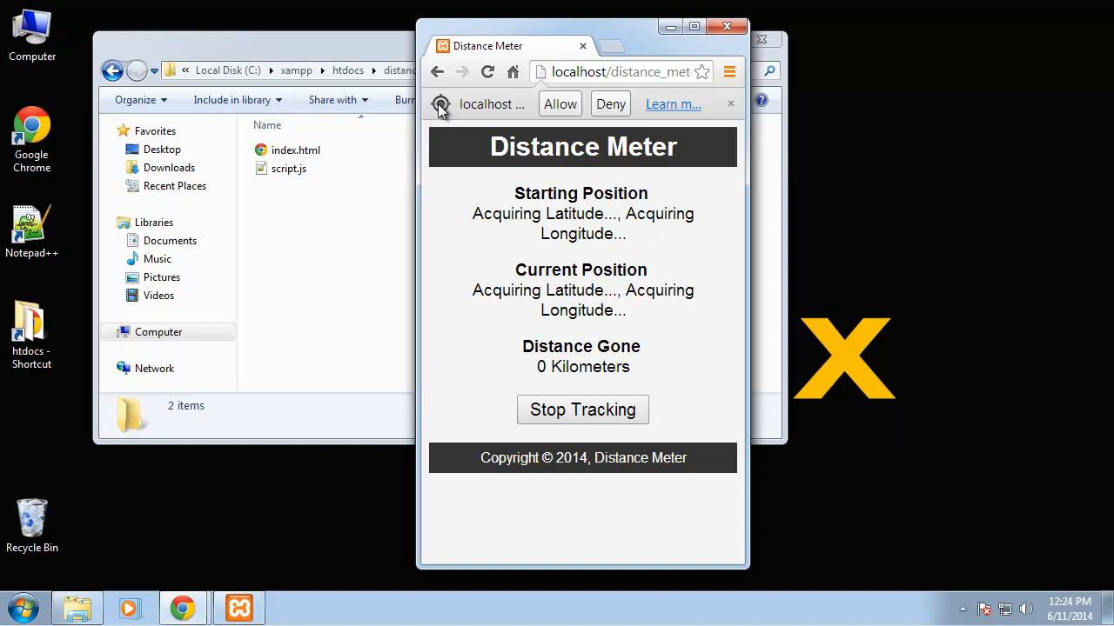
mouse_move(421, 126)
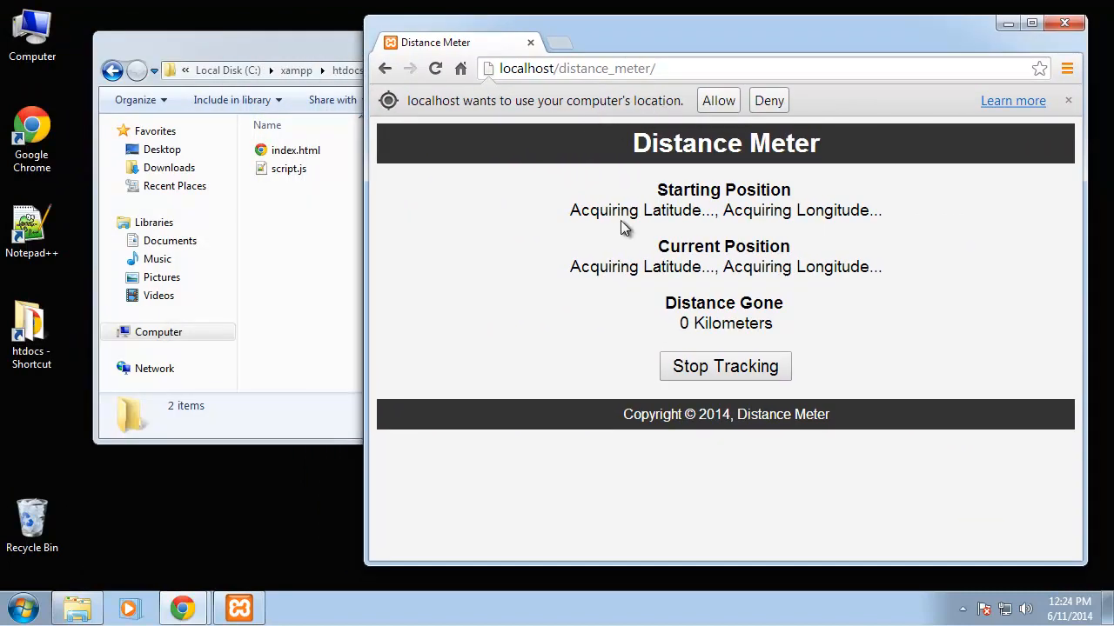
mouse_move(800, 252)
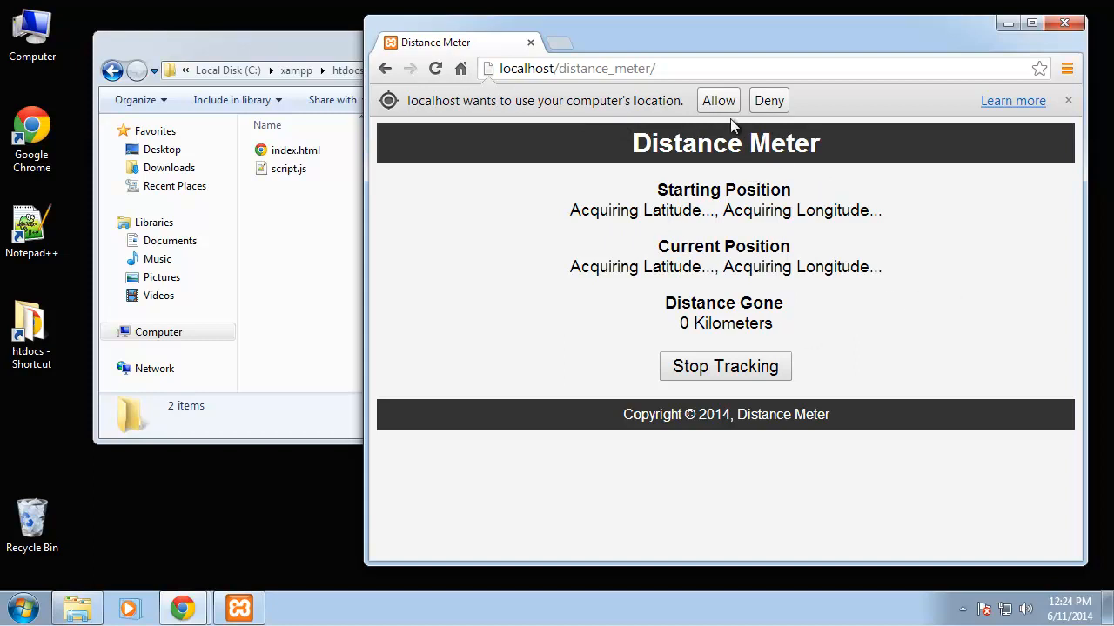
left_click(717, 100)
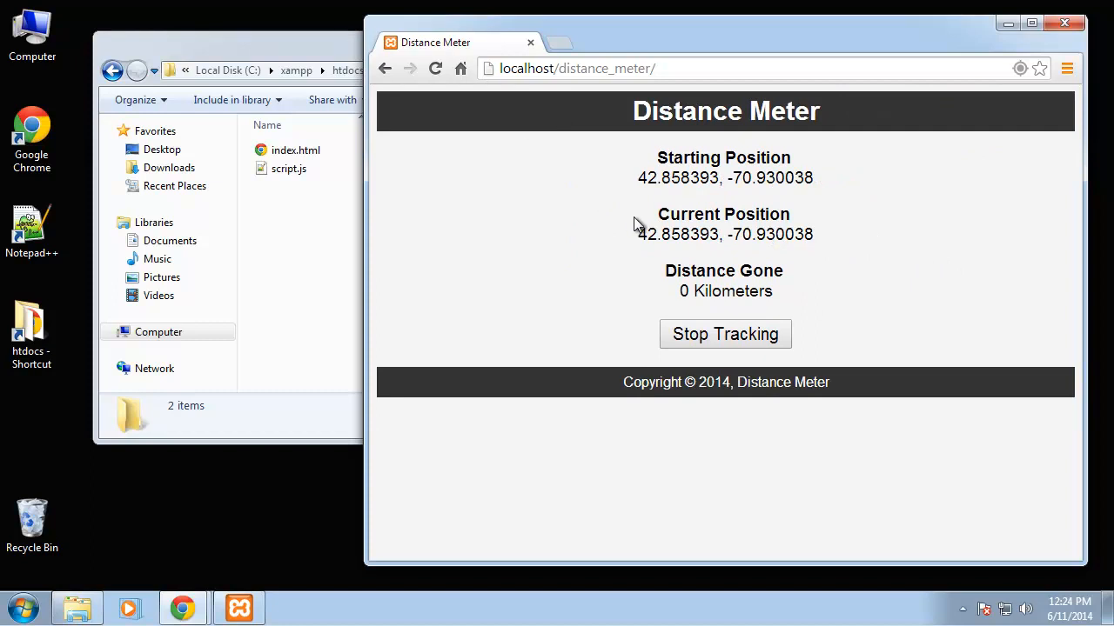
double_click(723, 157)
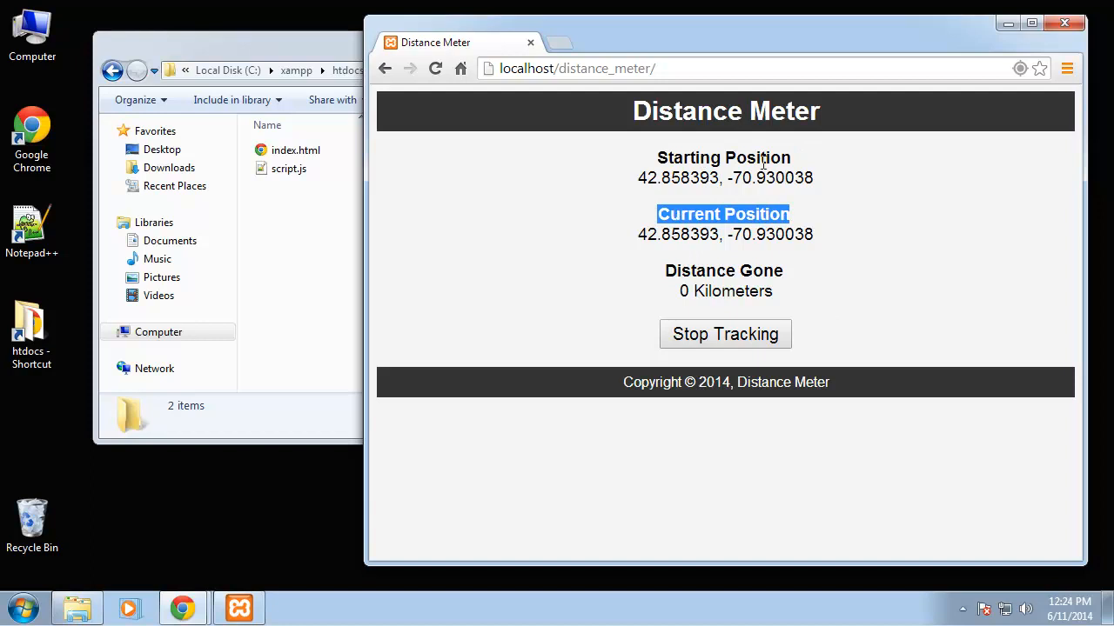
mouse_move(518, 367)
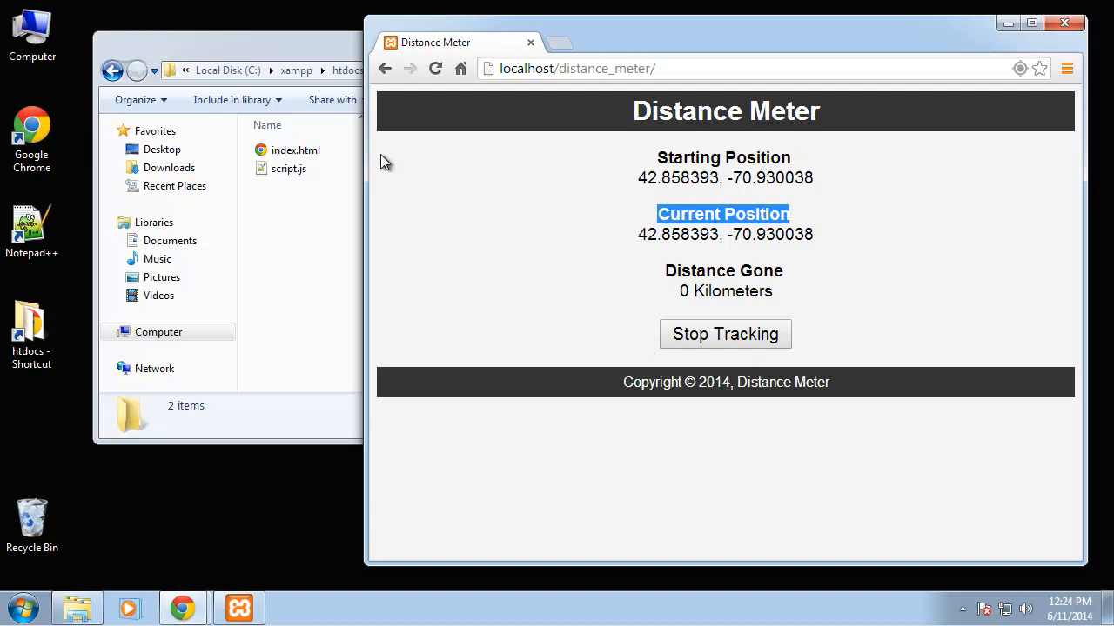
mouse_move(519, 245)
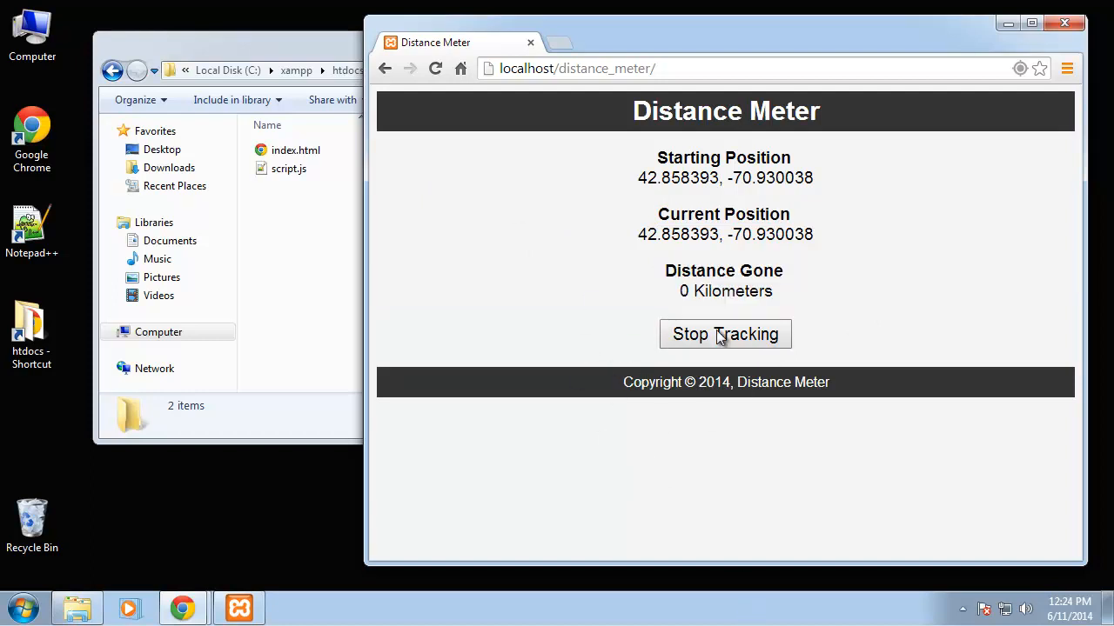
Stop tracking and dismiss the Tracking Stopped alert
left_click(724, 334)
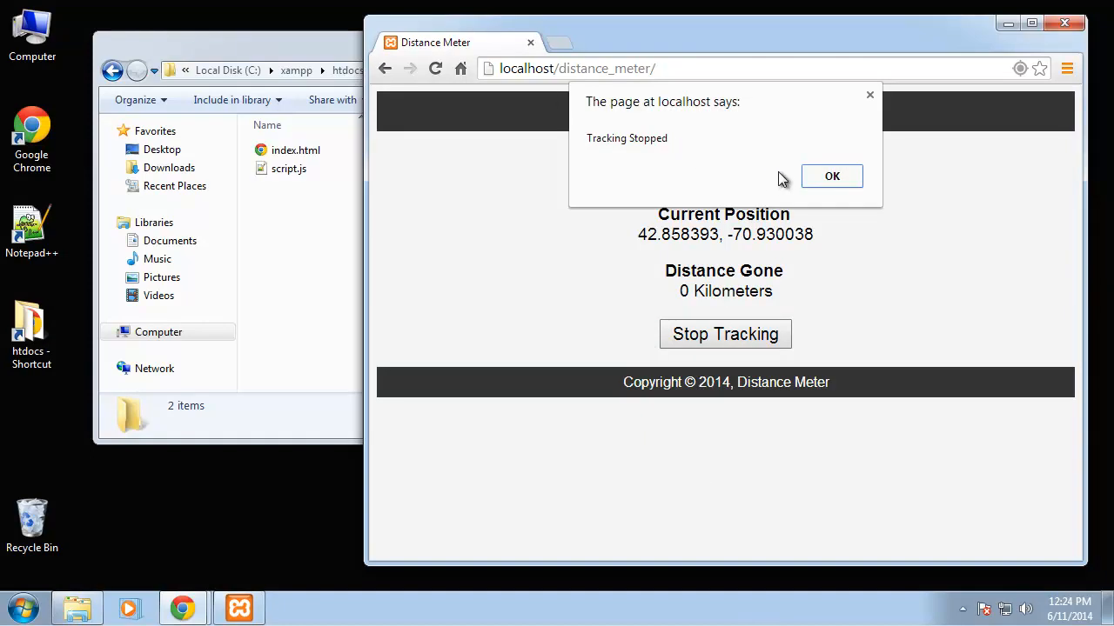
left_click(832, 176)
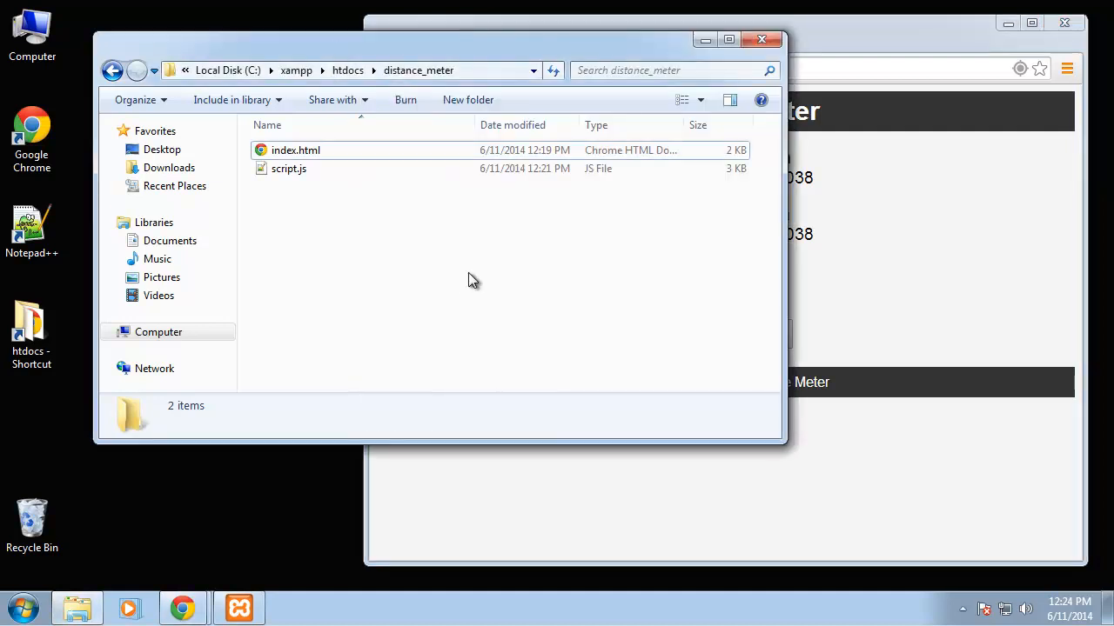
Go to htdocs and rename the old distance_meter folder to distance_meter_done
left_click(289, 167)
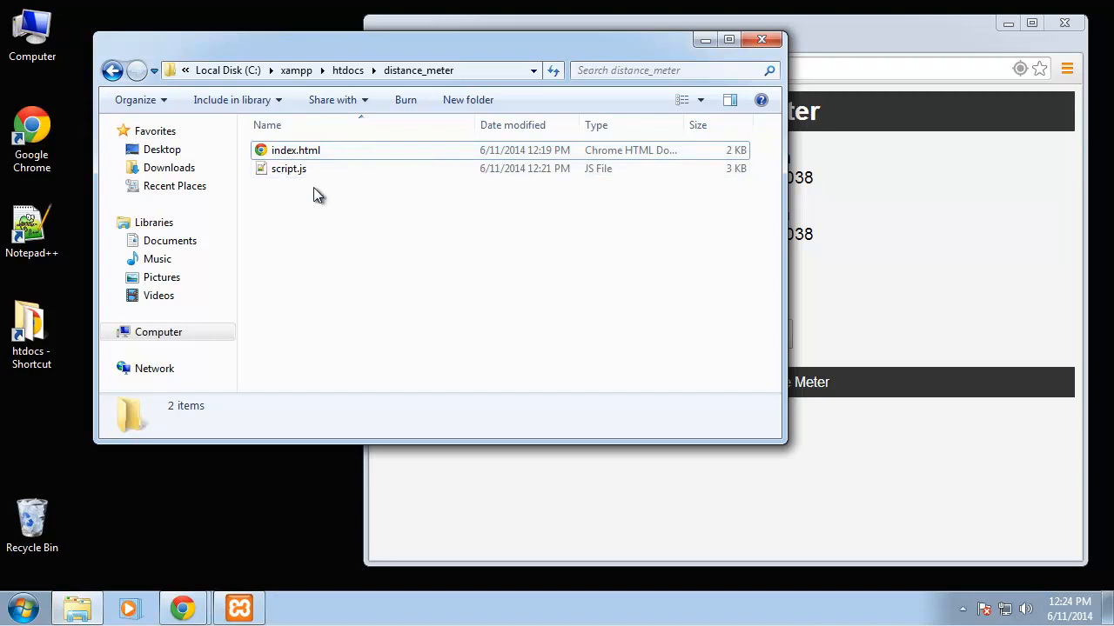
mouse_move(296, 149)
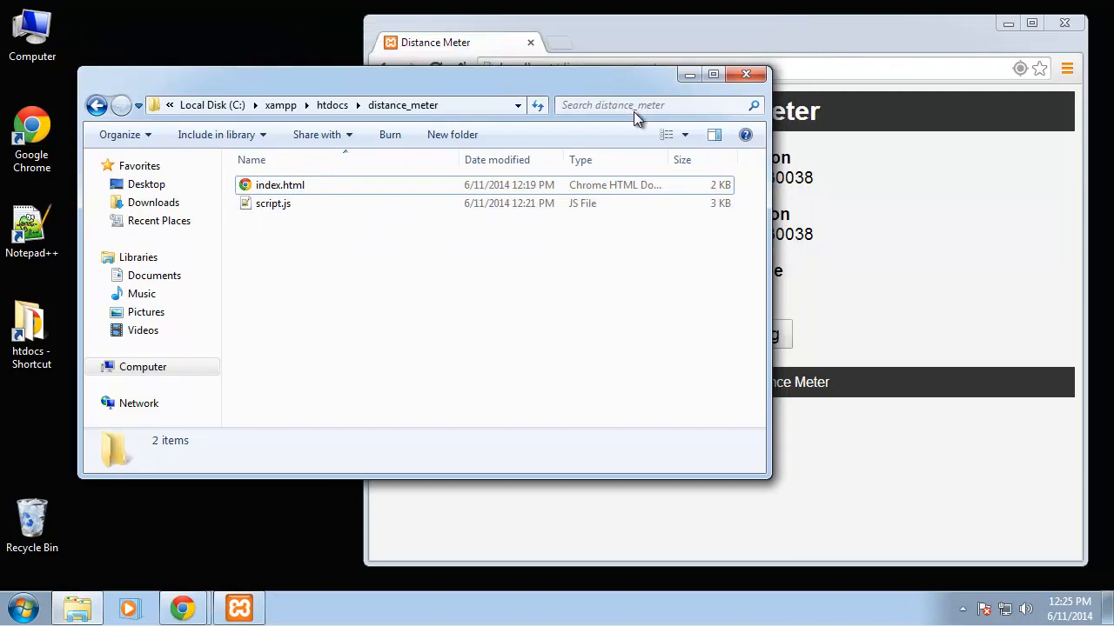
mouse_move(565, 146)
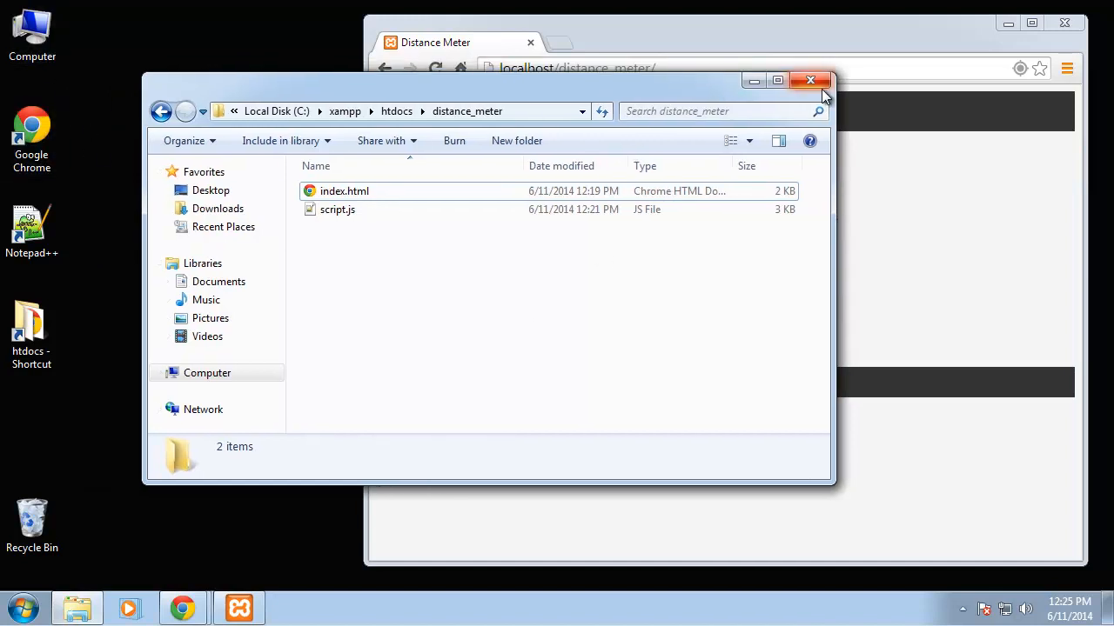
left_click(811, 80)
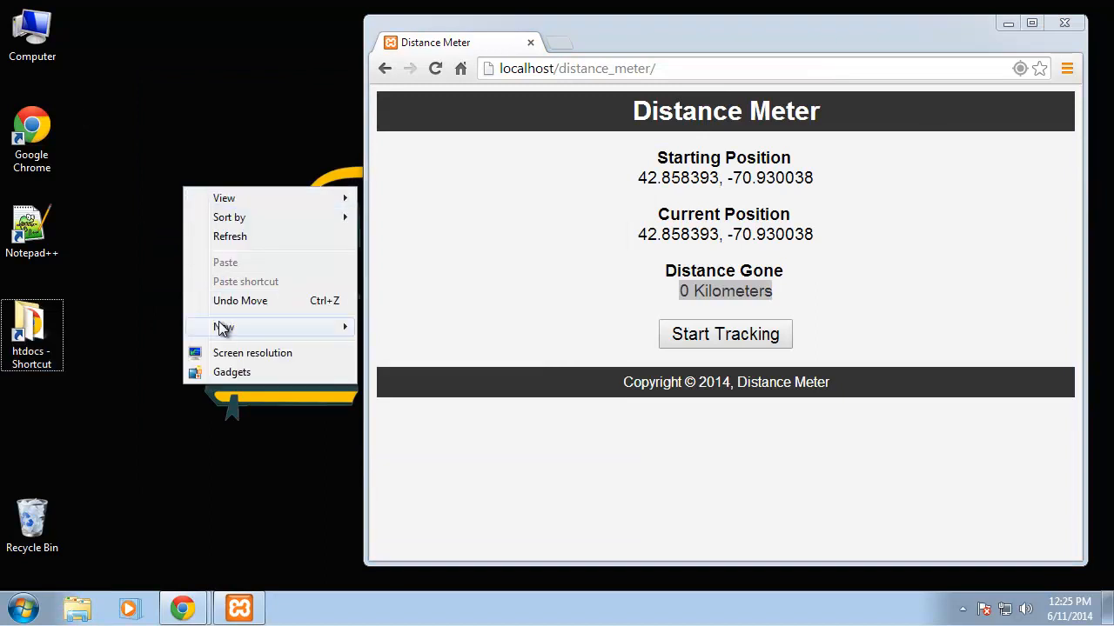
double_click(31, 327)
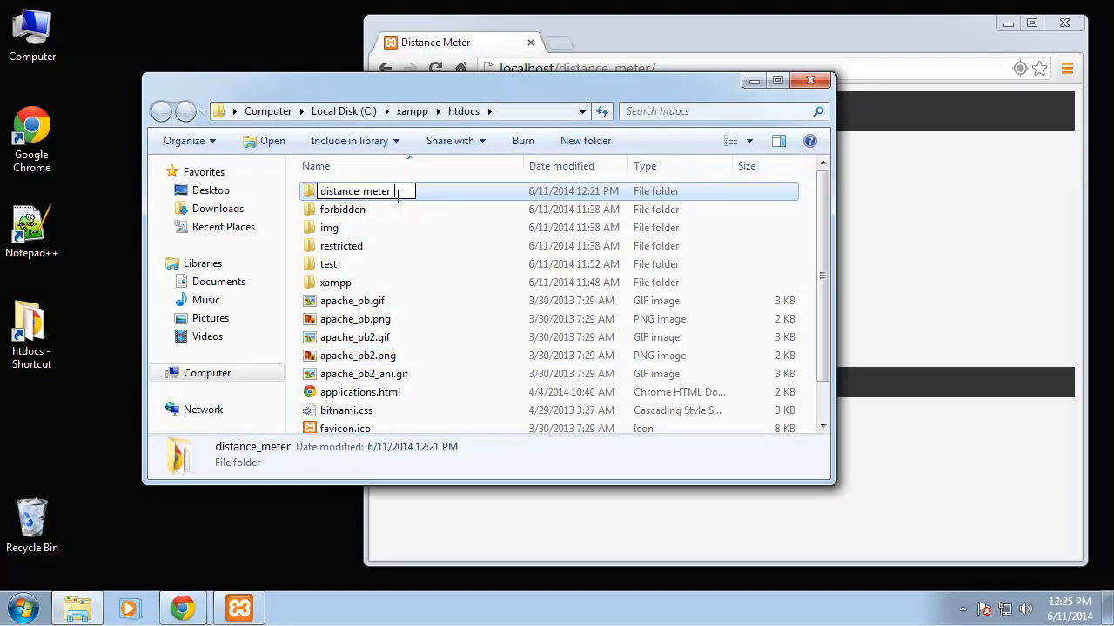
type("_von")
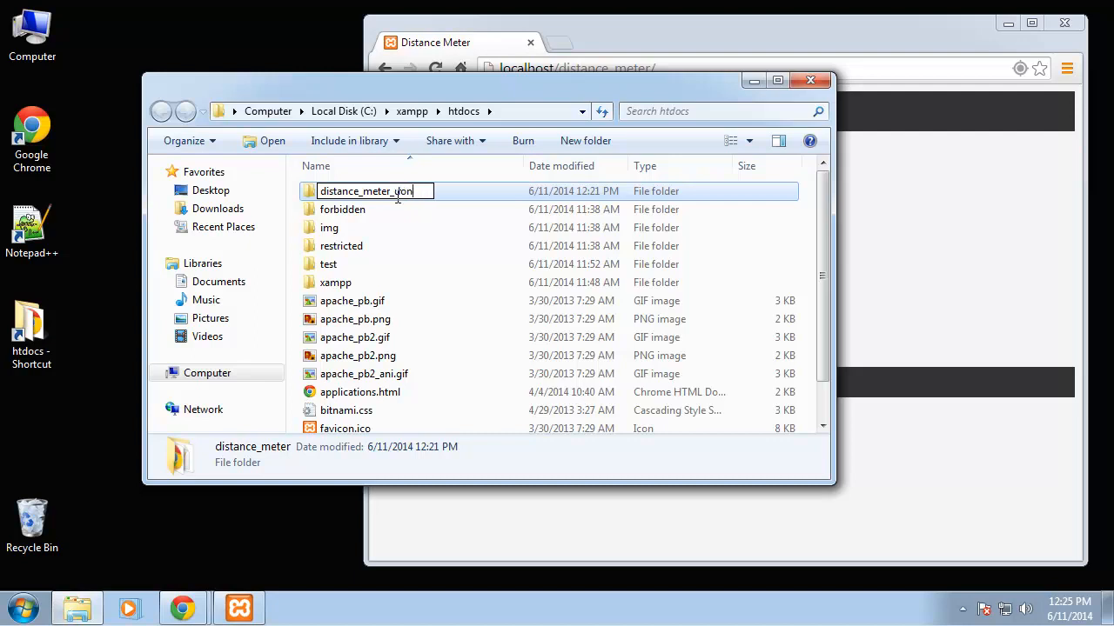
Create a new empty folder named distance_meter in htdocs
right_click(463, 376)
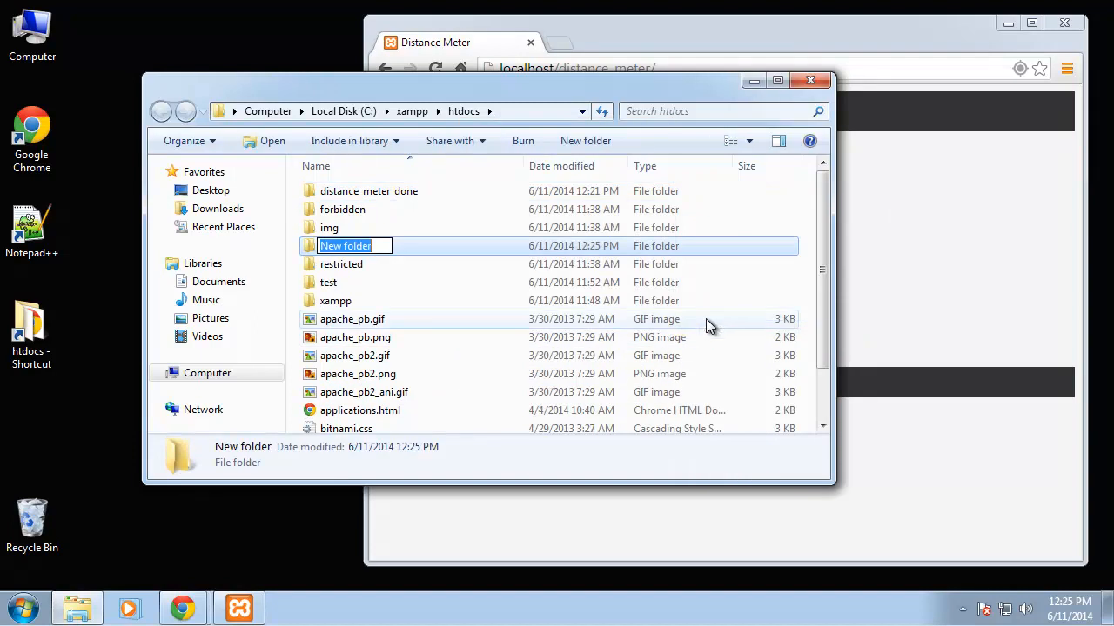
type("distance_meter")
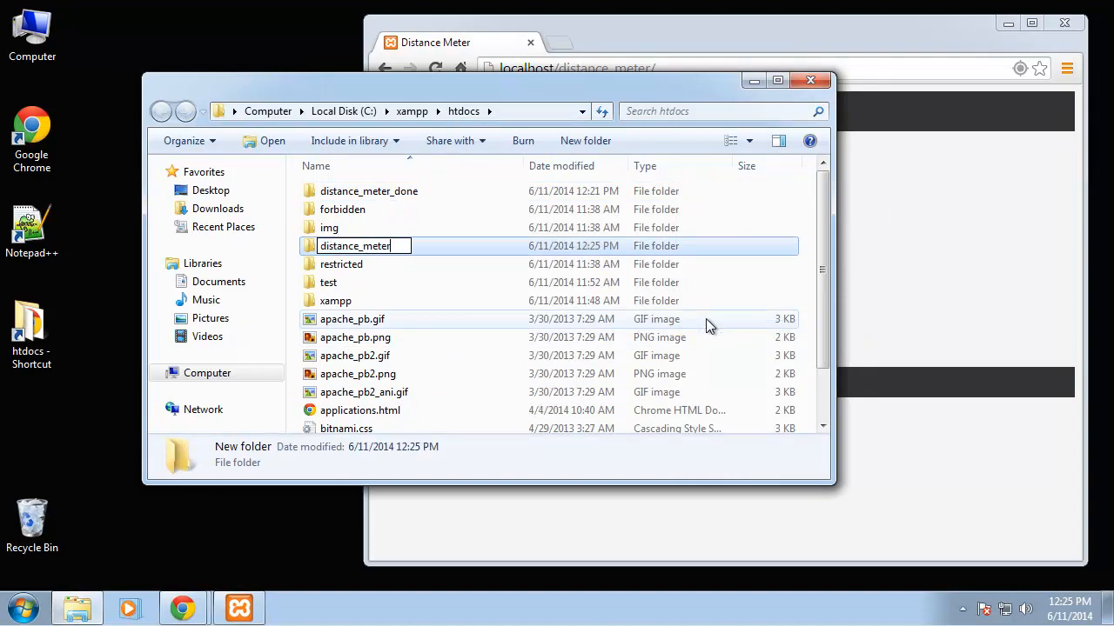
key("Return")
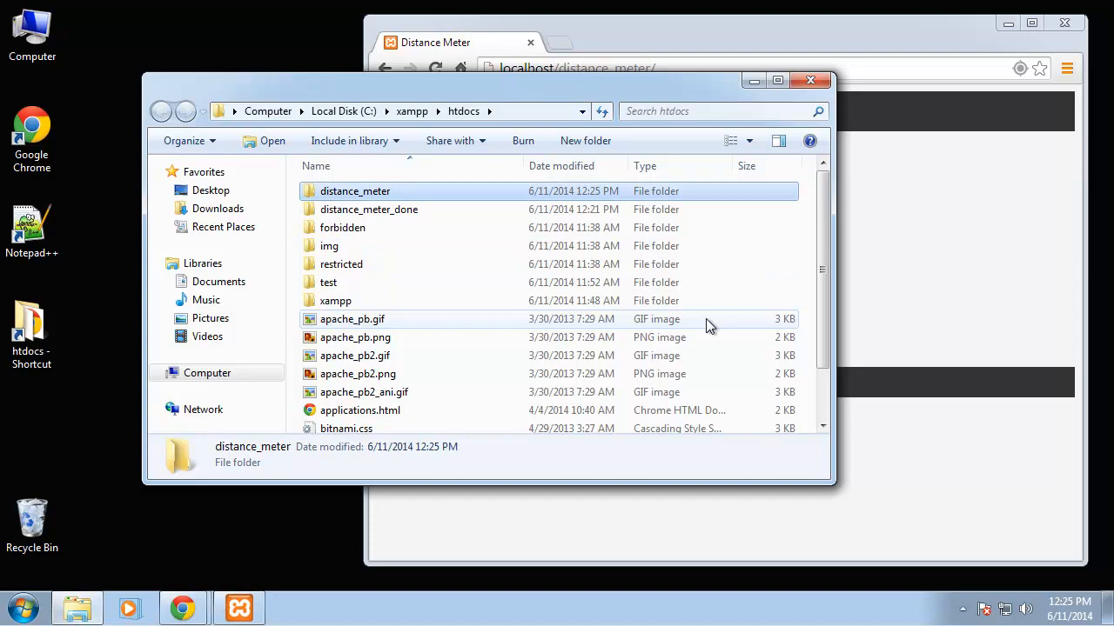
mouse_move(635, 209)
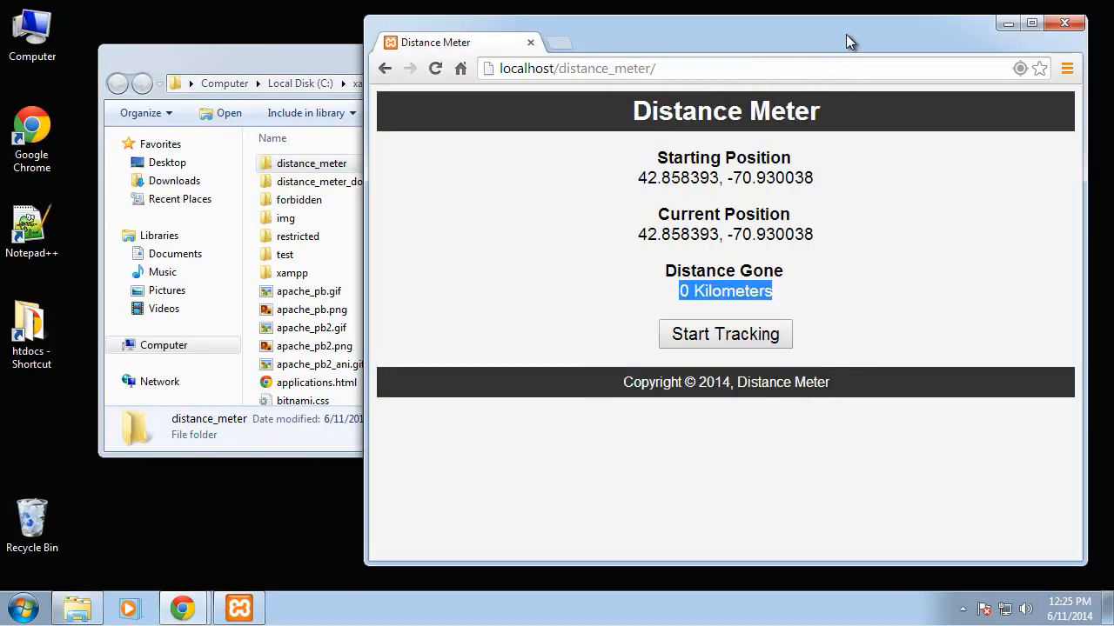
Inside distance_meter, create a new text document renamed to index.html
left_click(748, 70)
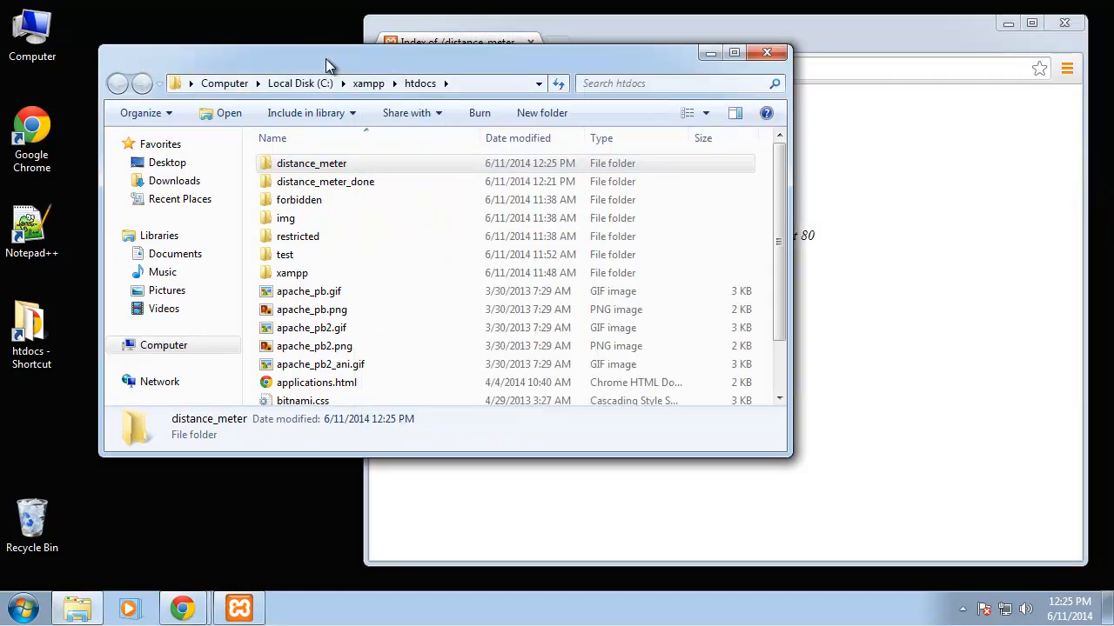
double_click(310, 164)
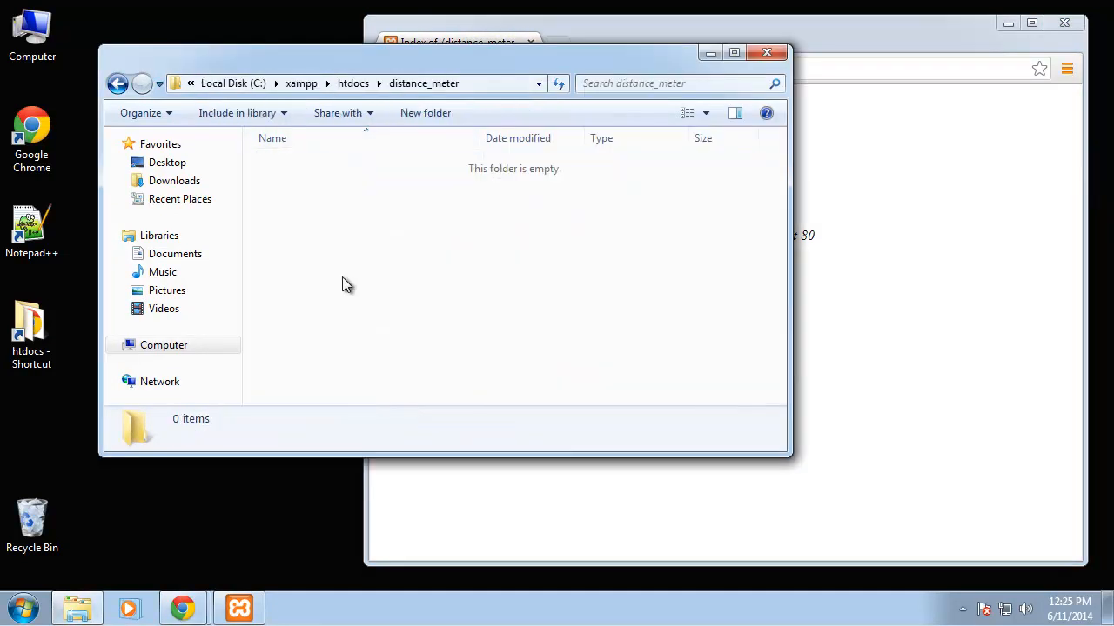
right_click(346, 284)
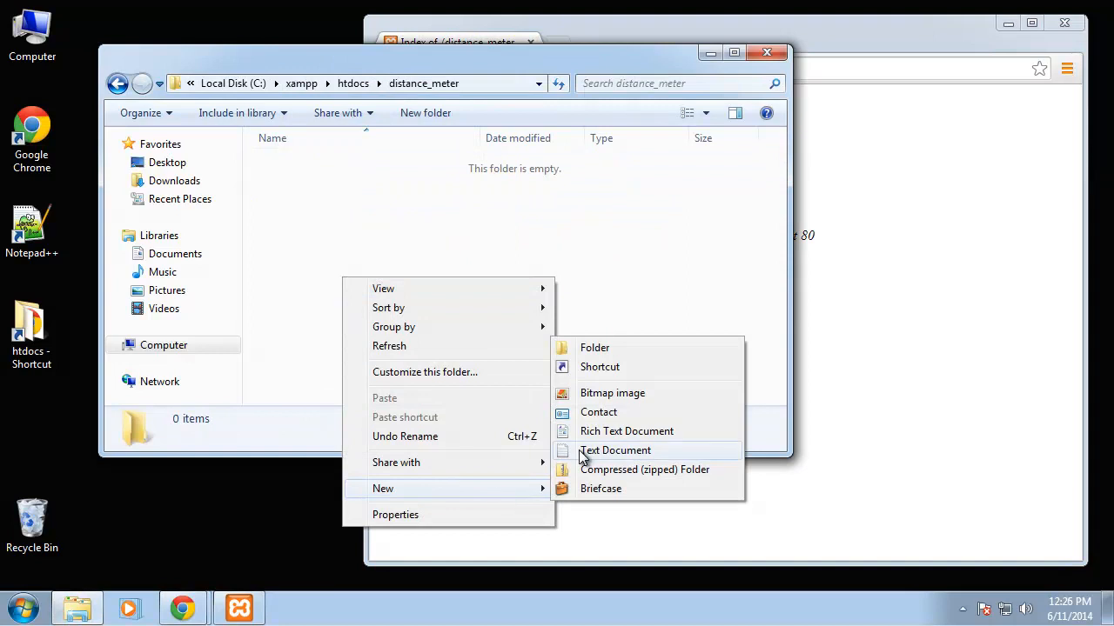
left_click(614, 449)
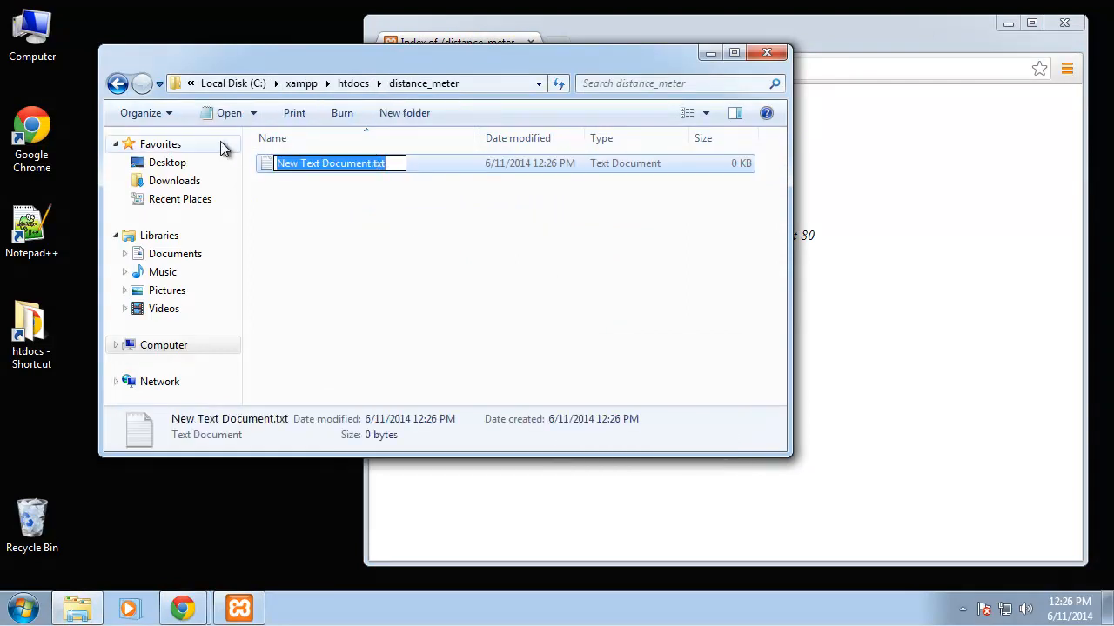
type("index.html")
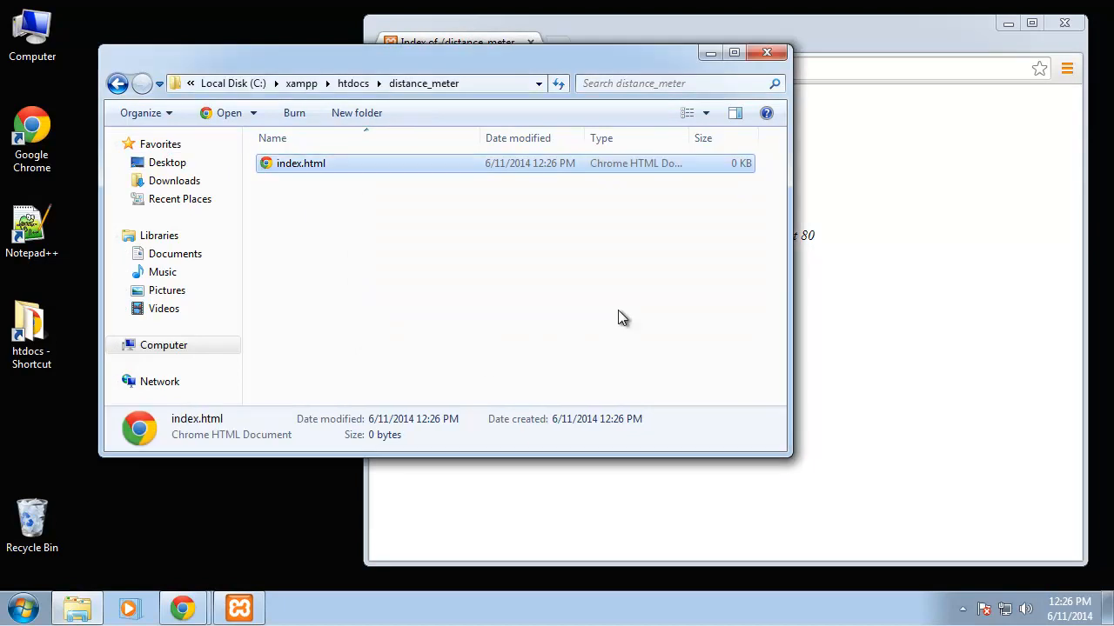
mouse_move(542, 334)
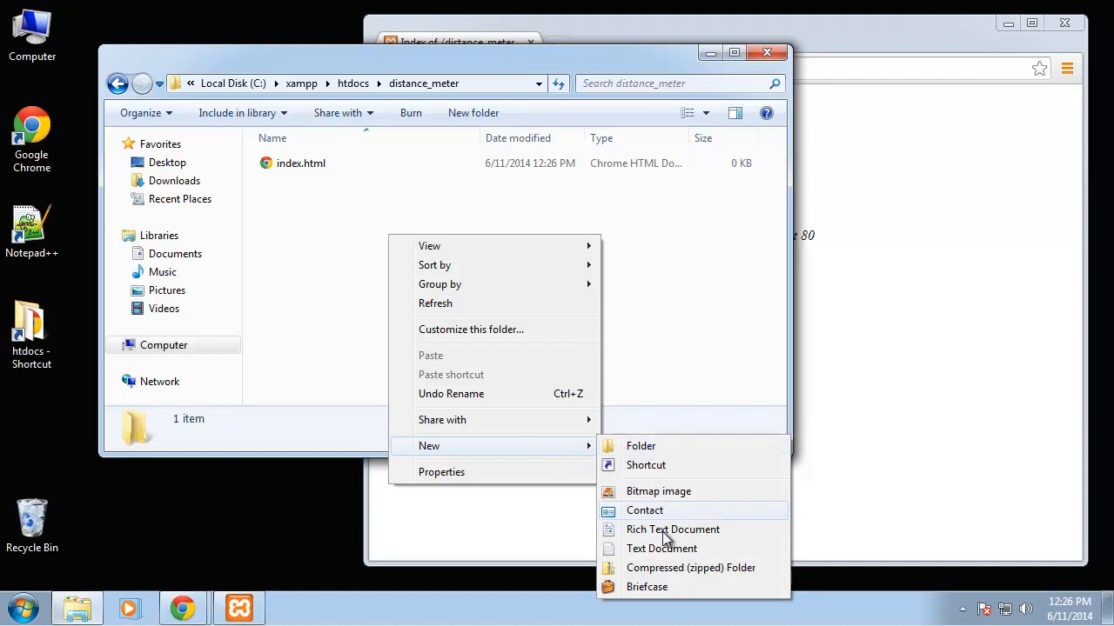
Create a second text document renamed to script.js, accepting the extension change
left_click(661, 549)
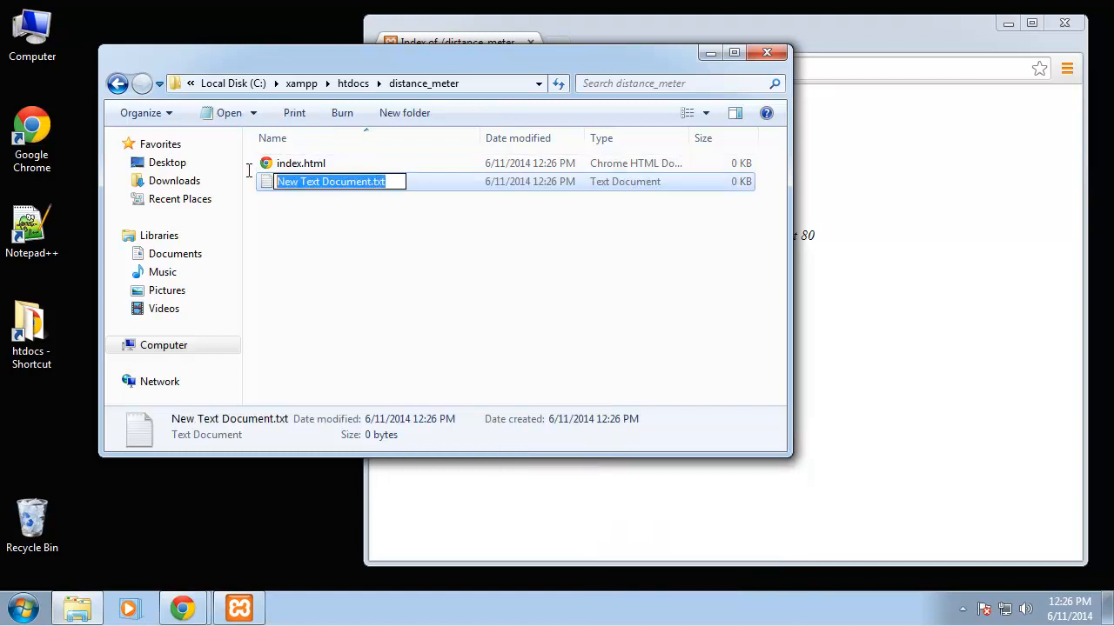
type("script.js")
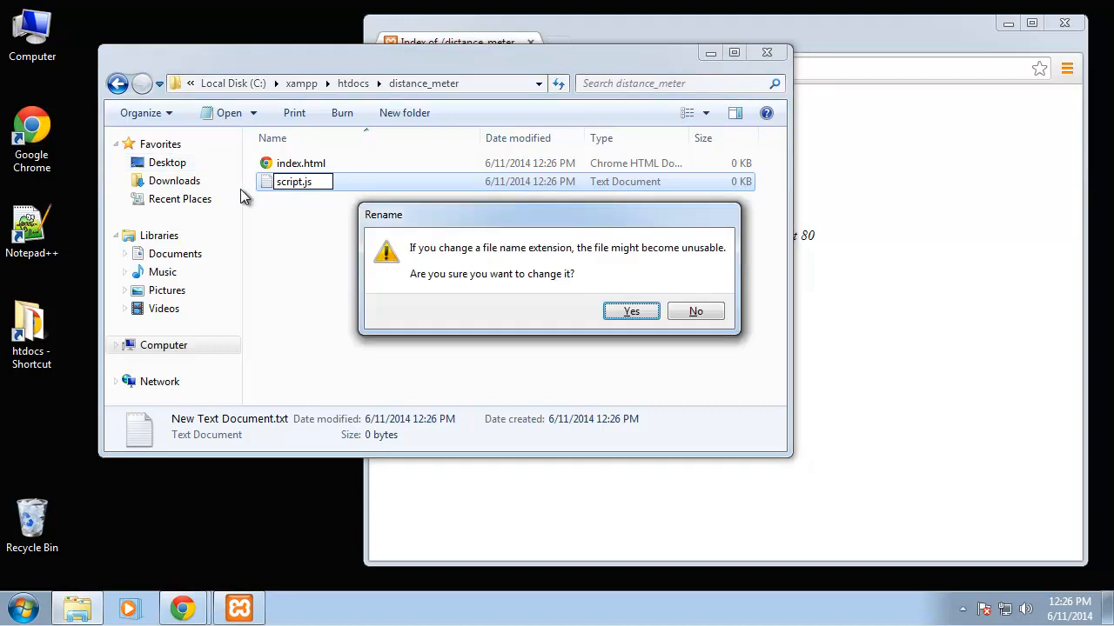
left_click(629, 311)
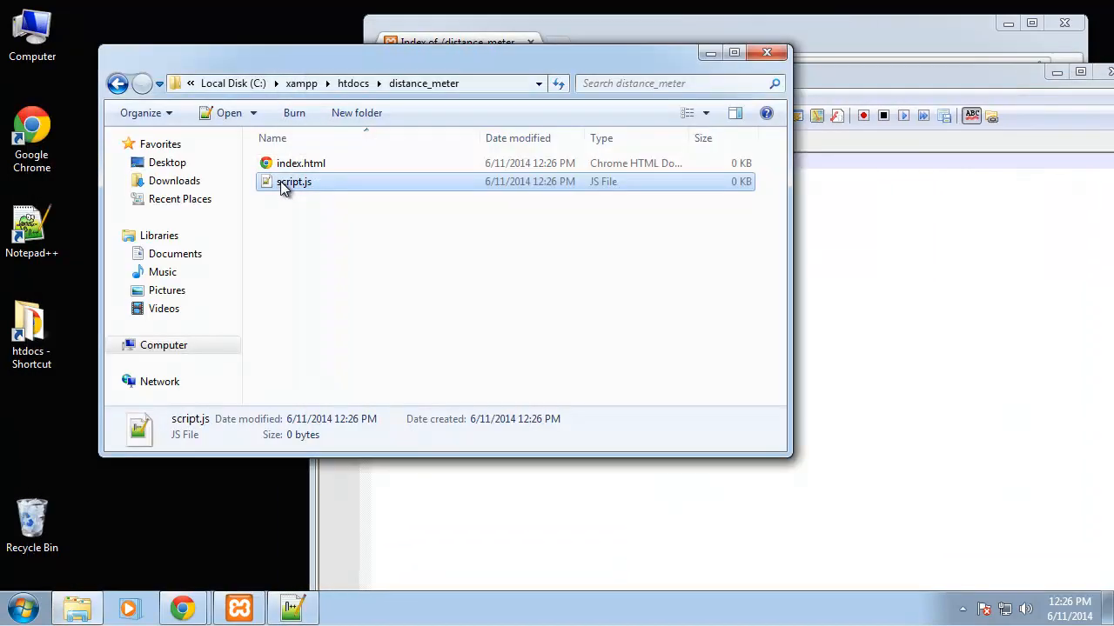
Bring script.js and index.html into Notepad++ and paste the basic HTML skeleton titled Distance Meter
double_click(294, 181)
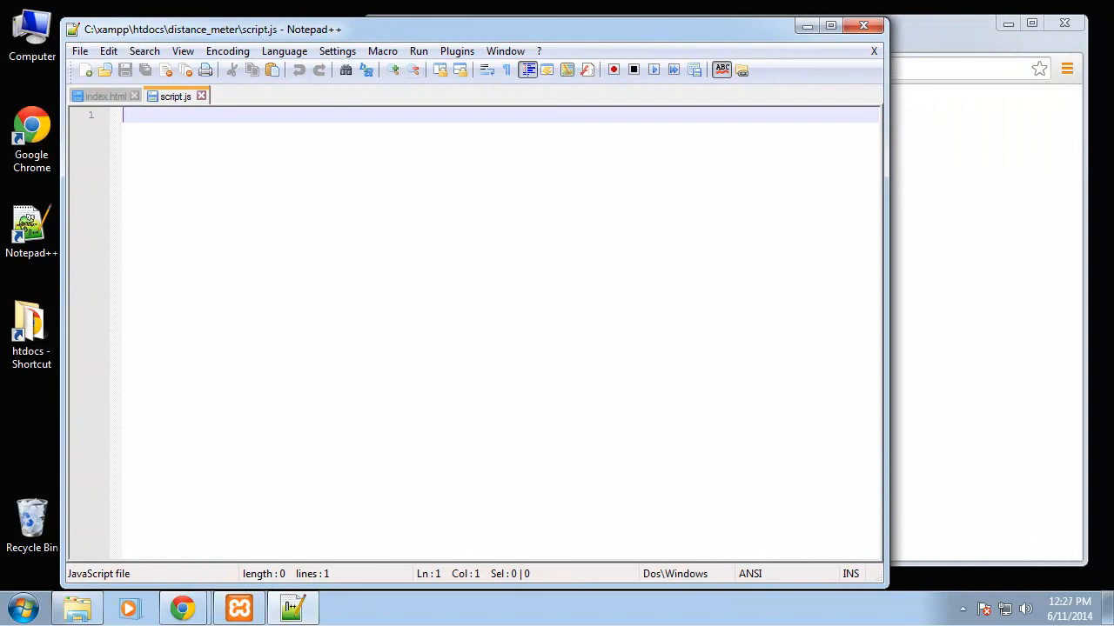
left_click(104, 95)
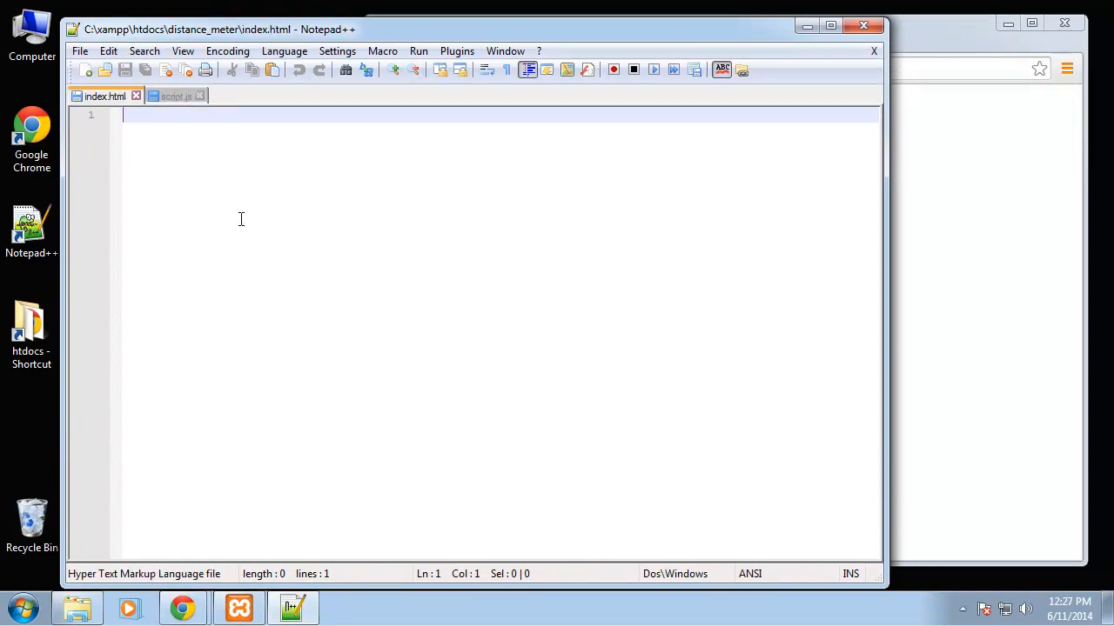
right_click(240, 219)
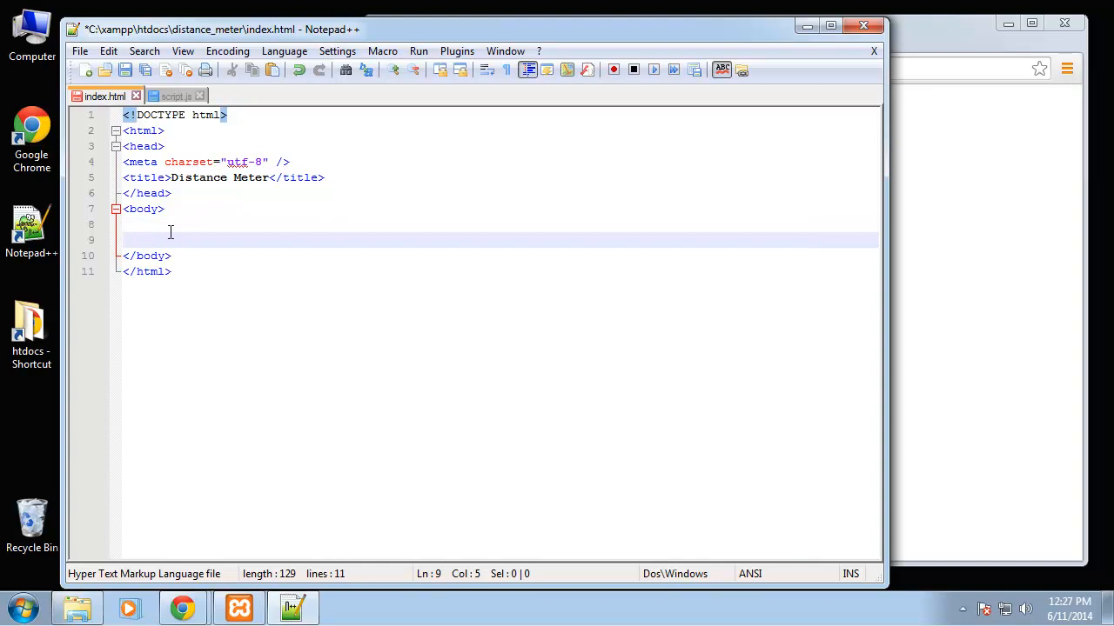
Add a script tag with src="script.js" to index.html
type("<script")
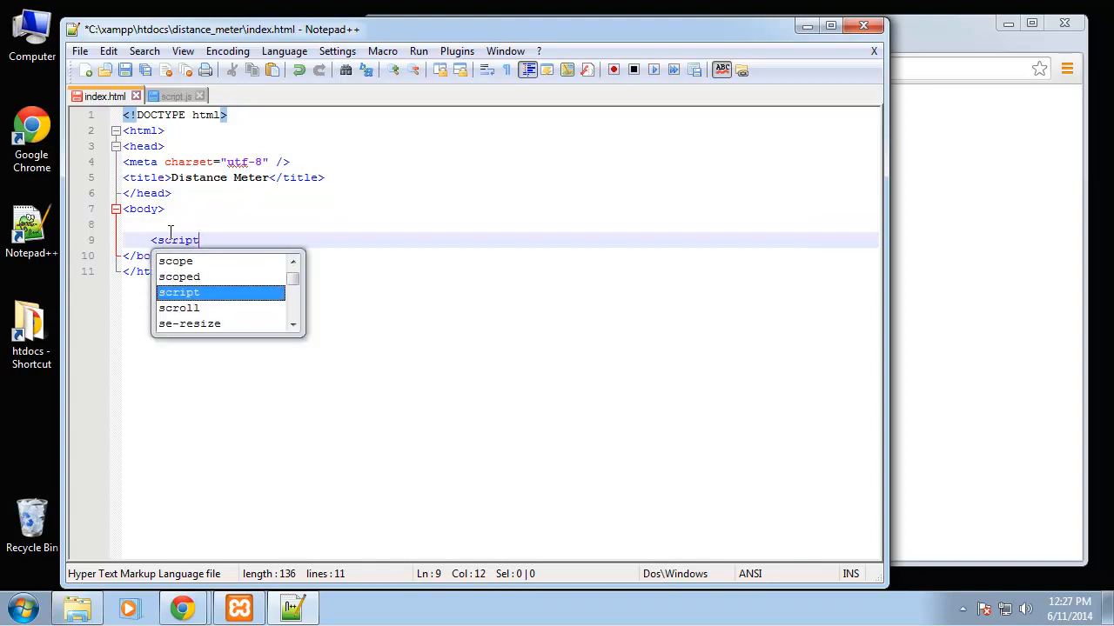
type("src=\"")
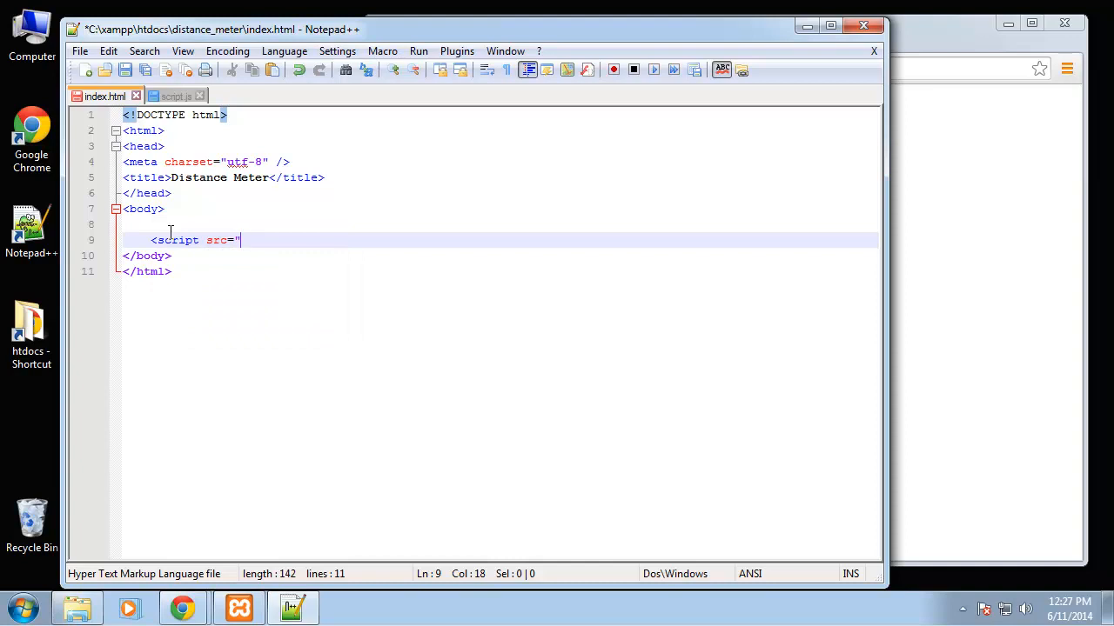
type("script.js\"><")
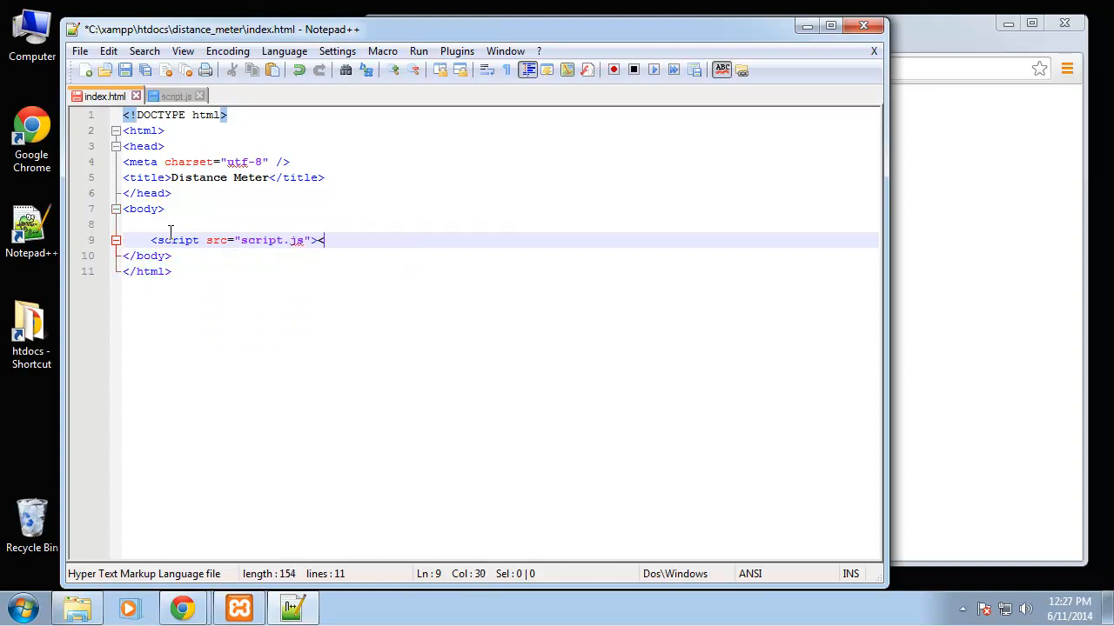
type("/script>")
type("alert")
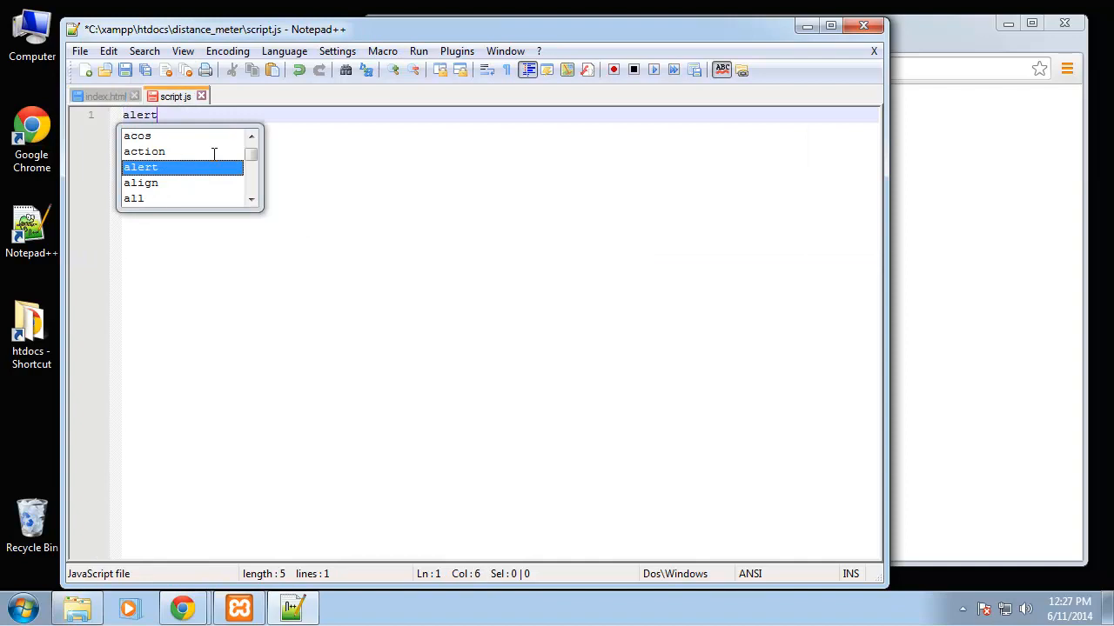
Write a test alert(1); in script.js and return to index.html
type("(1);")
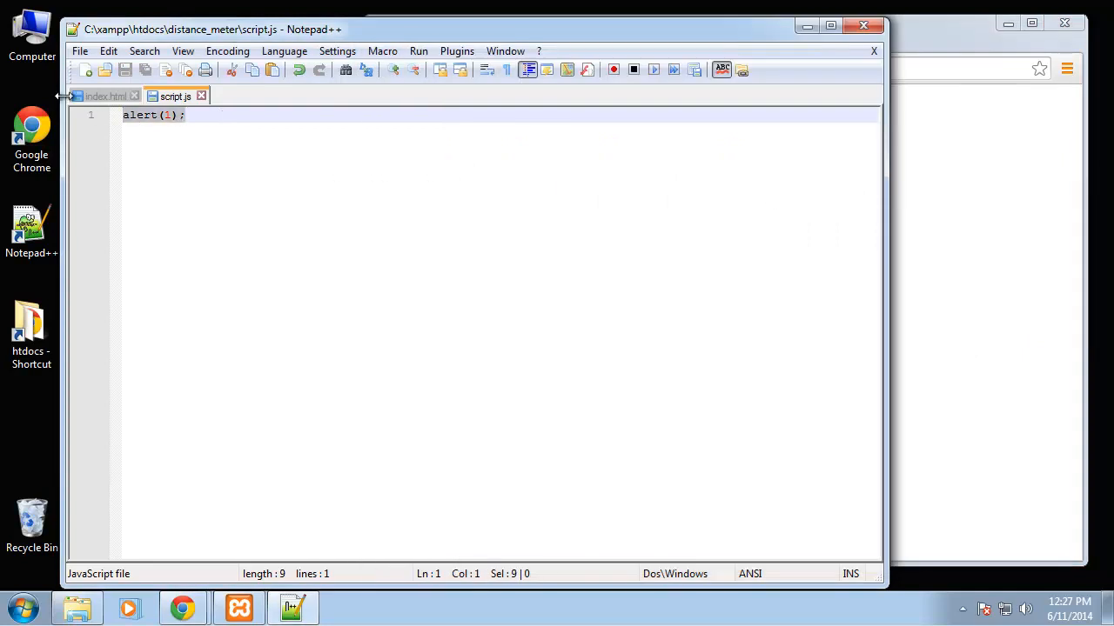
left_click(104, 96)
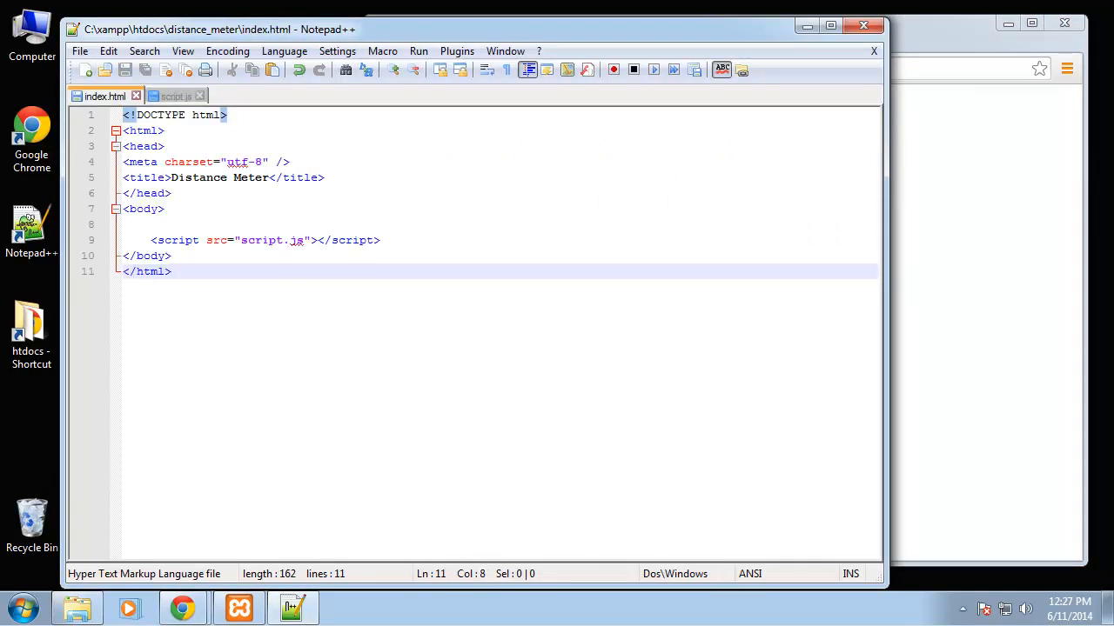
mouse_move(703, 241)
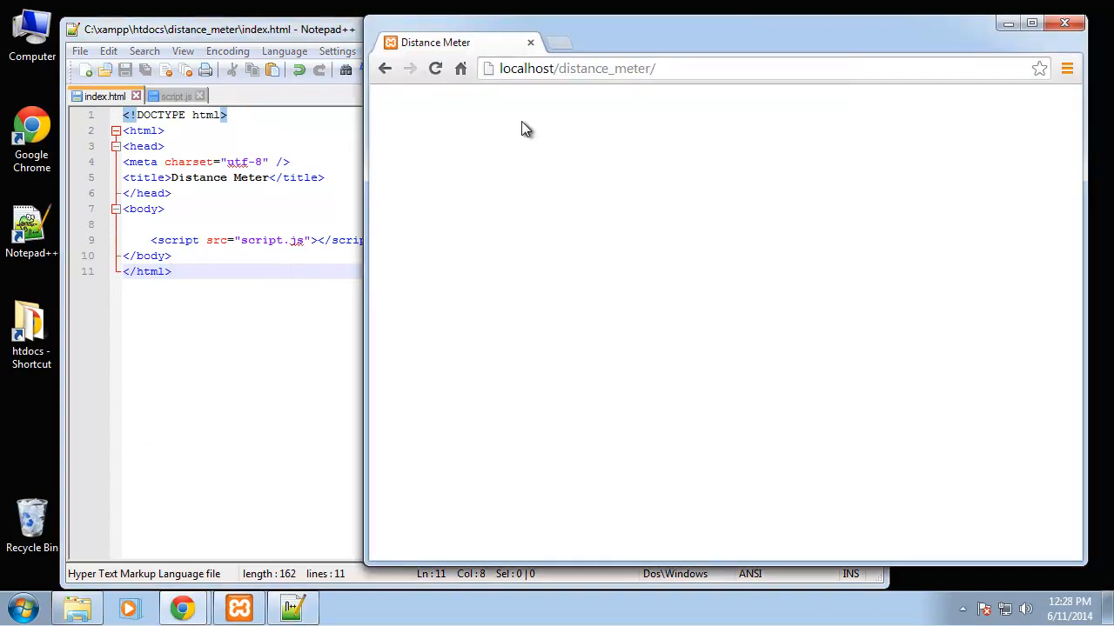
Open localhost/distance_meter_done/ in a new Chrome tab beside the new page, fixing the mistyped address
left_click(574, 68)
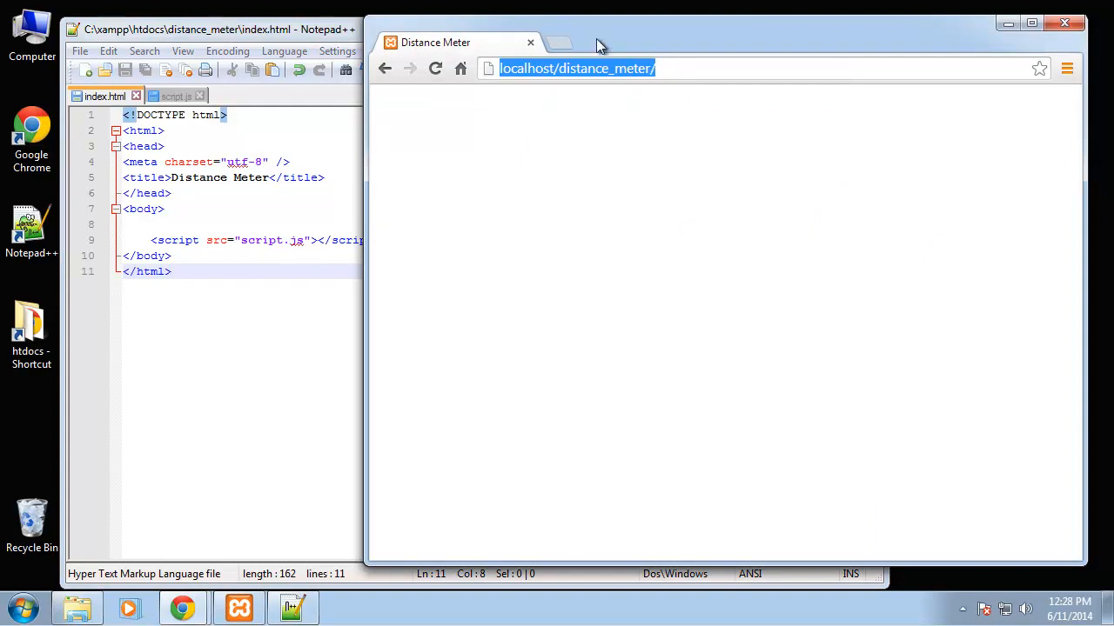
left_click(559, 42)
type("localhost/distance_meter/done")
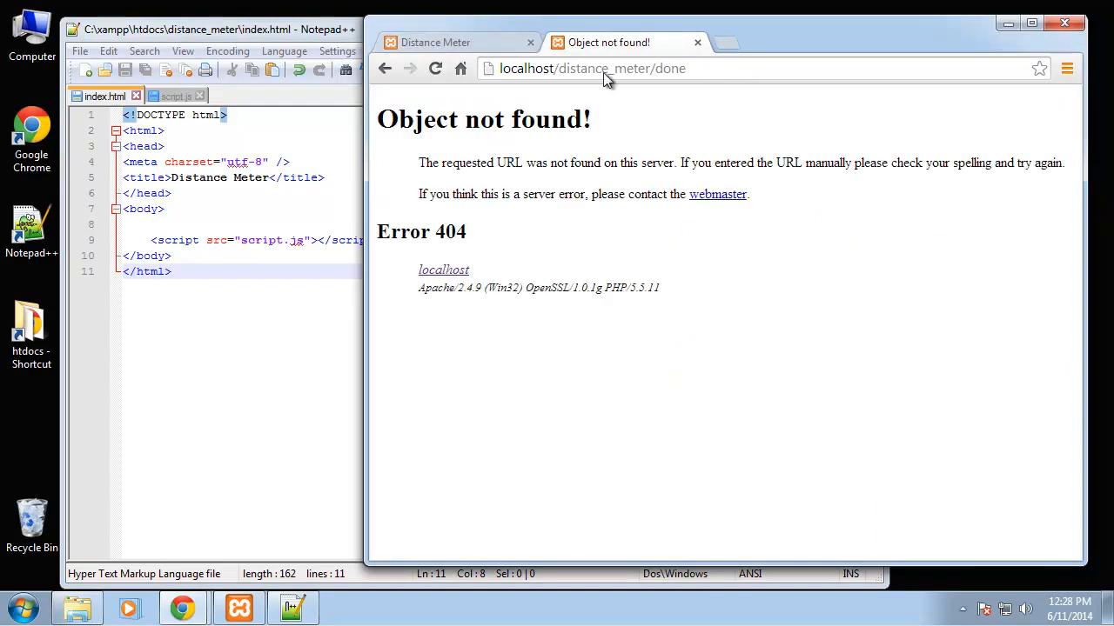
double_click(670, 68)
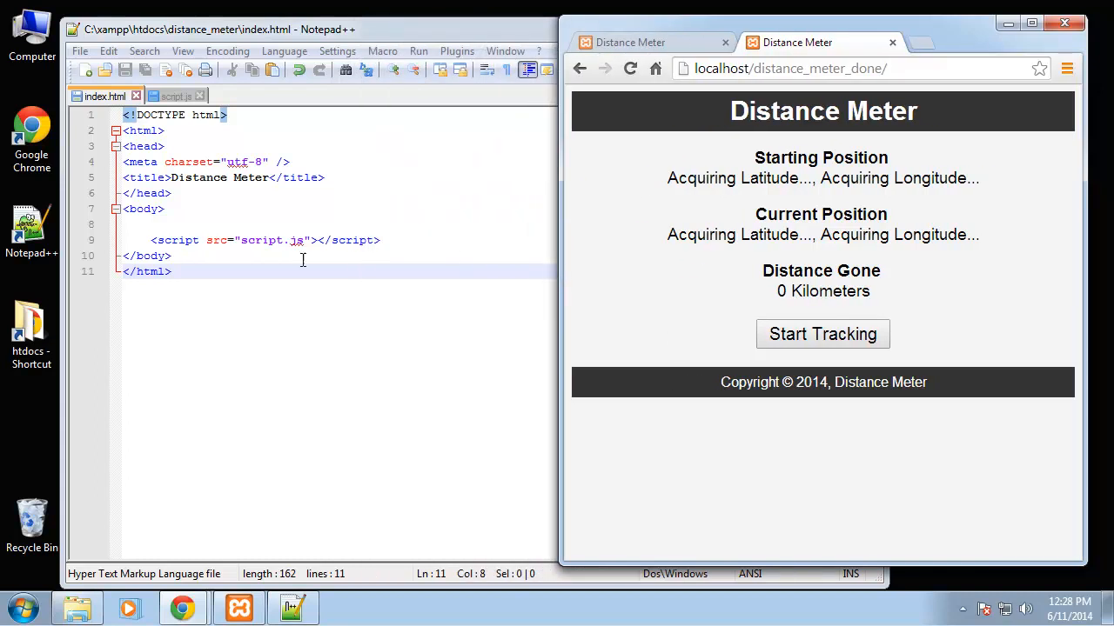
mouse_move(560, 163)
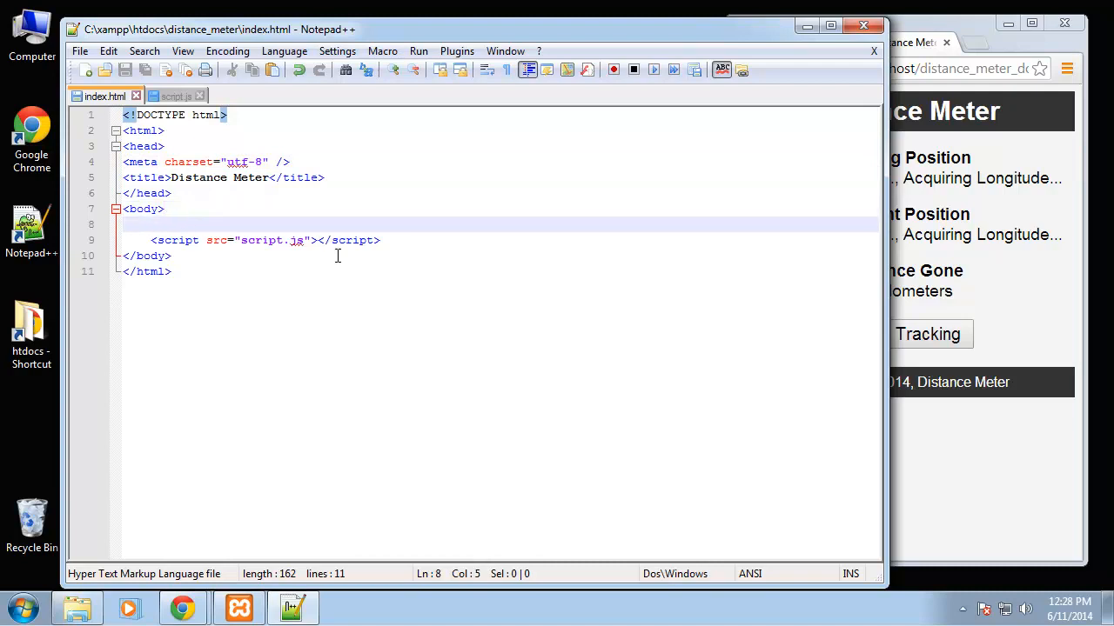
Add a <div id="container"></div> wrapper to the page body
type("<div")
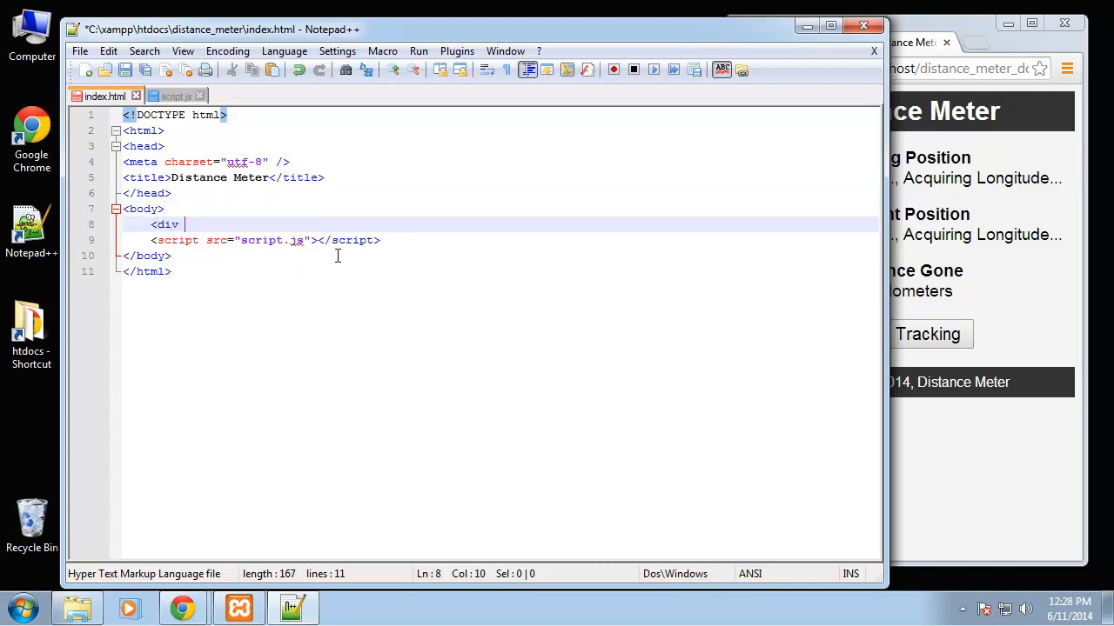
type("id")
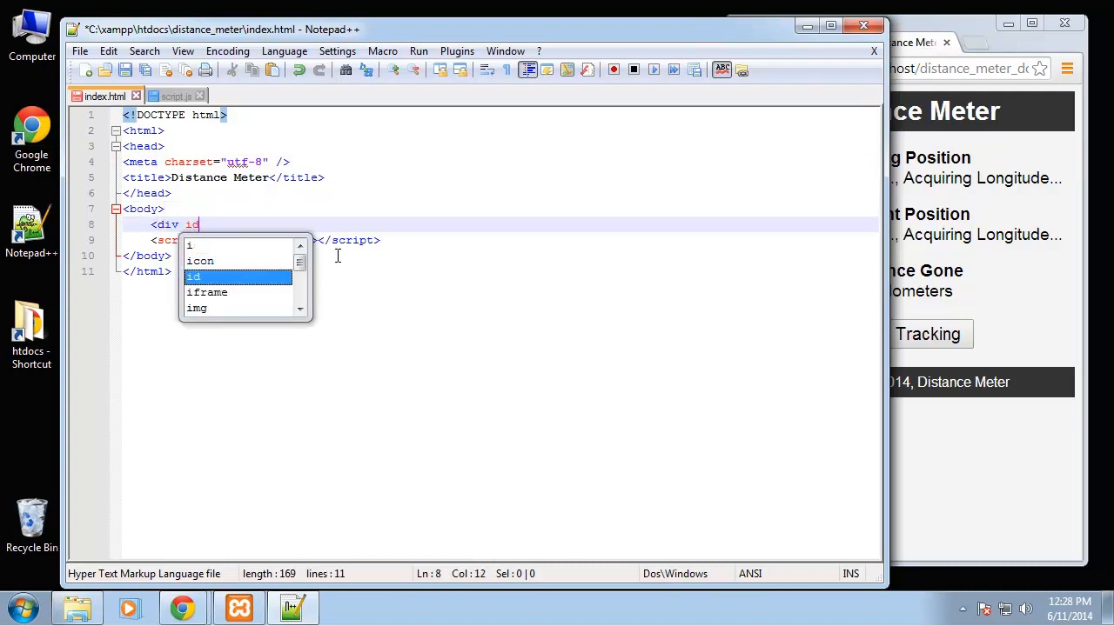
type("id=\"\"")
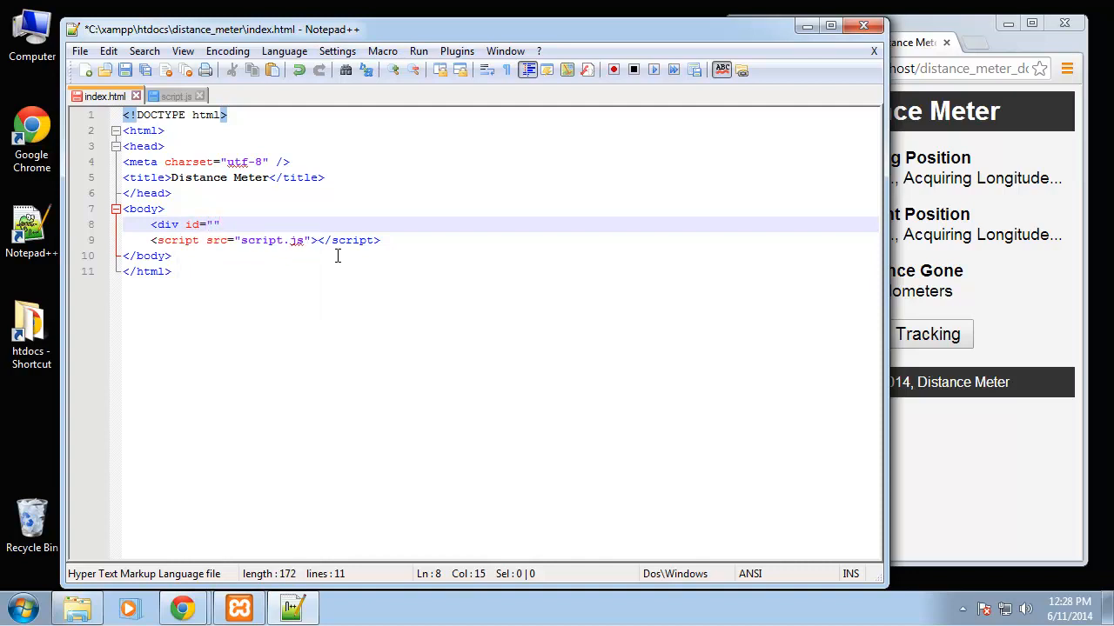
type("</div>")
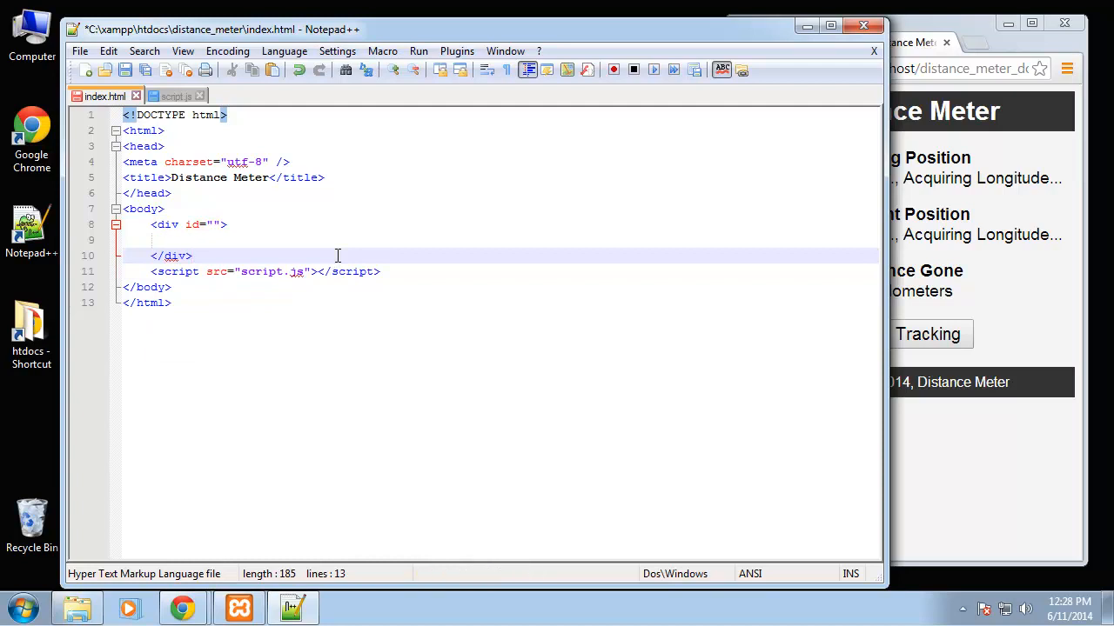
left_click(170, 254)
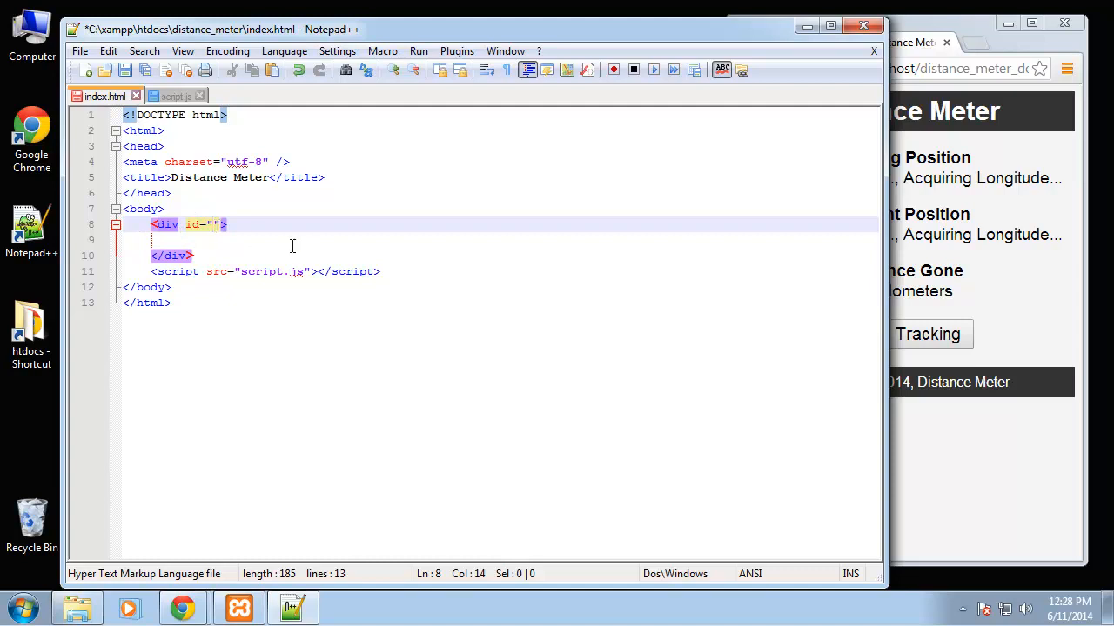
type("container")
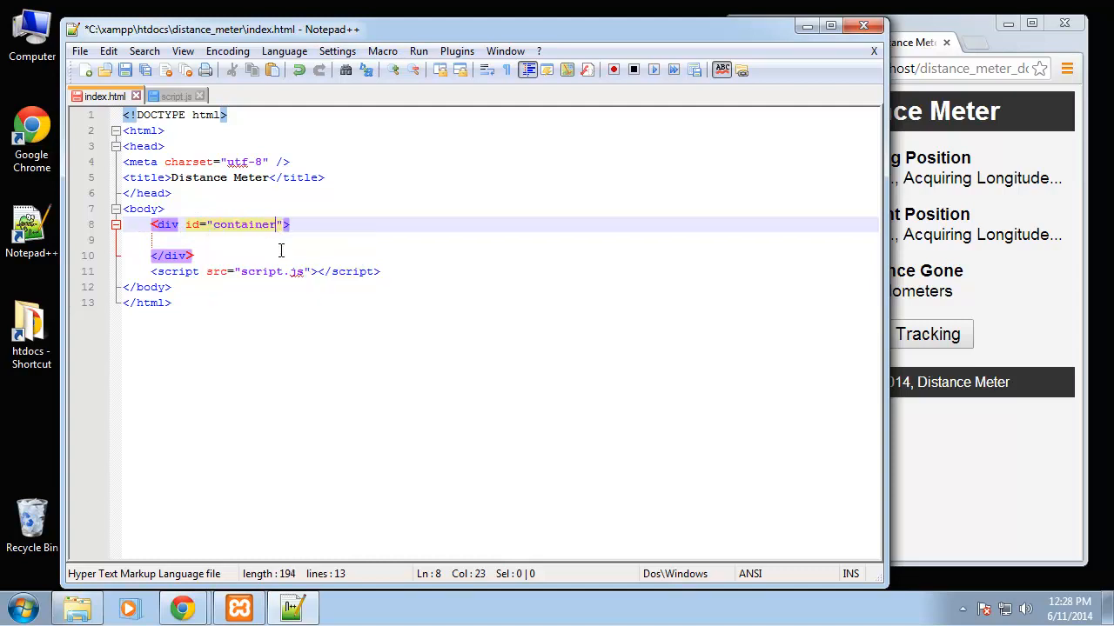
mouse_move(435, 146)
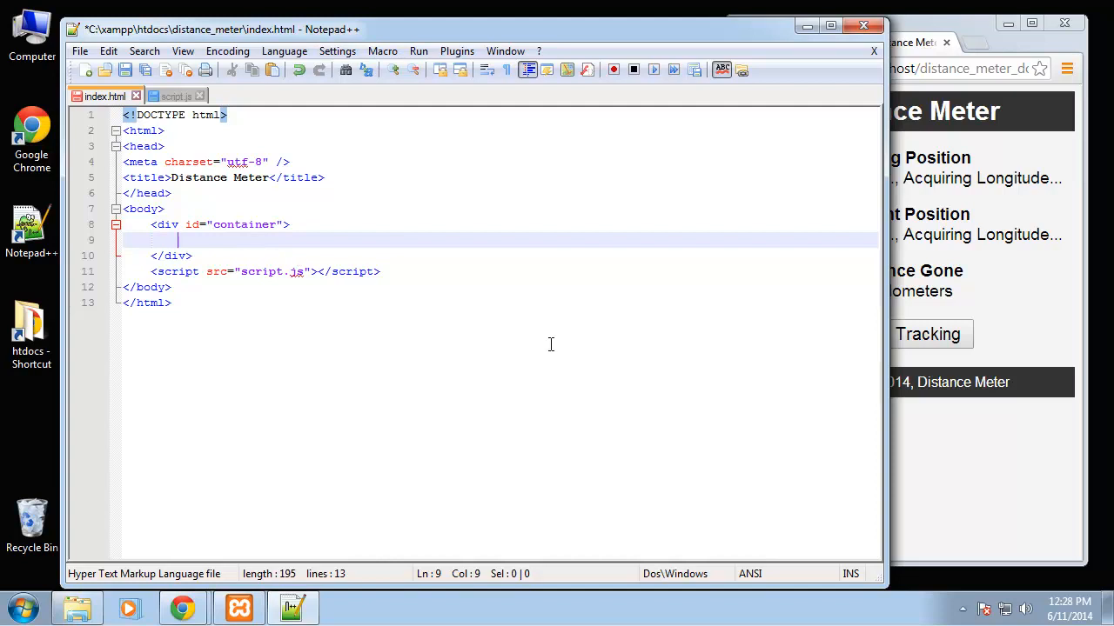
Inside the container add a <header> with an <h1>Distance Meter</h1> heading
type("<header>")
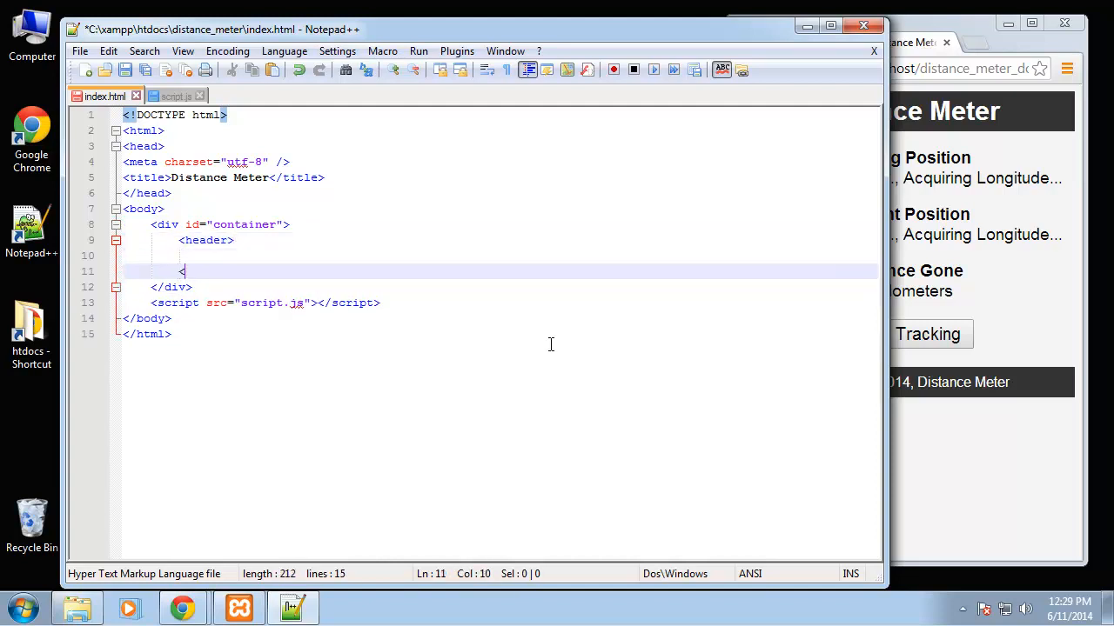
type("/header>")
left_click(500, 256)
type("<h1></h1>")
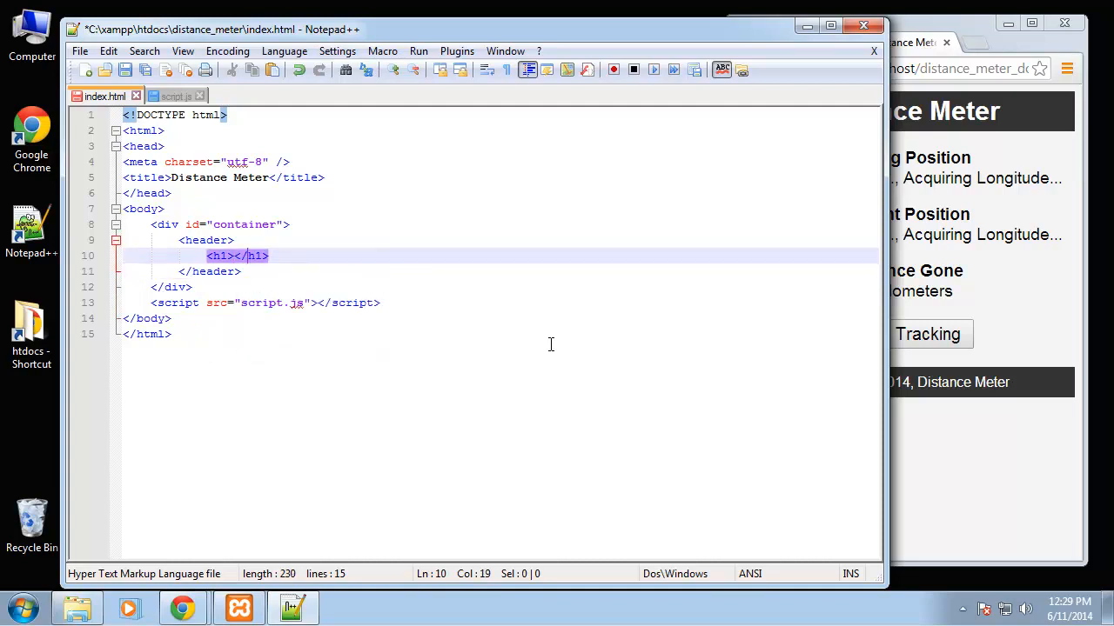
type("Dis")
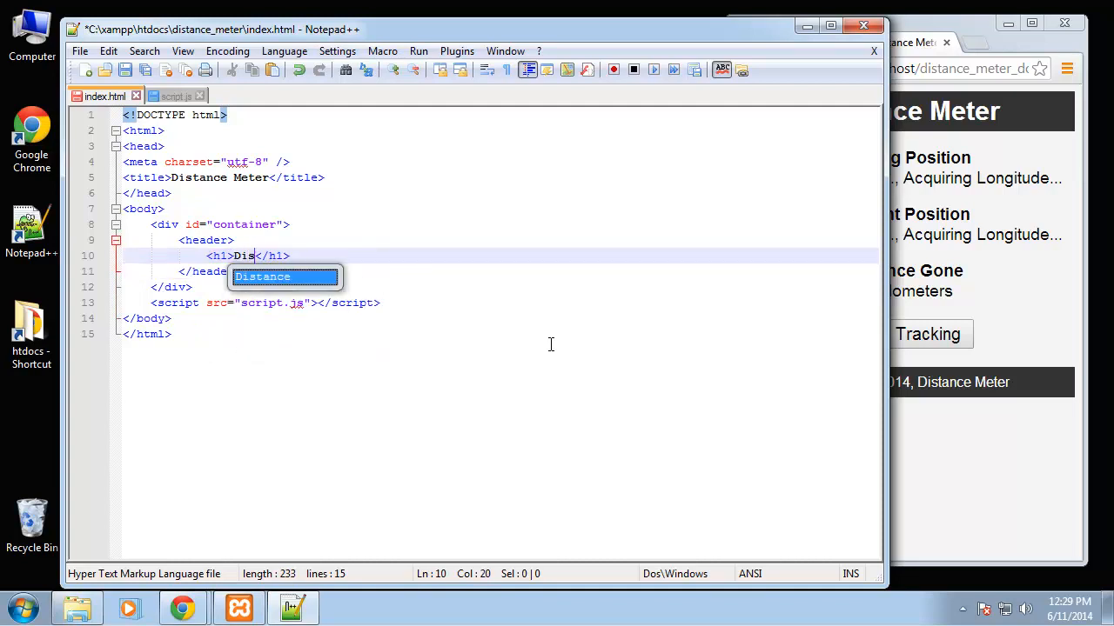
type("tance Meter")
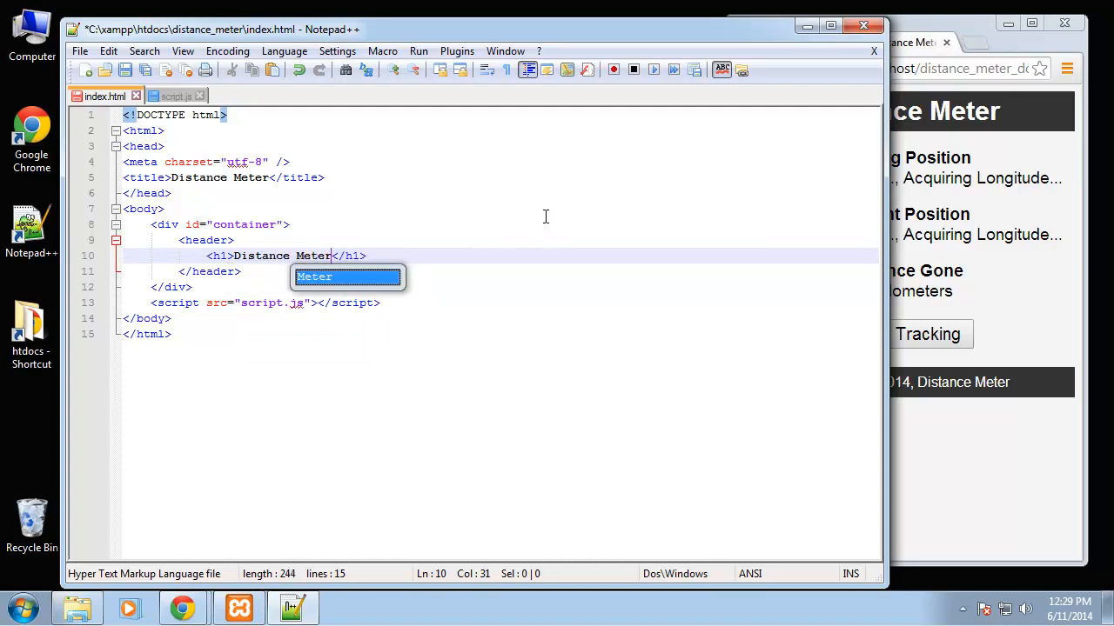
left_click(244, 272)
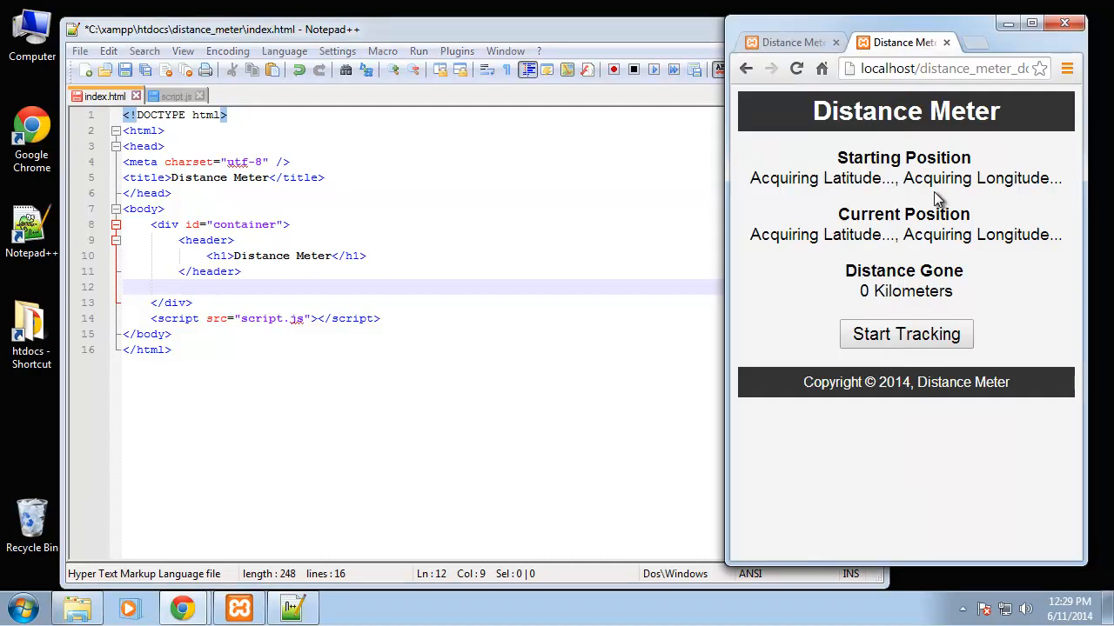
Bring the finished Distance Meter page in Chrome forward to compare with the code
left_click_drag(837, 157, 1041, 177)
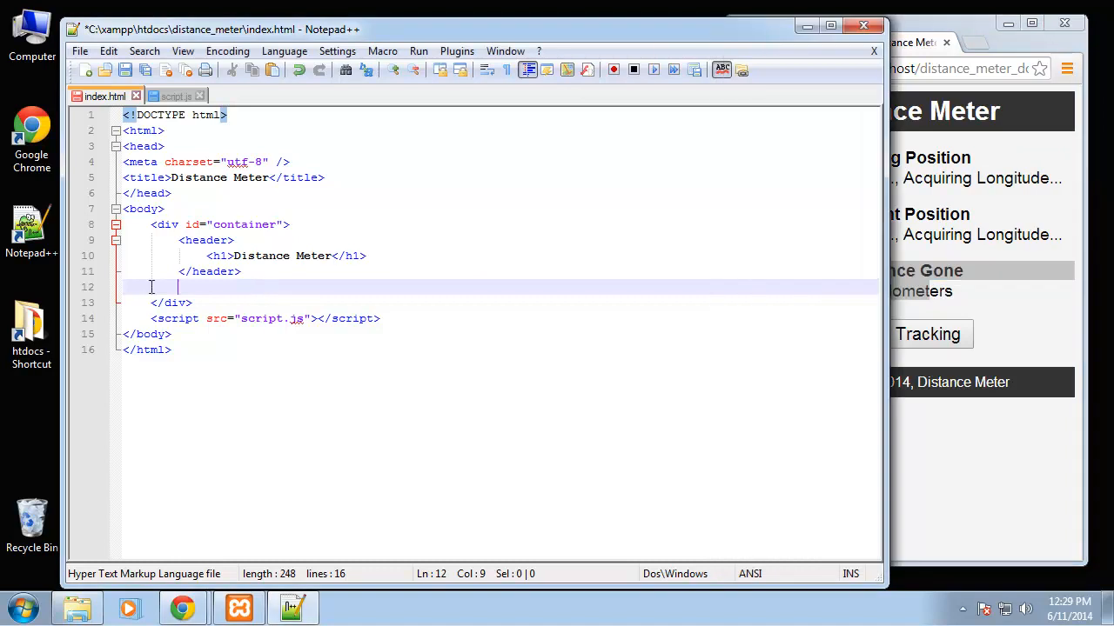
Below the header add a <p> with a <strong>Starting Position</strong> label
type("<p>")
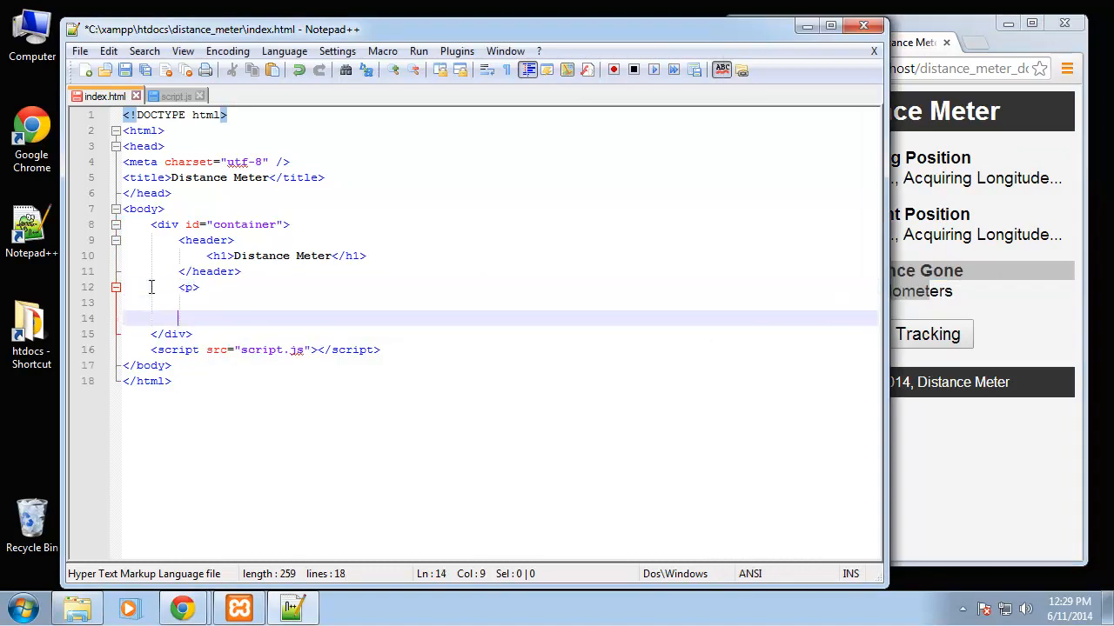
type("</p>")
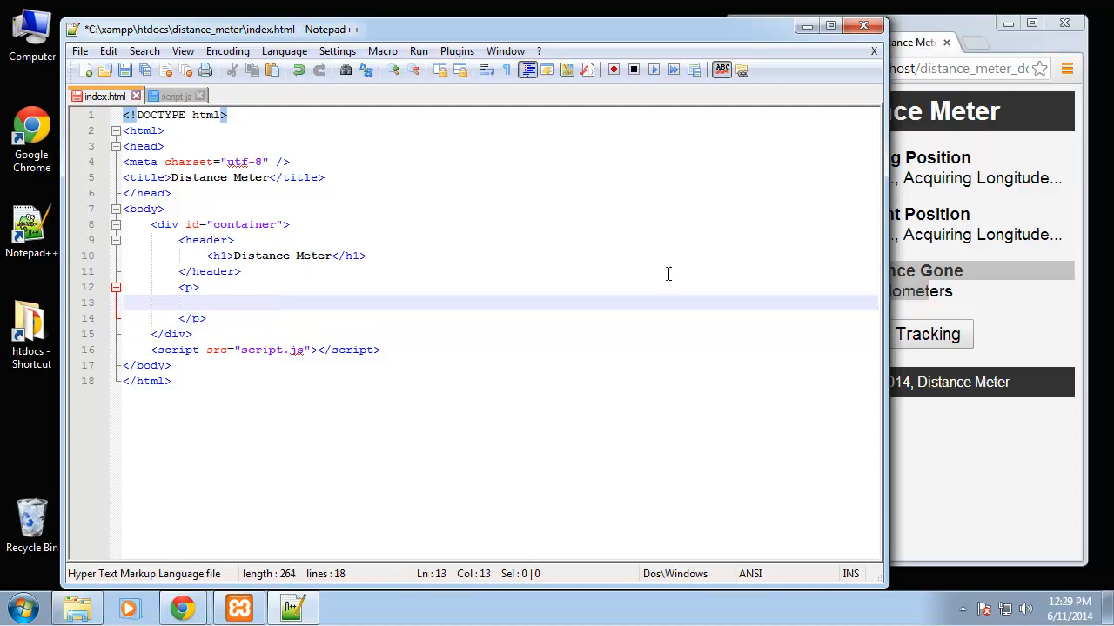
mouse_move(740, 216)
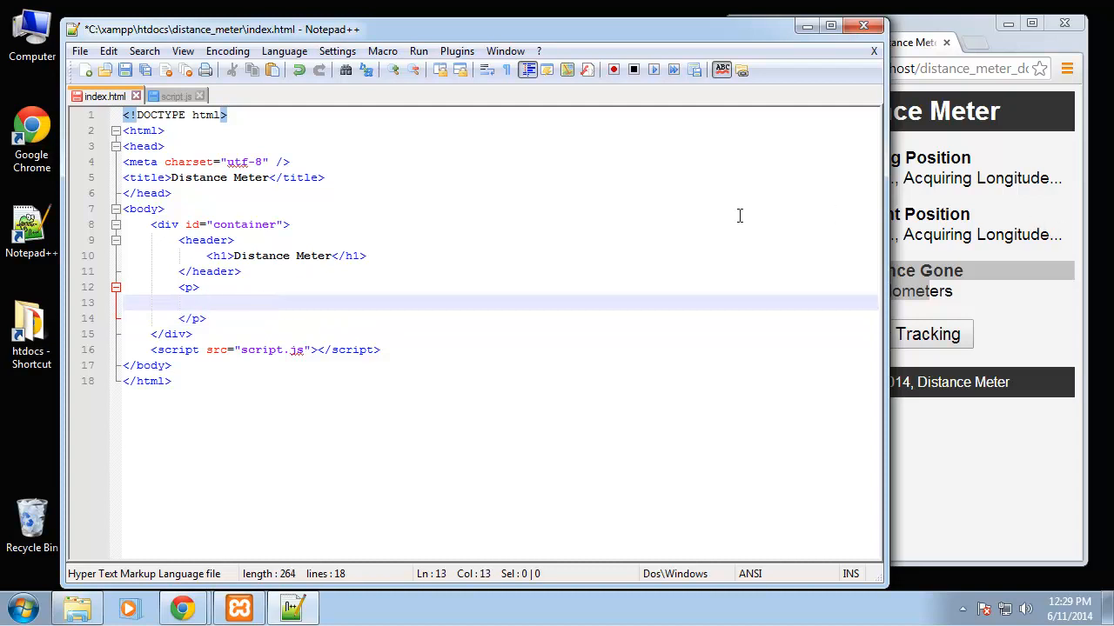
type("<stroing>")
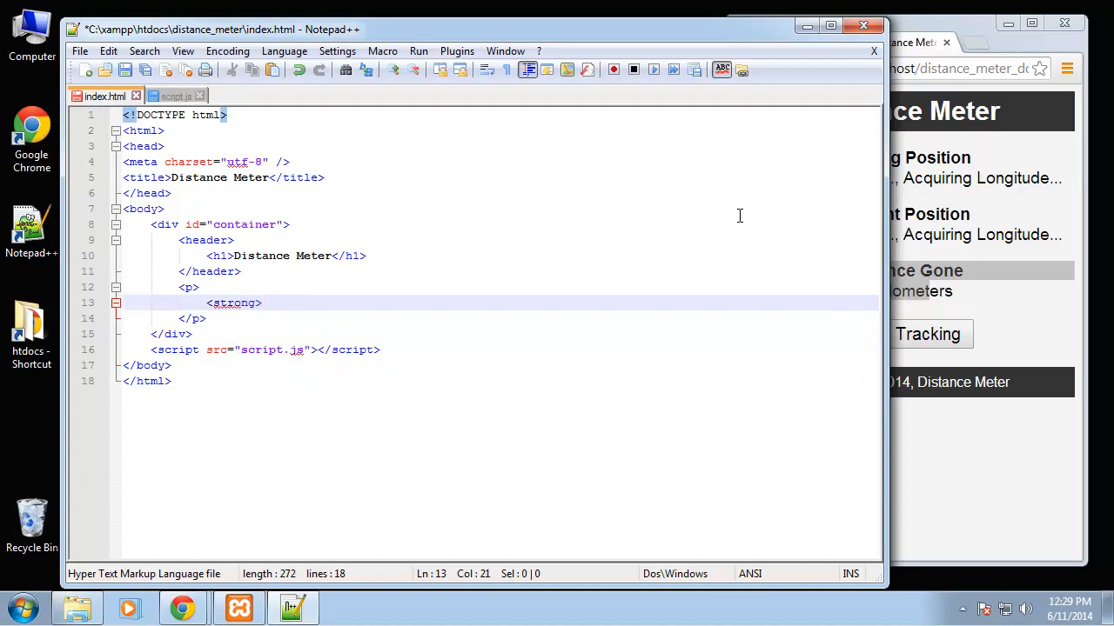
type("</strong>")
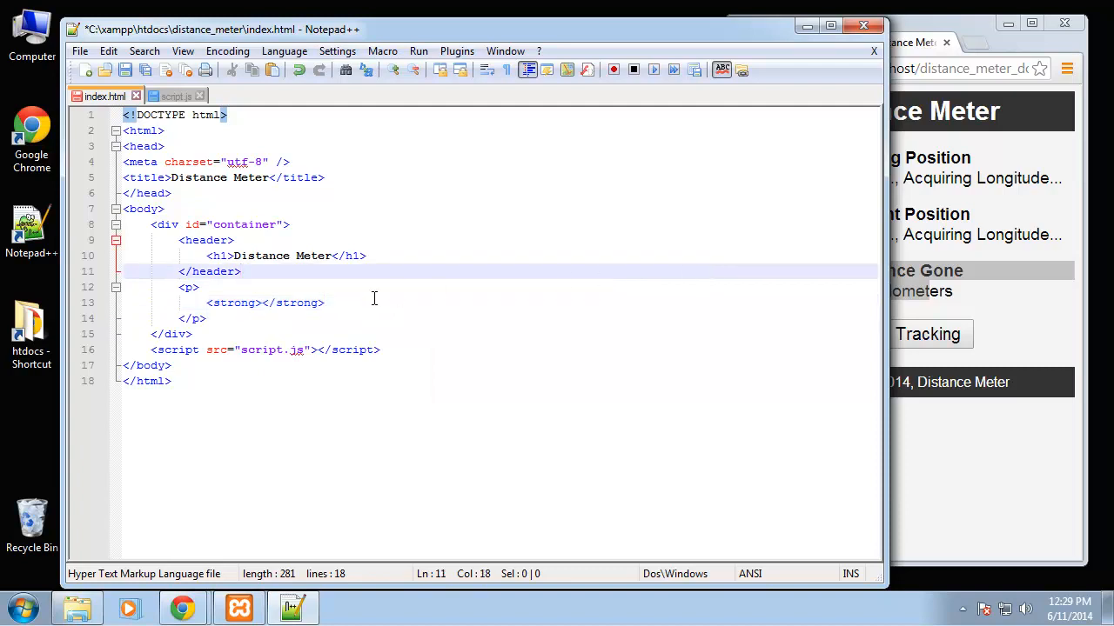
type("S")
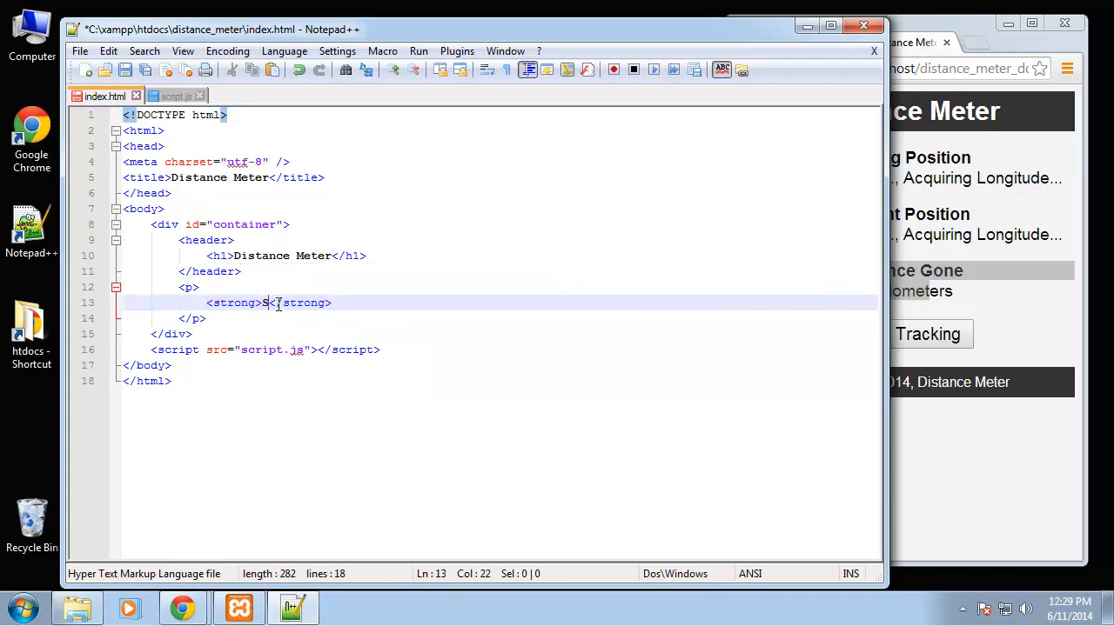
type("tarting Position")
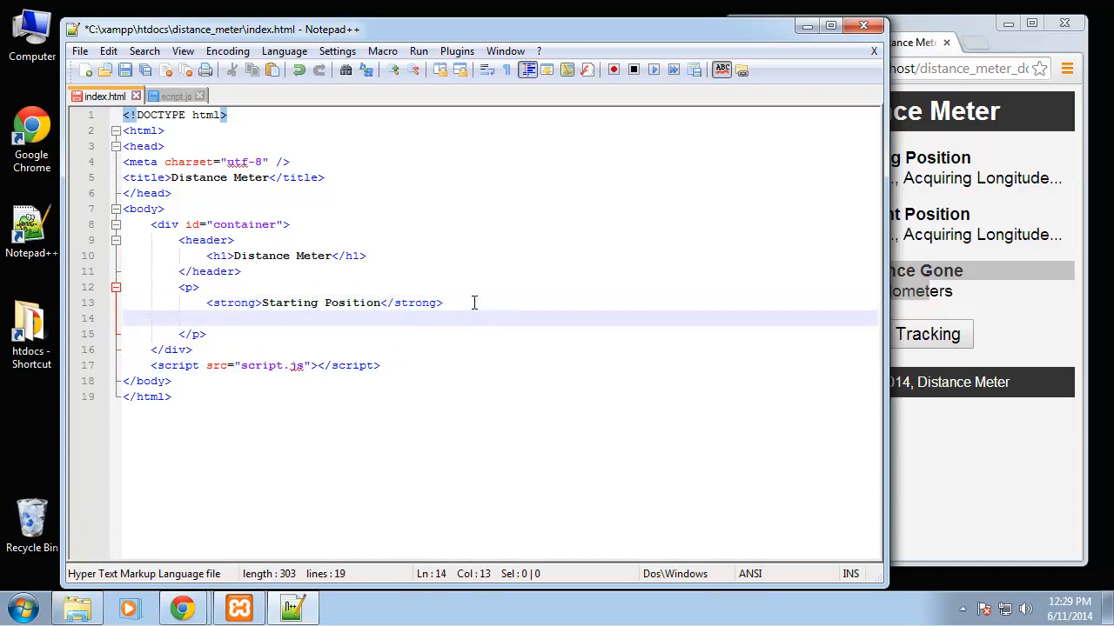
Follow the label with a <br /> and an empty <span id="startLat"></span>
type("<br />")
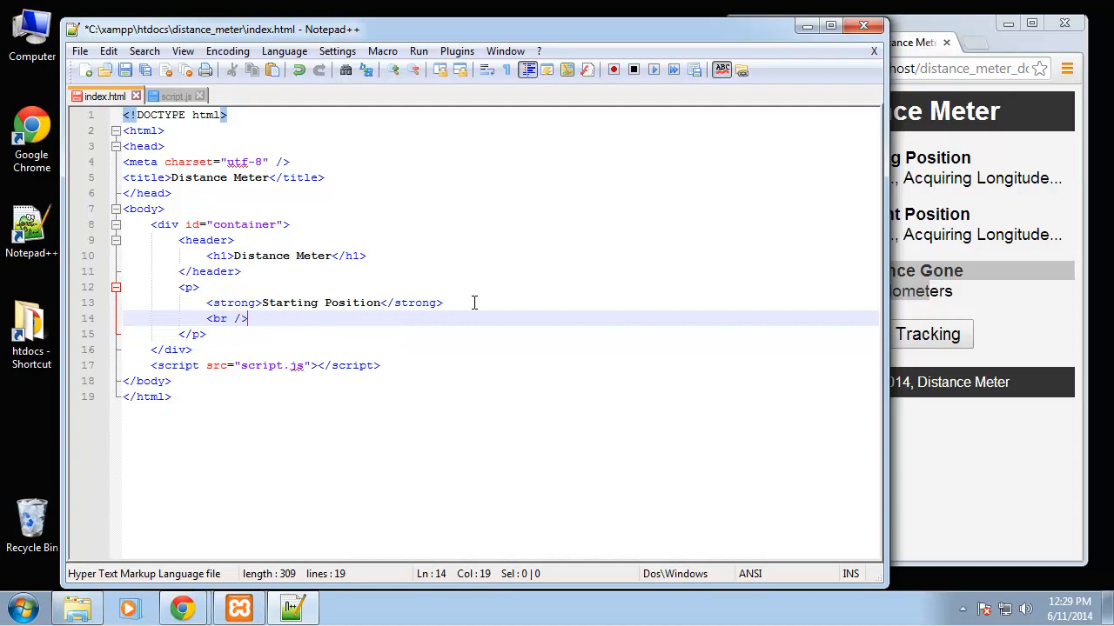
type("<")
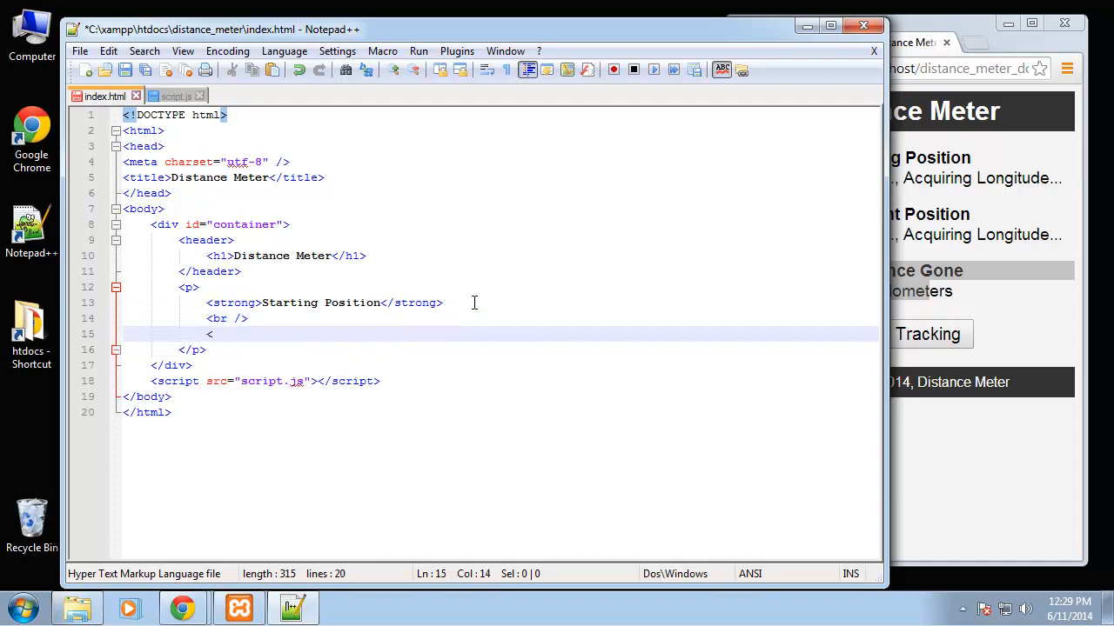
type("span id=\"")
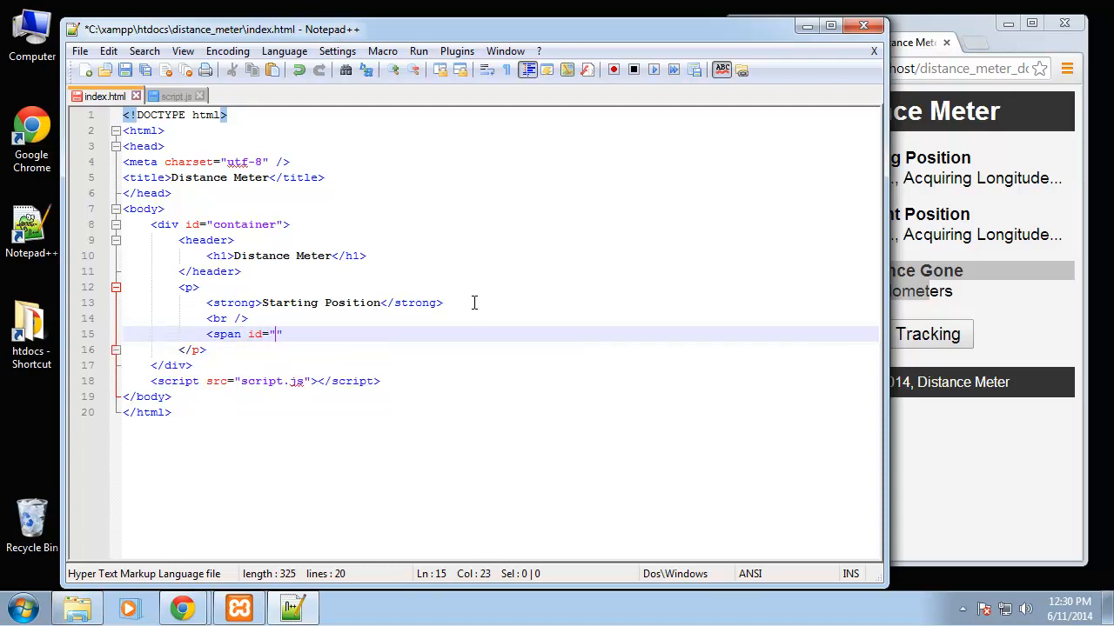
type("startL")
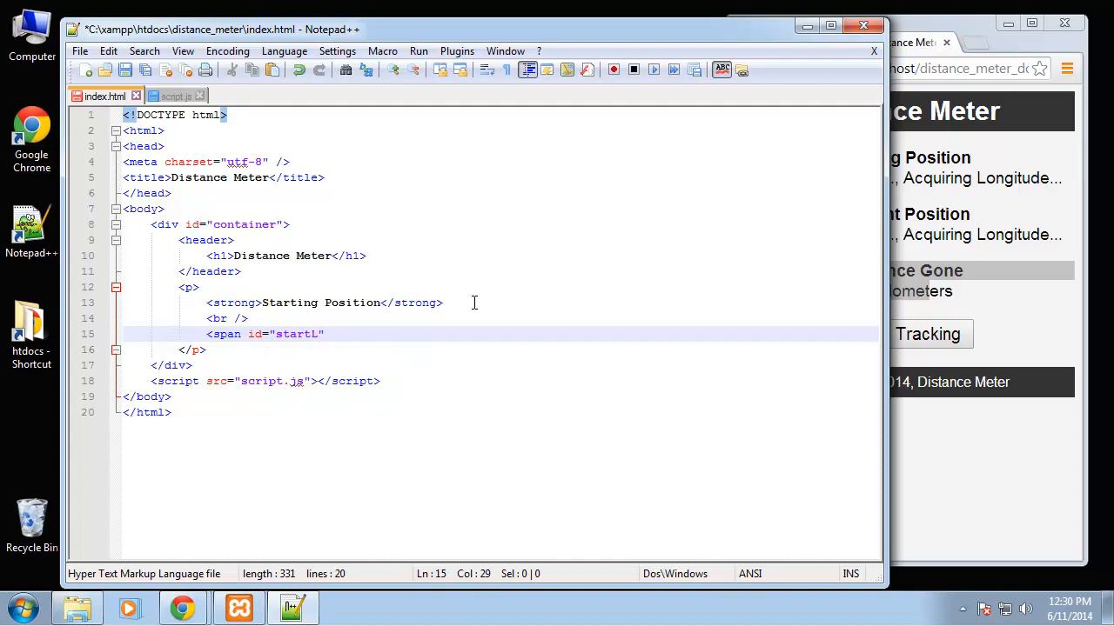
type("at")
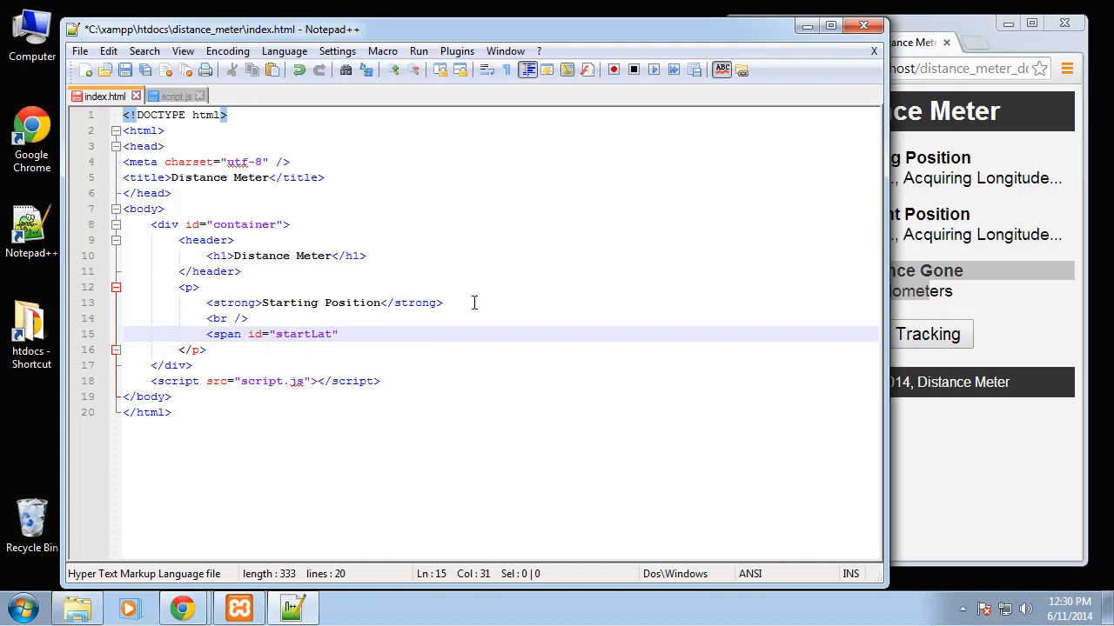
type(">")
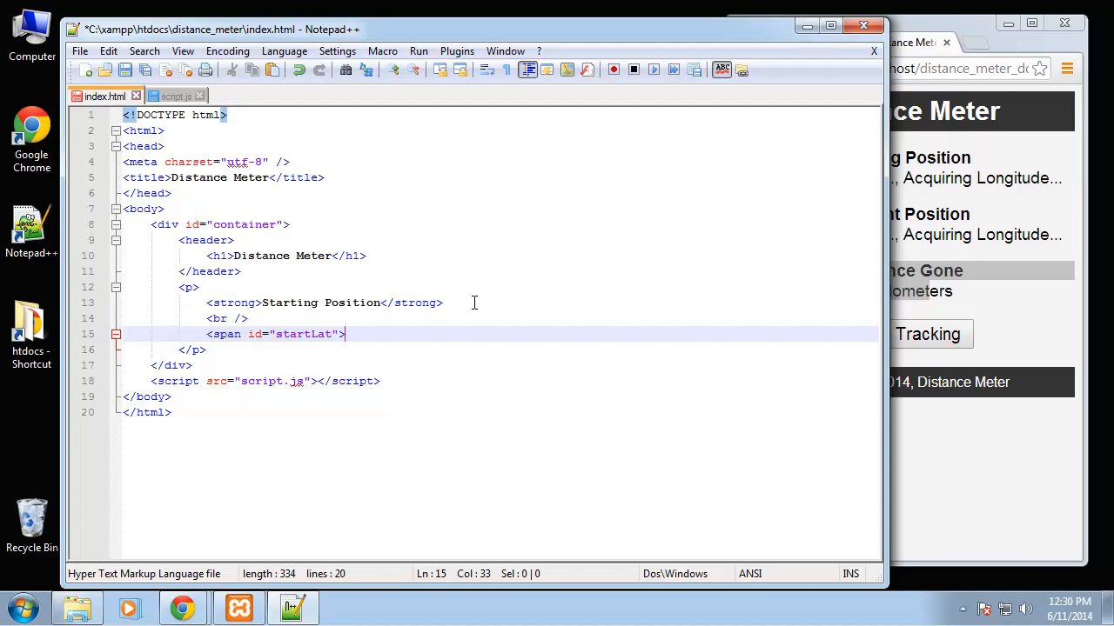
type("</span>")
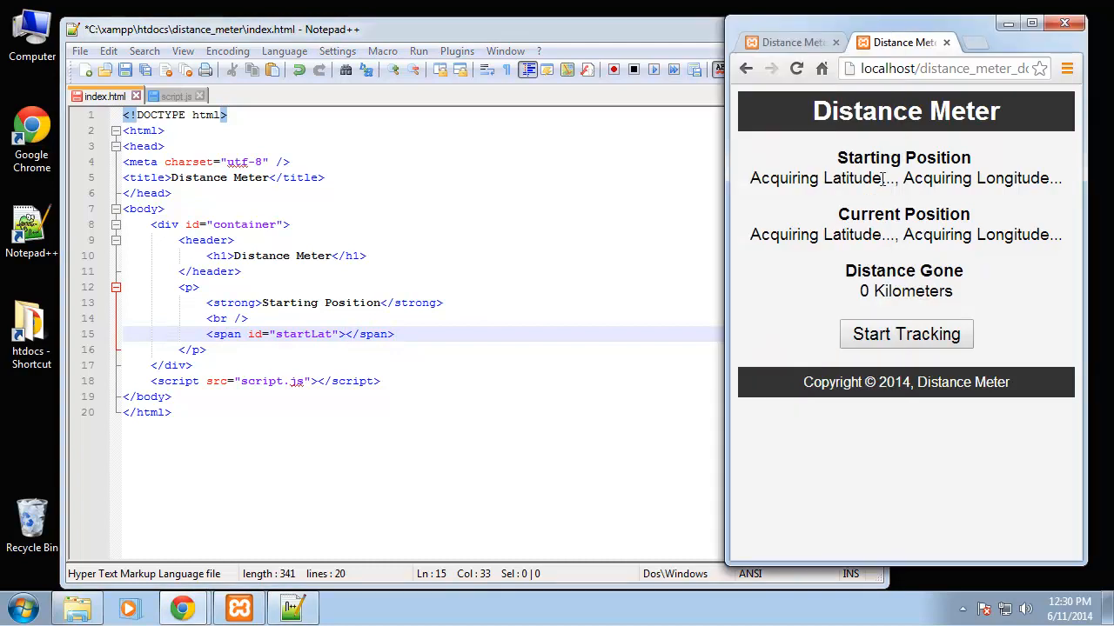
Bring Chrome's Distance Meter preview forward to check the Starting Position line
double_click(816, 178)
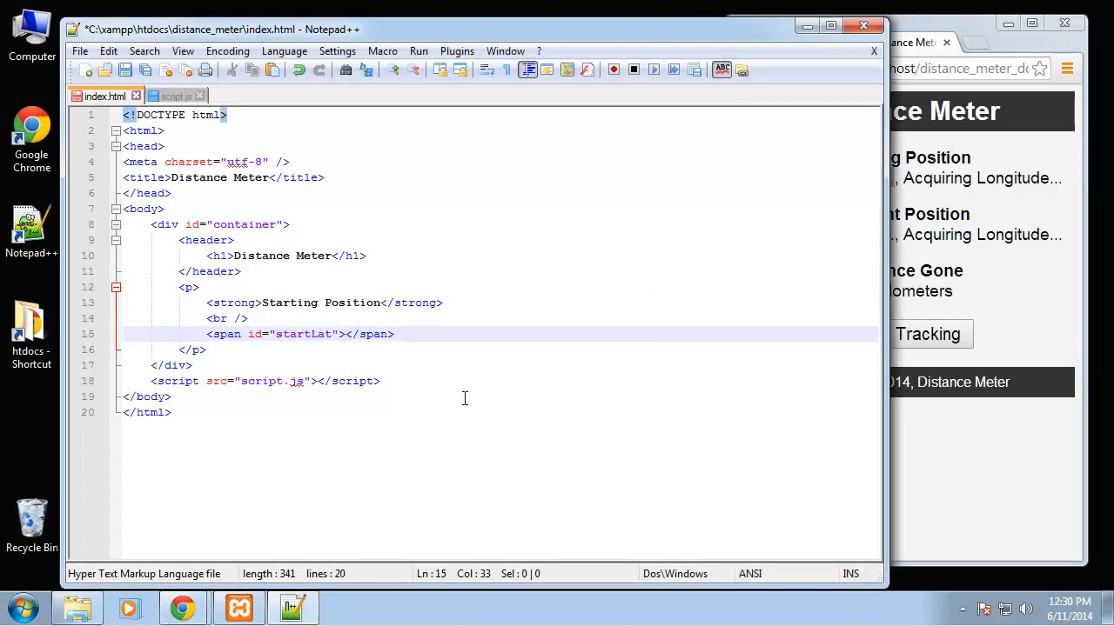
Fill the startLat span with 'Acquiring Latitude...' and paste a copy of the span line below it
type("Acquiring Latitude...")
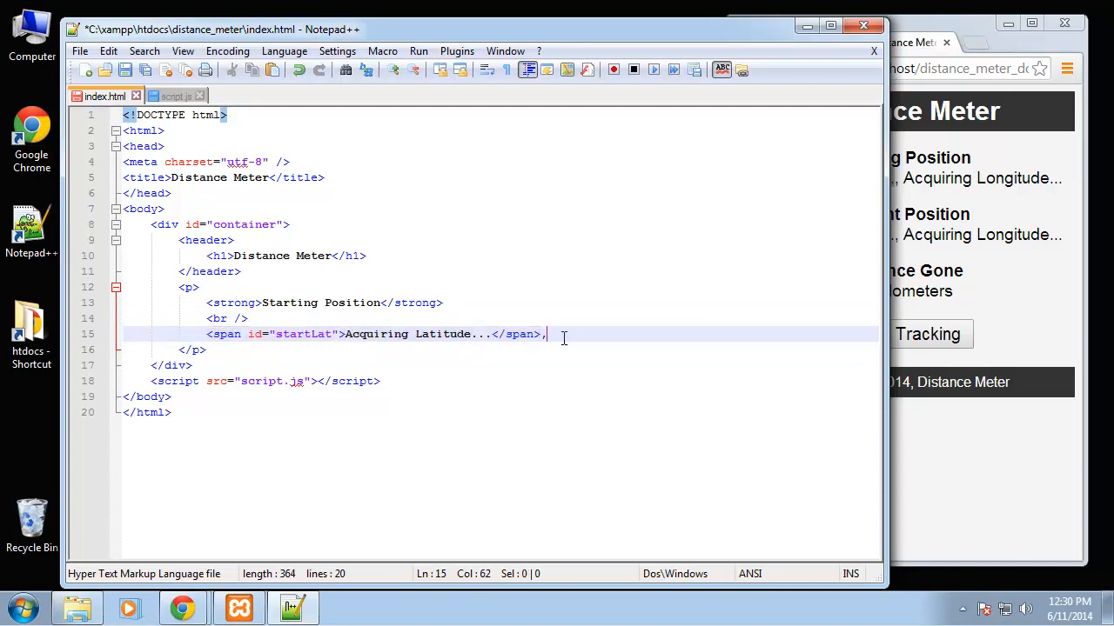
key("Enter")
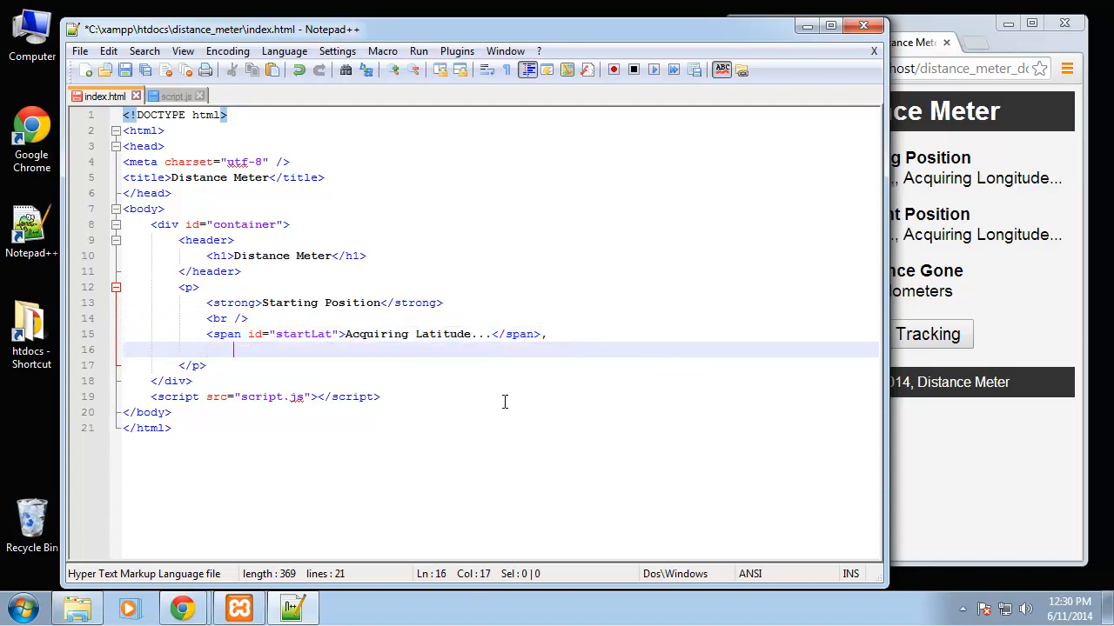
type("<span id=\"startLat\">Acquiring Latitude...</span>")
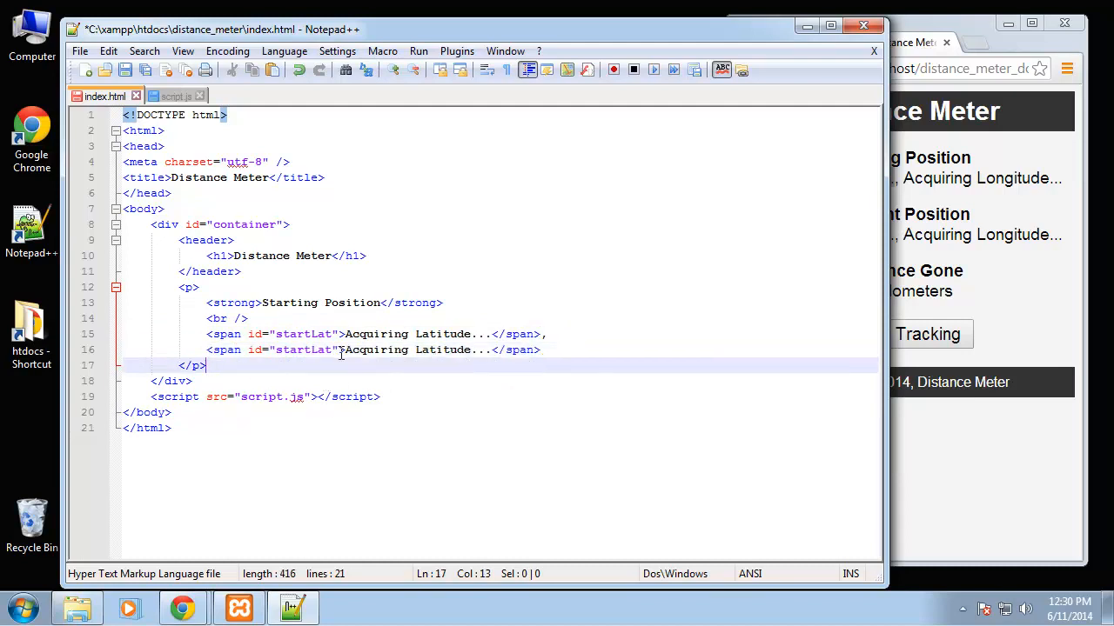
Turn the copied span into startLon reading 'Acquiring Longitude...'
double_click(302, 349)
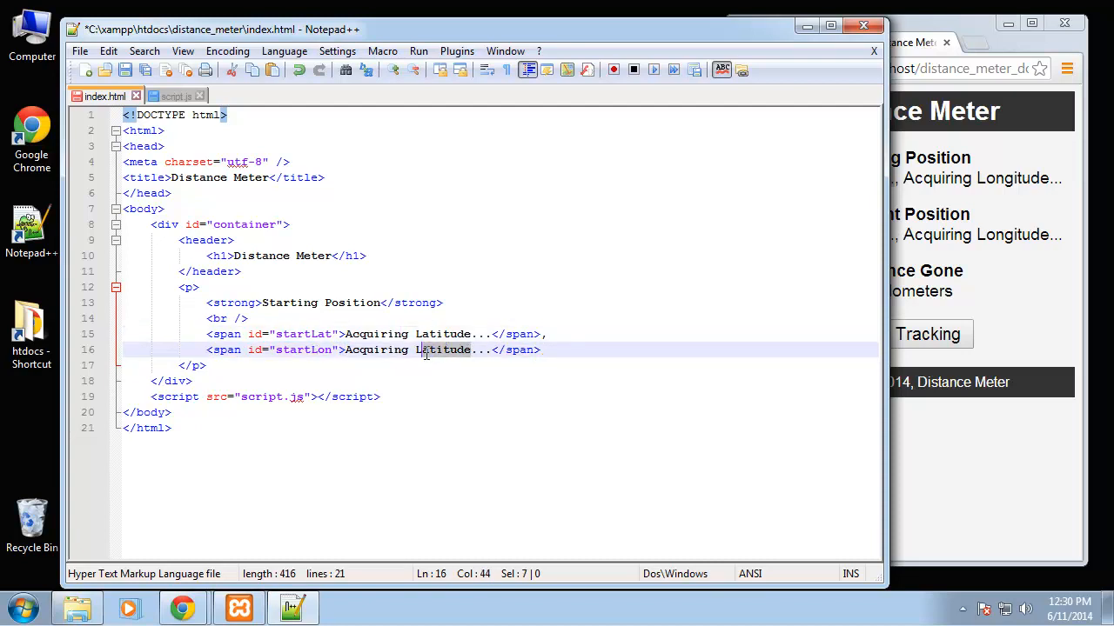
type("Longit")
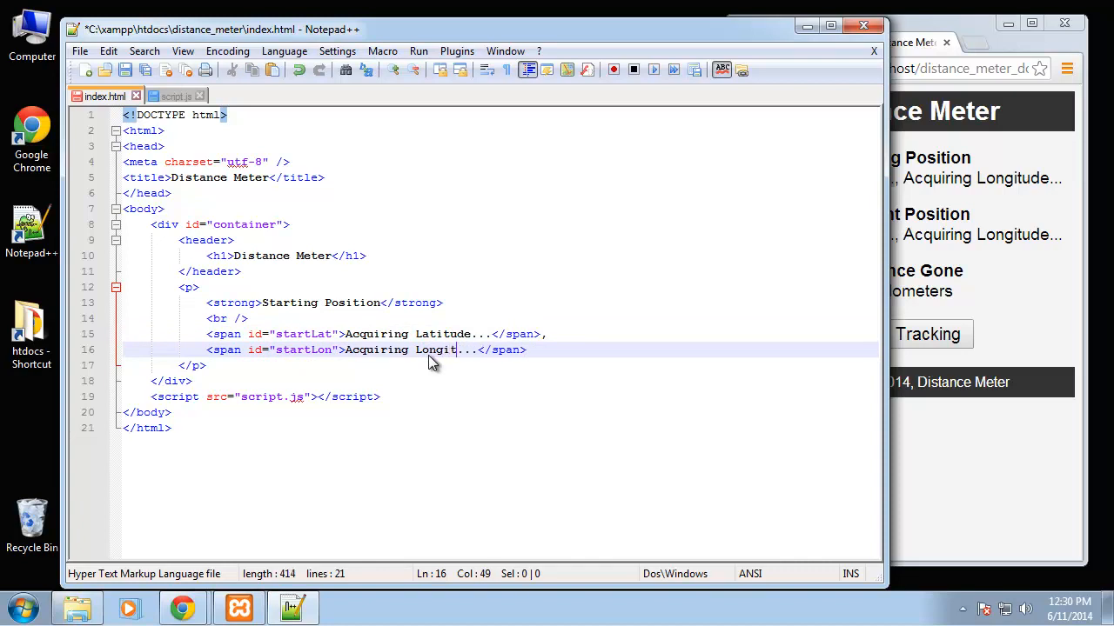
type("ude")
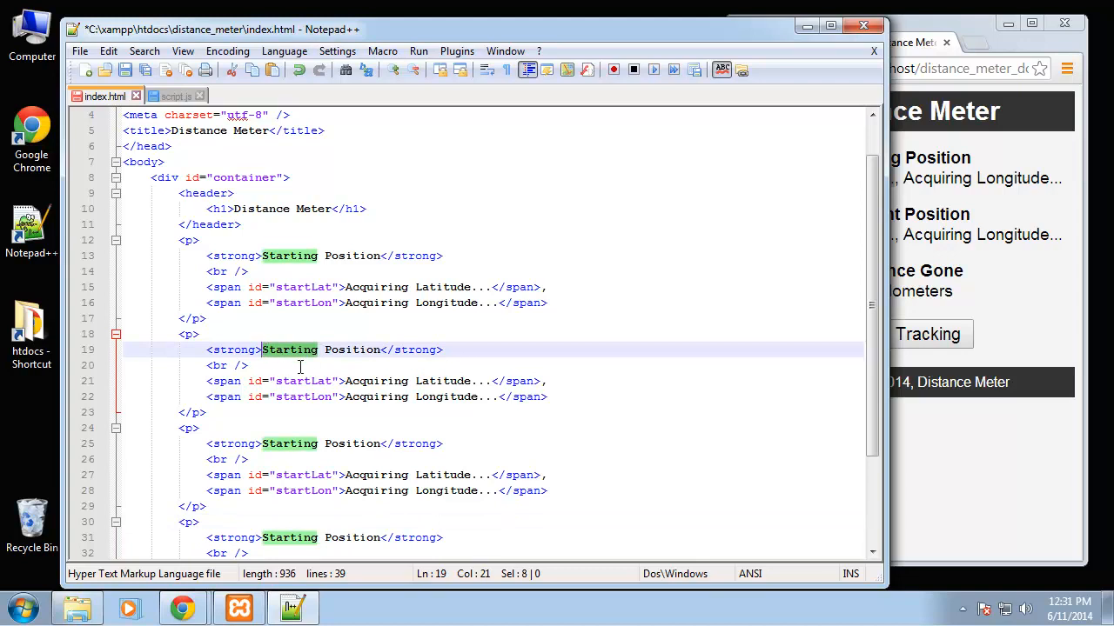
Rename a copied paragraph to Current Position and select its latitude id for renaming
type("Current")
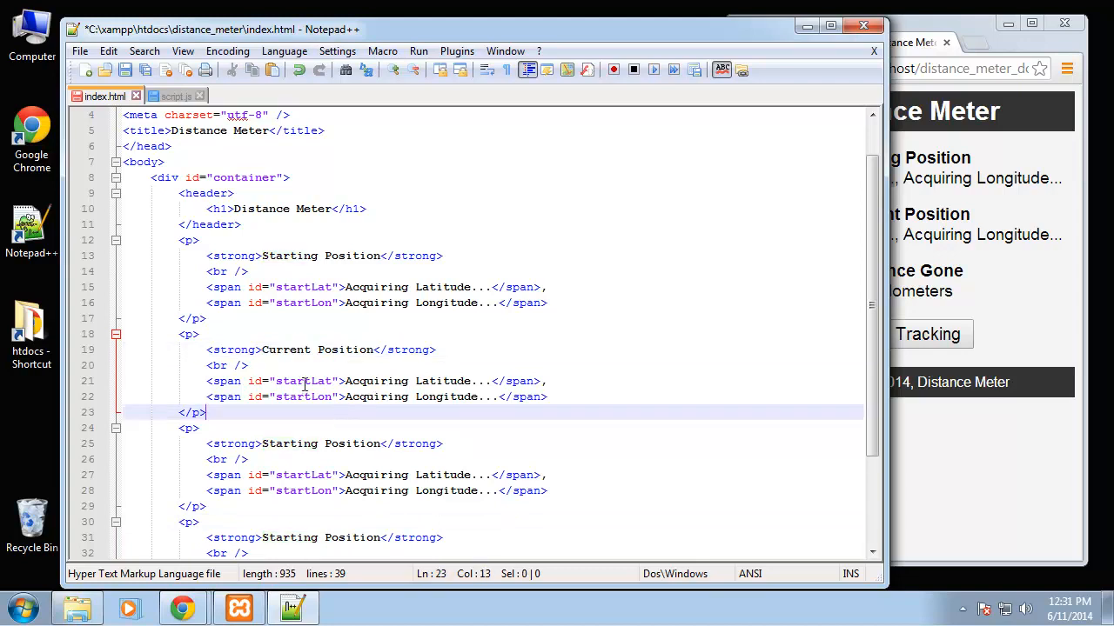
double_click(299, 381)
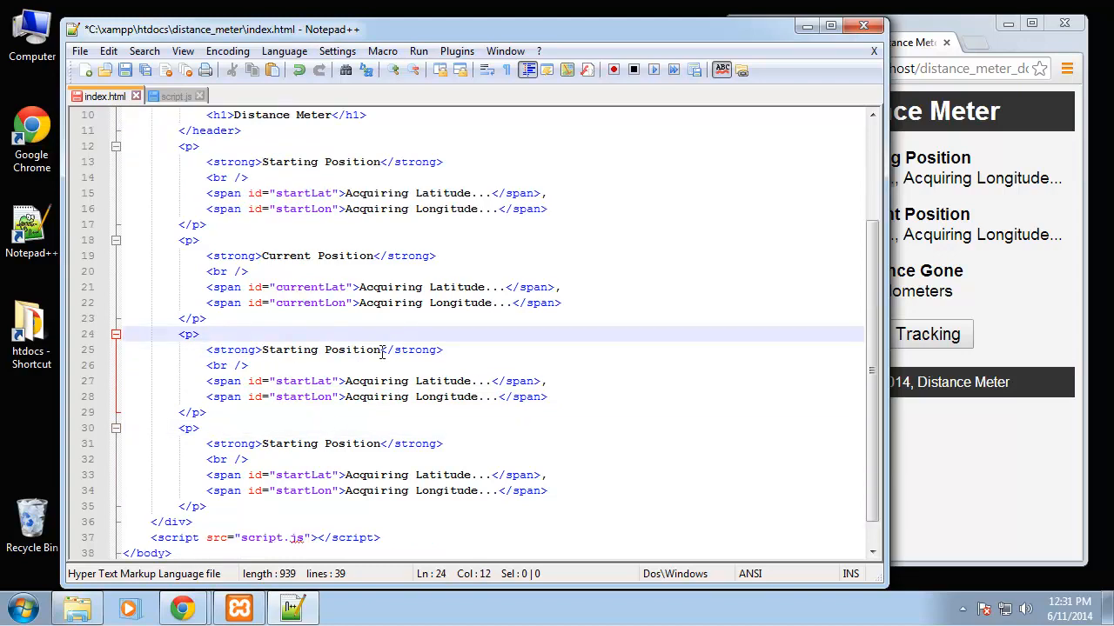
Make the next paragraph 'Distance Gone' with a single distance span reading 0 Kilometers
double_click(293, 348)
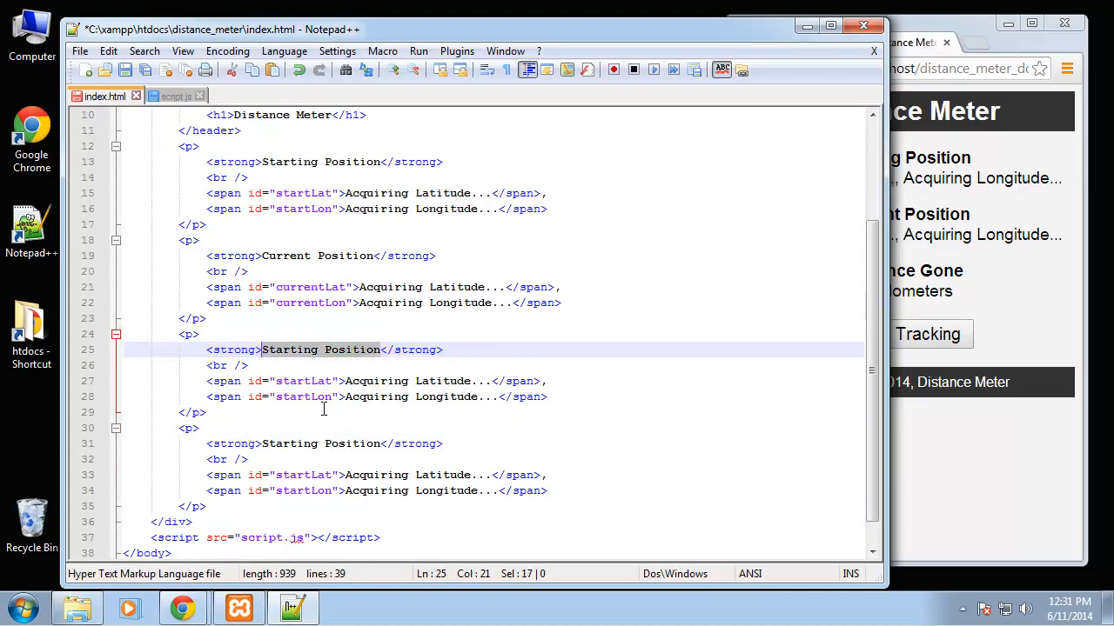
type("Distance")
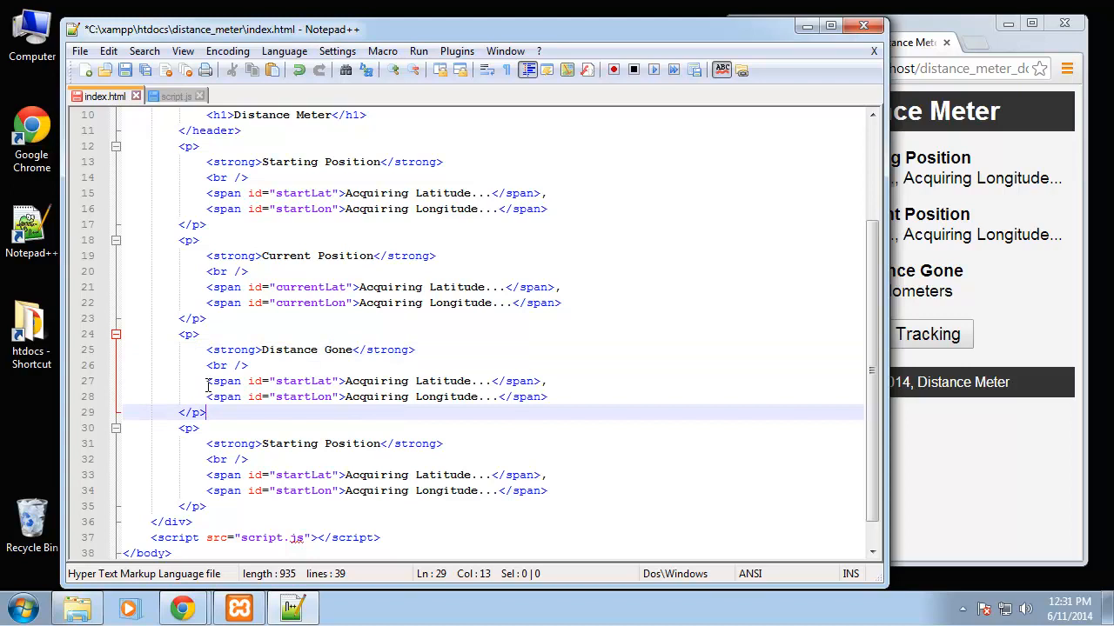
left_click(549, 397)
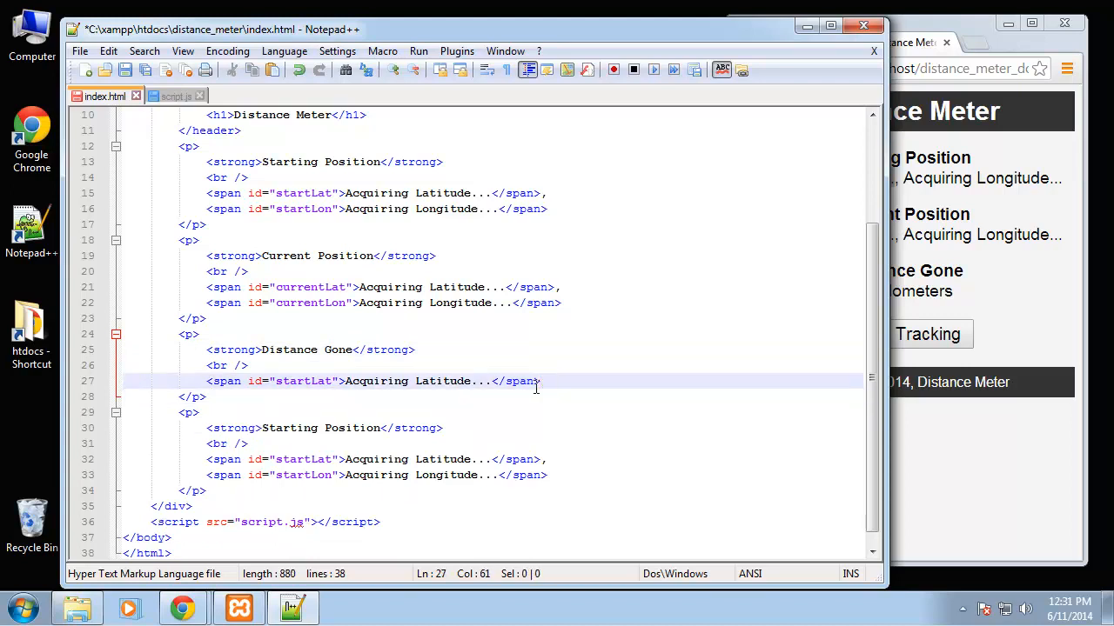
double_click(303, 382)
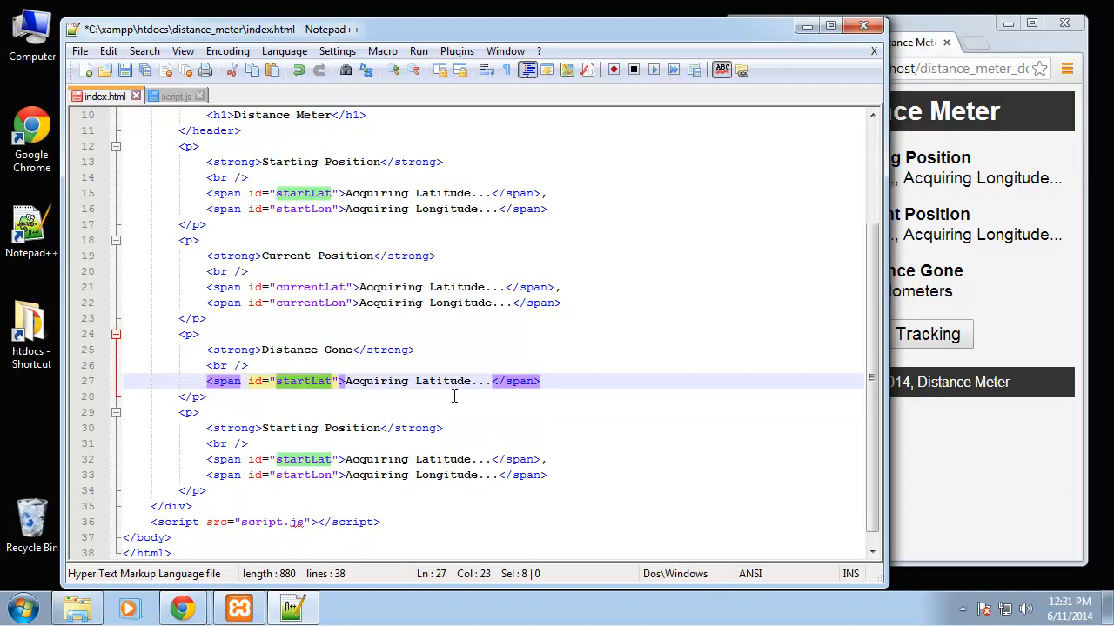
type("distance")
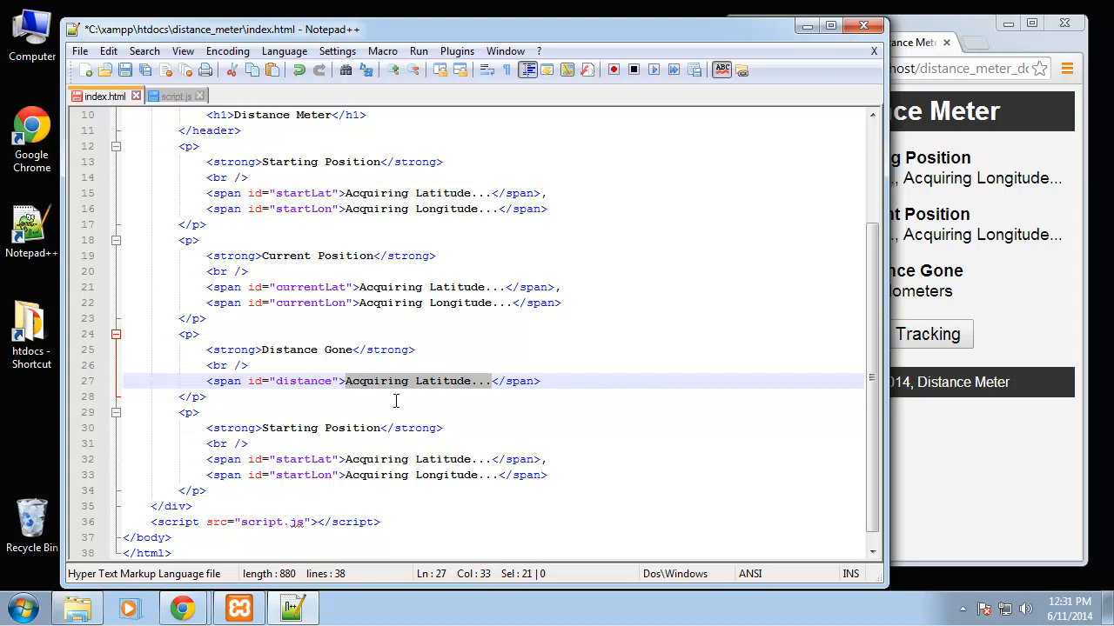
type("0")
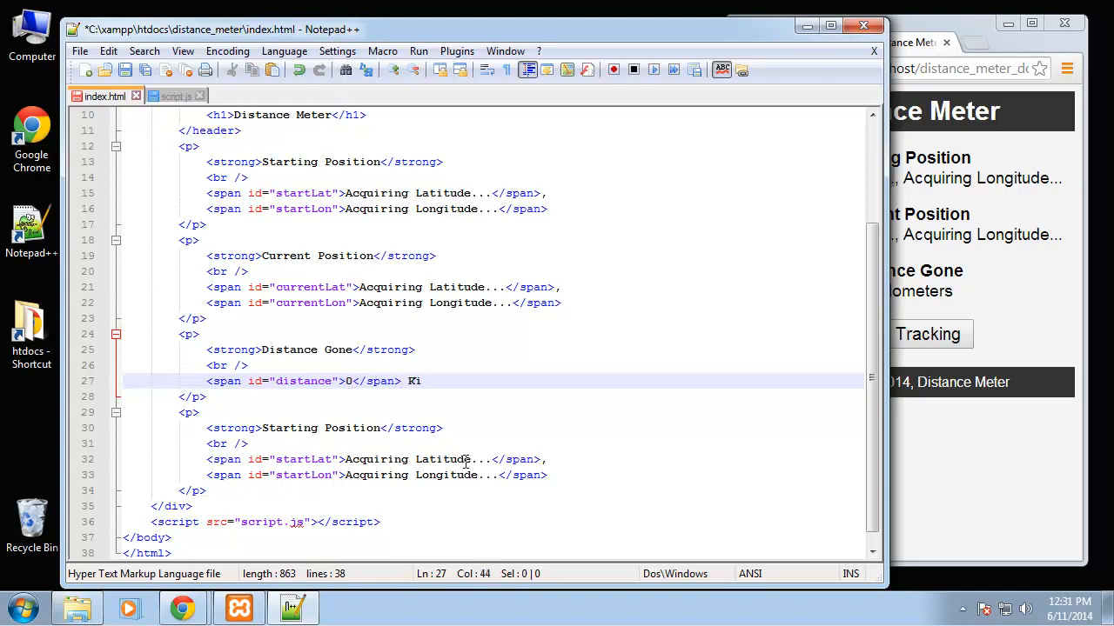
type("lometers")
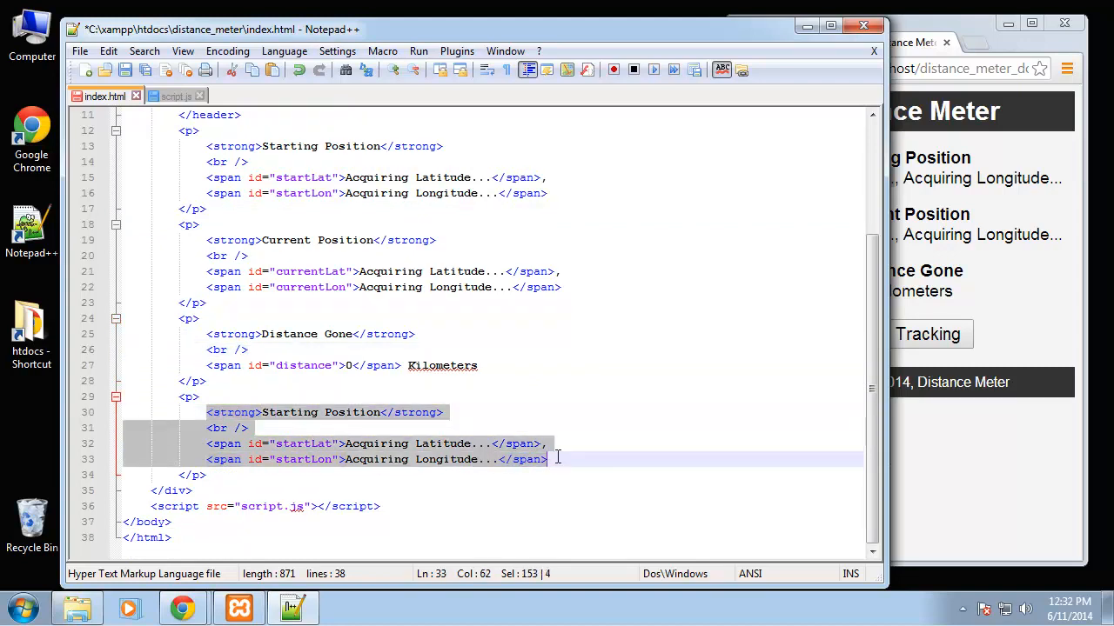
Replace the last paragraph with a startBtn button calling startTracking() labelled Start Tracking
key("Delete")
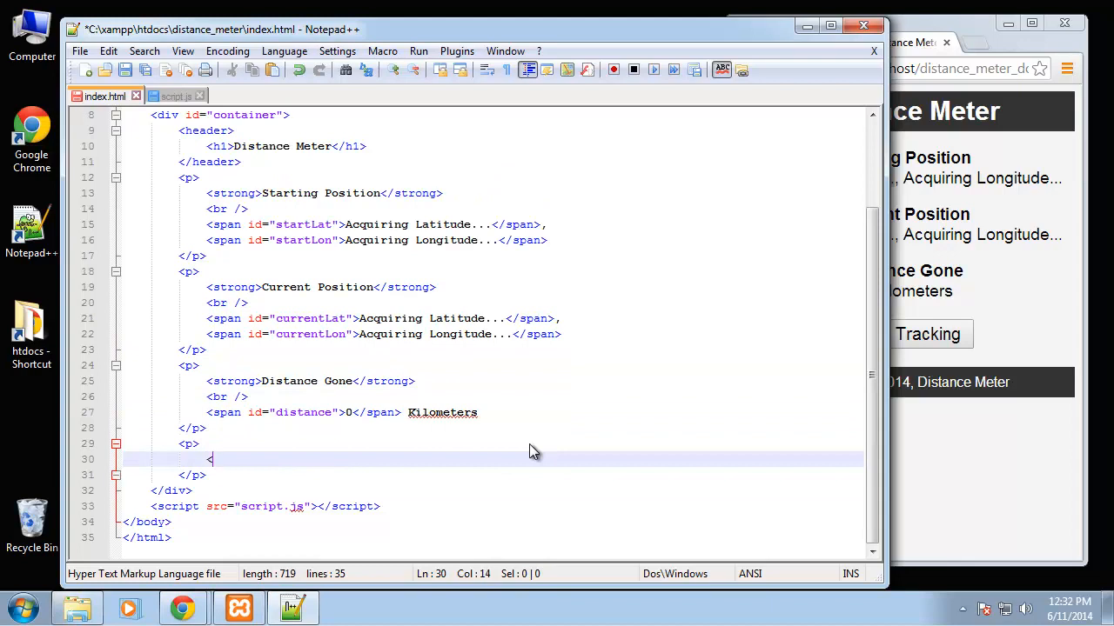
type("button")
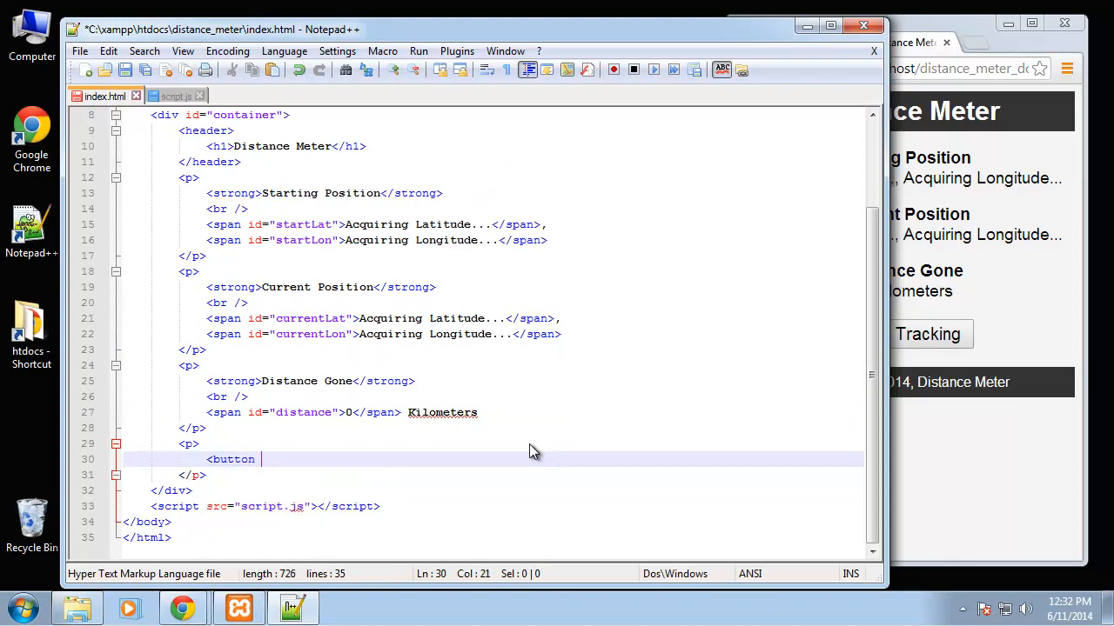
type("id=\"\"")
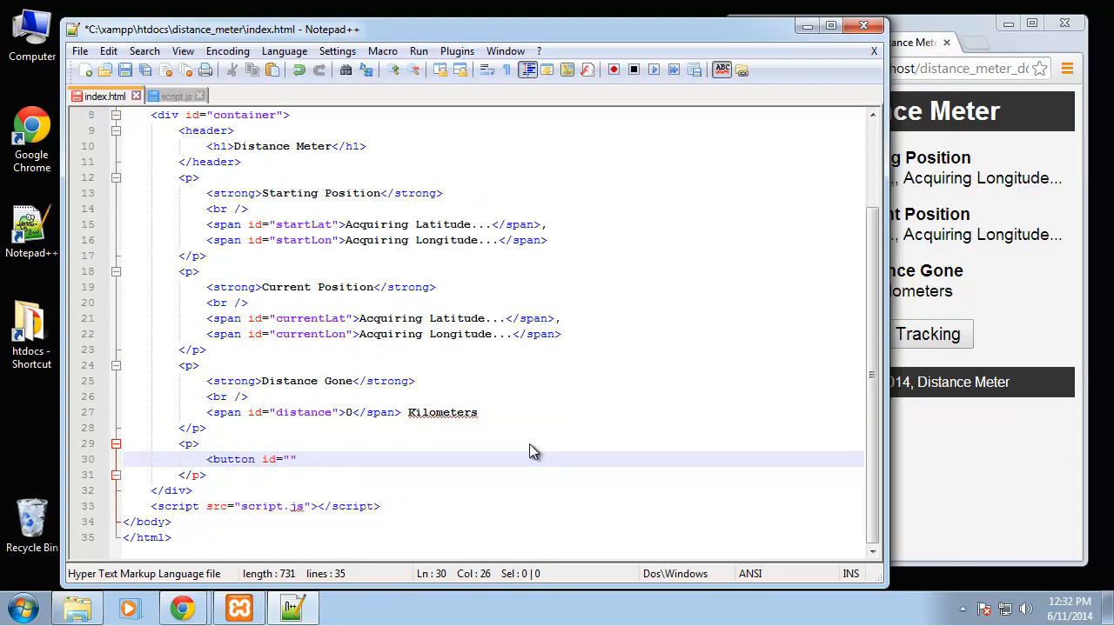
type("startB")
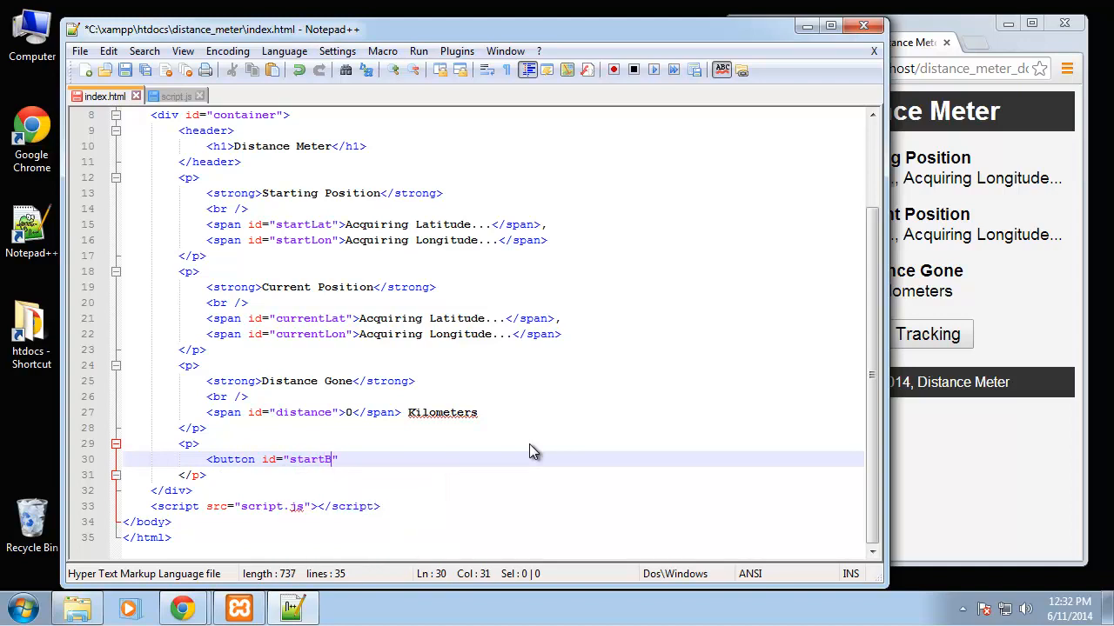
type("tn")
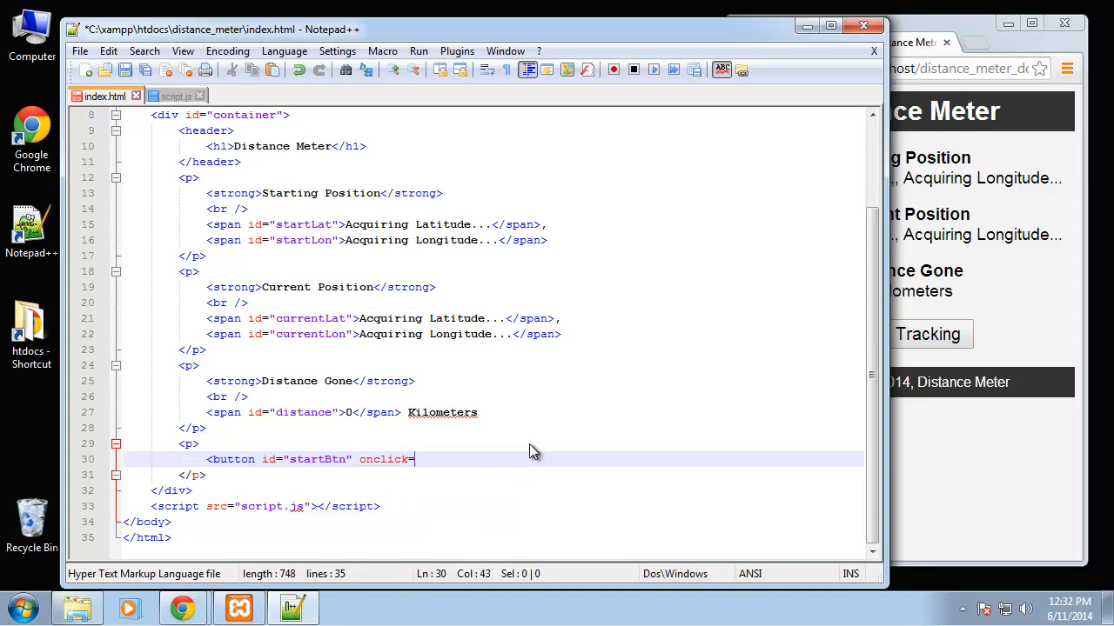
type("s\"")
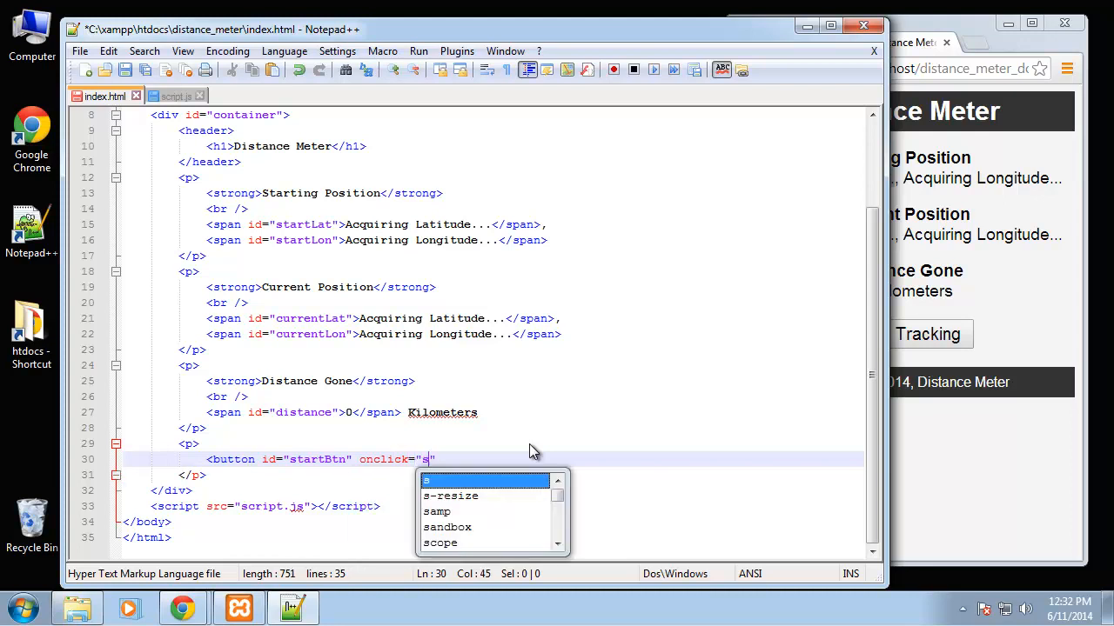
type("tartTr")
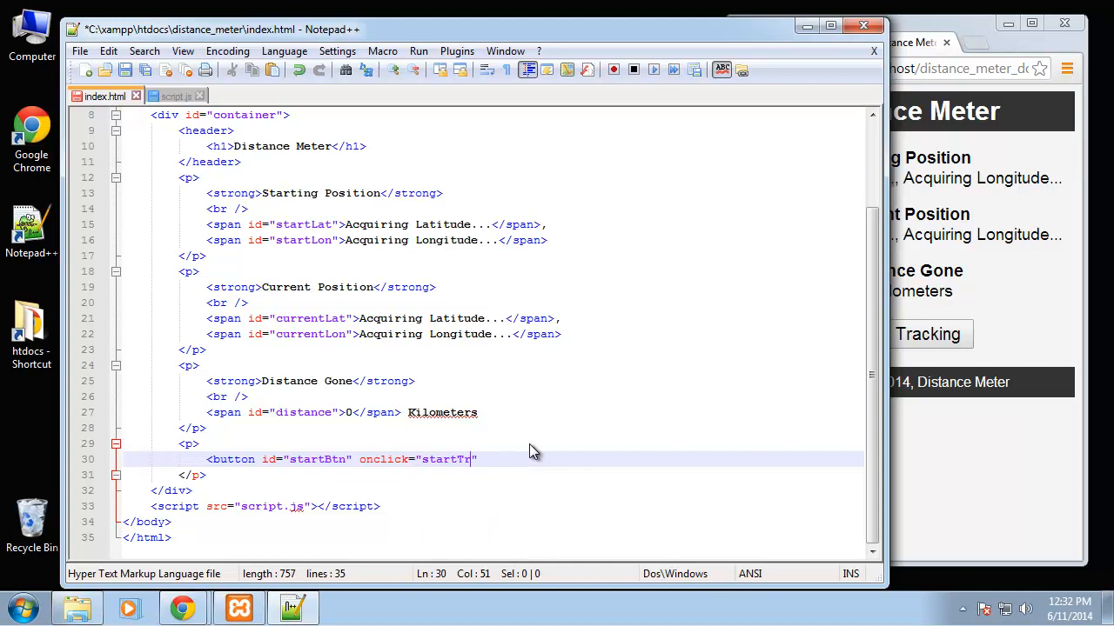
type("ack")
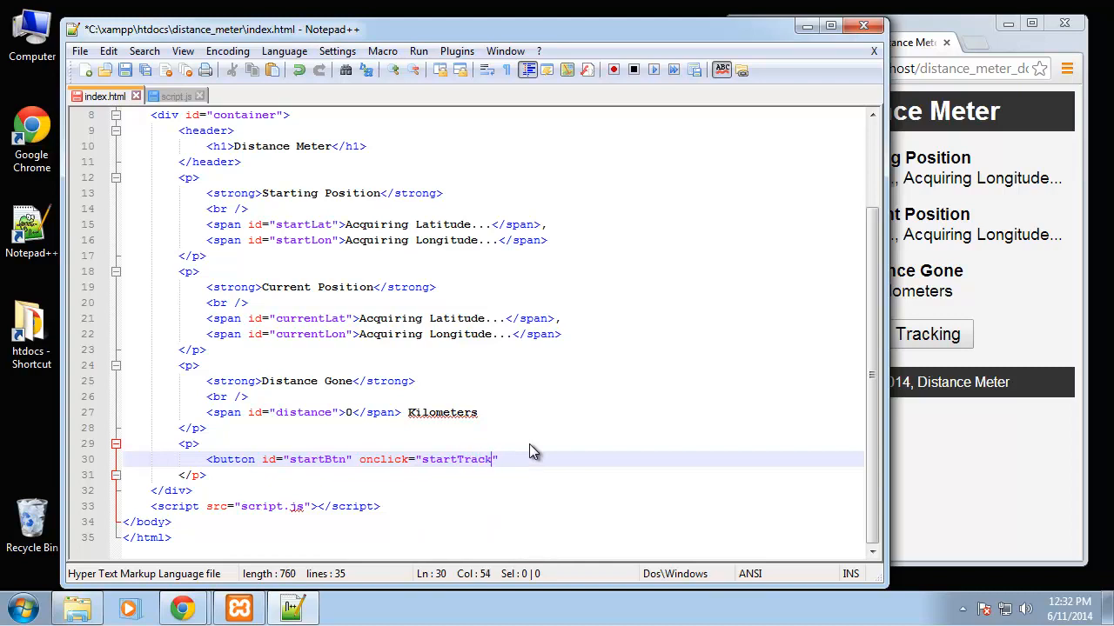
type("ing ()")
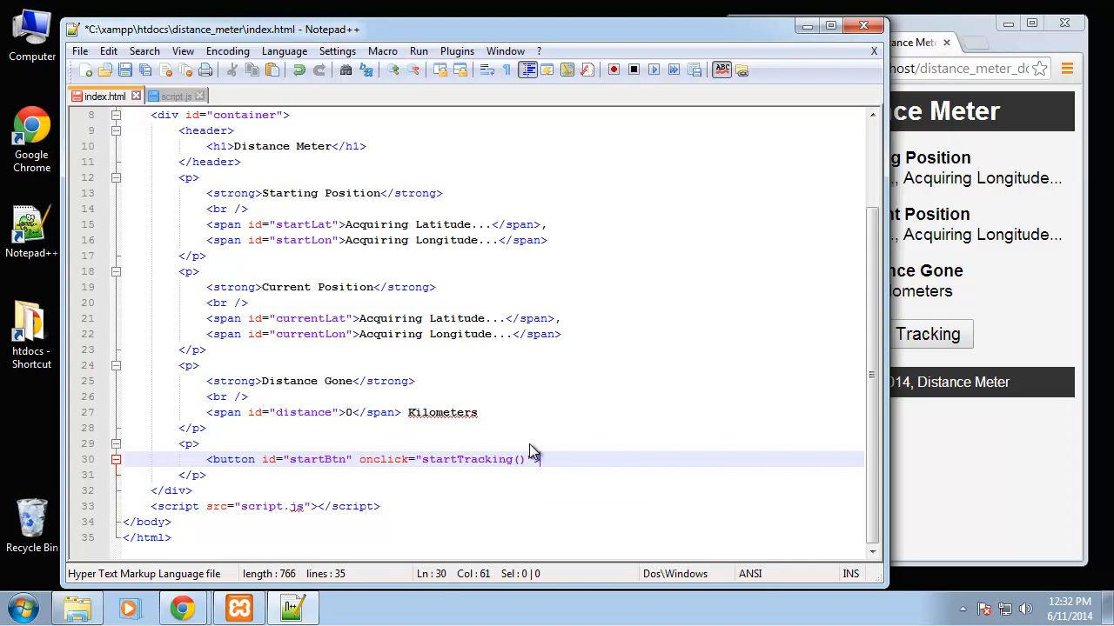
type("Start T")
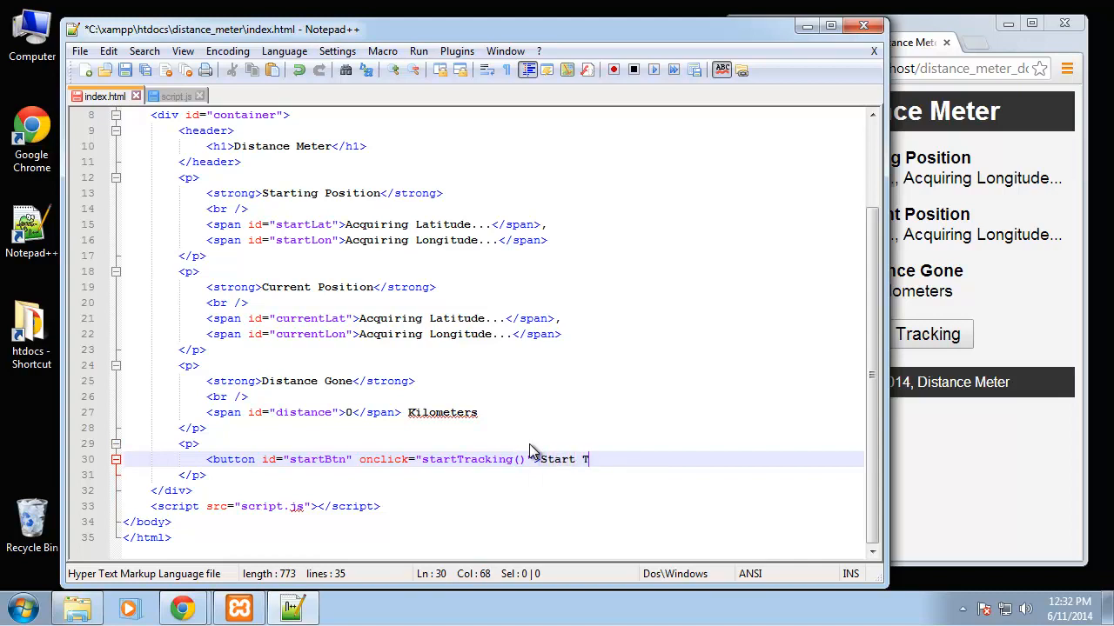
type("racking<")
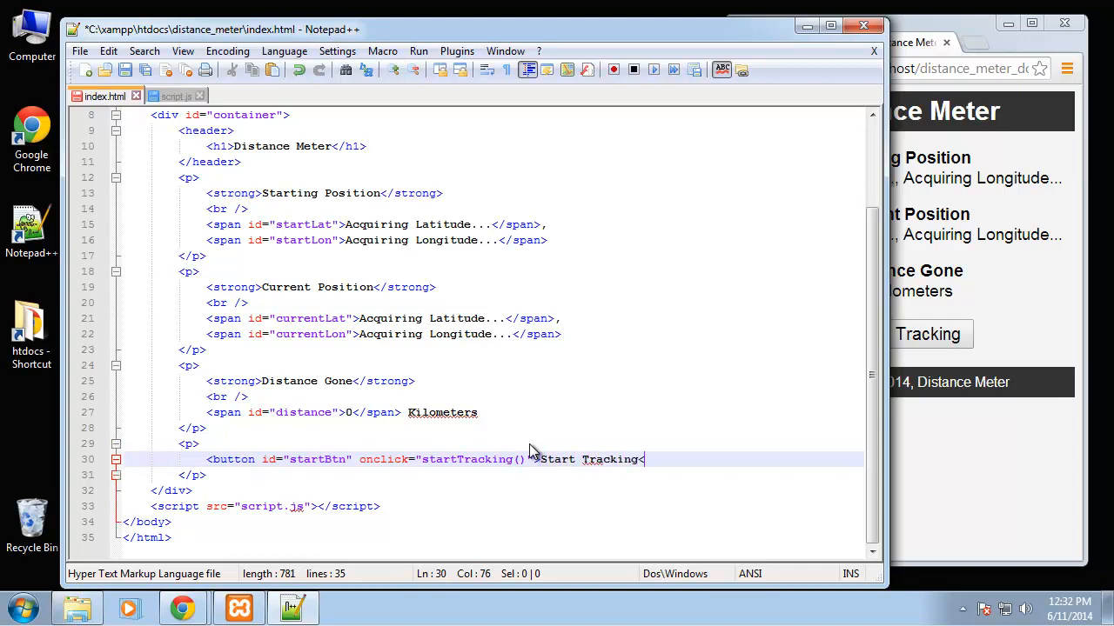
type("/sp")
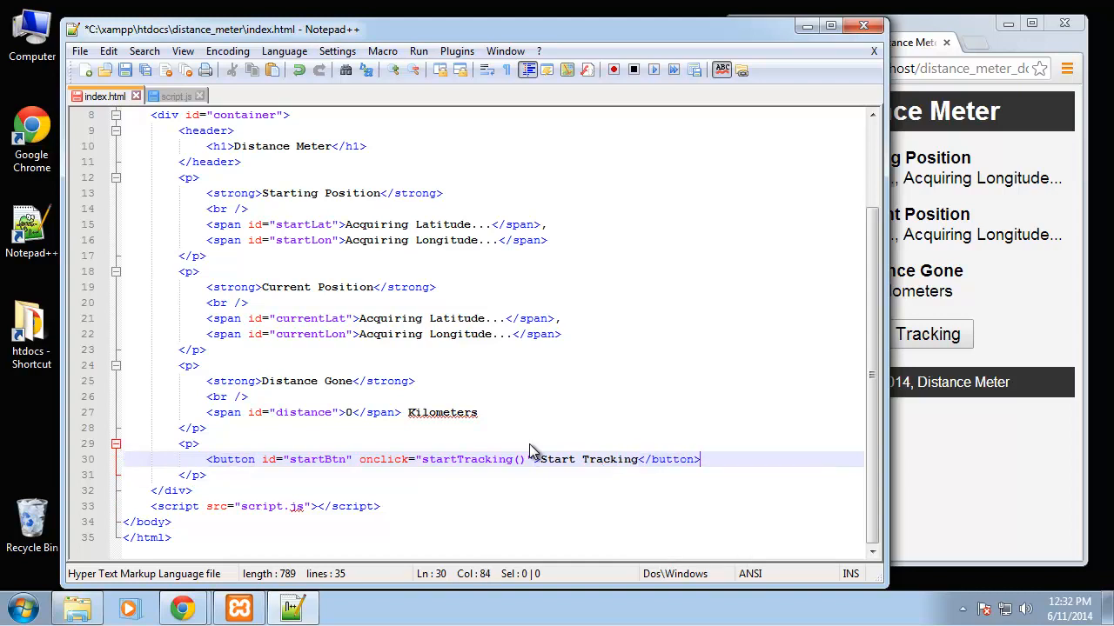
Duplicate the button line and begin changing its copy to the stop button
key("enter")
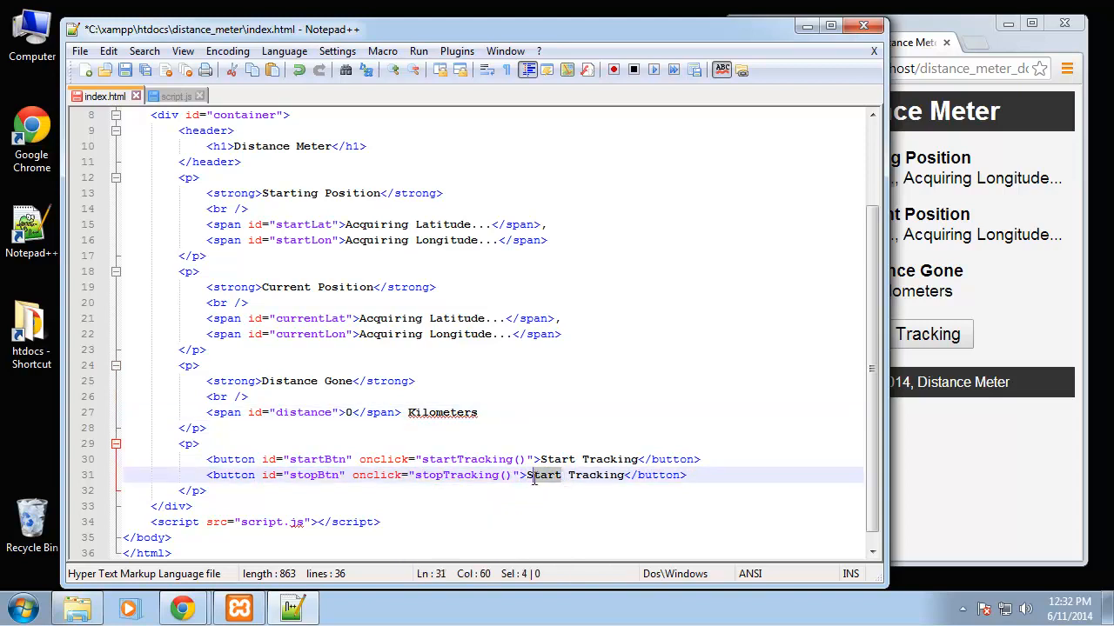
type("Stop")
type("<footer>")
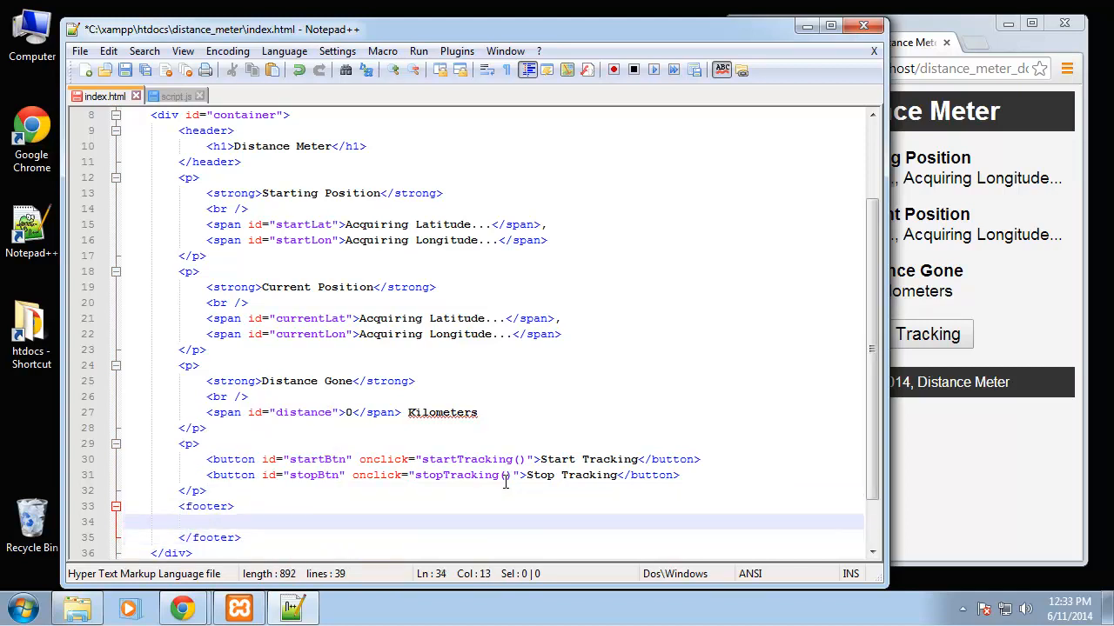
Add a footer span reading 'Copyright &copy; 2014, Distance Meter'
type("<span></span>")
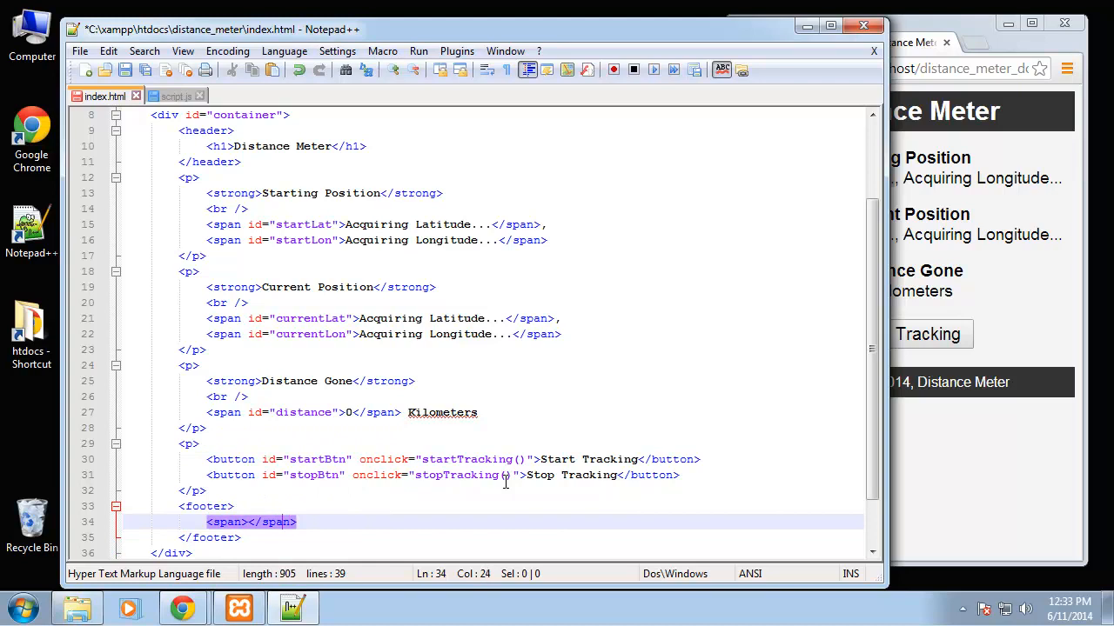
type("Copy")
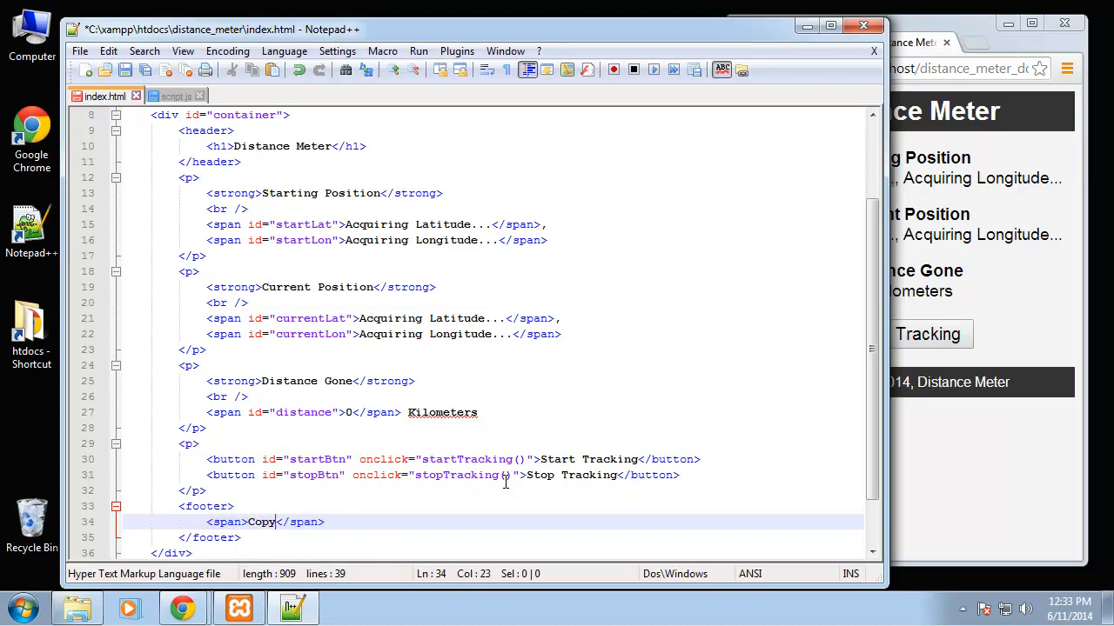
type("right")
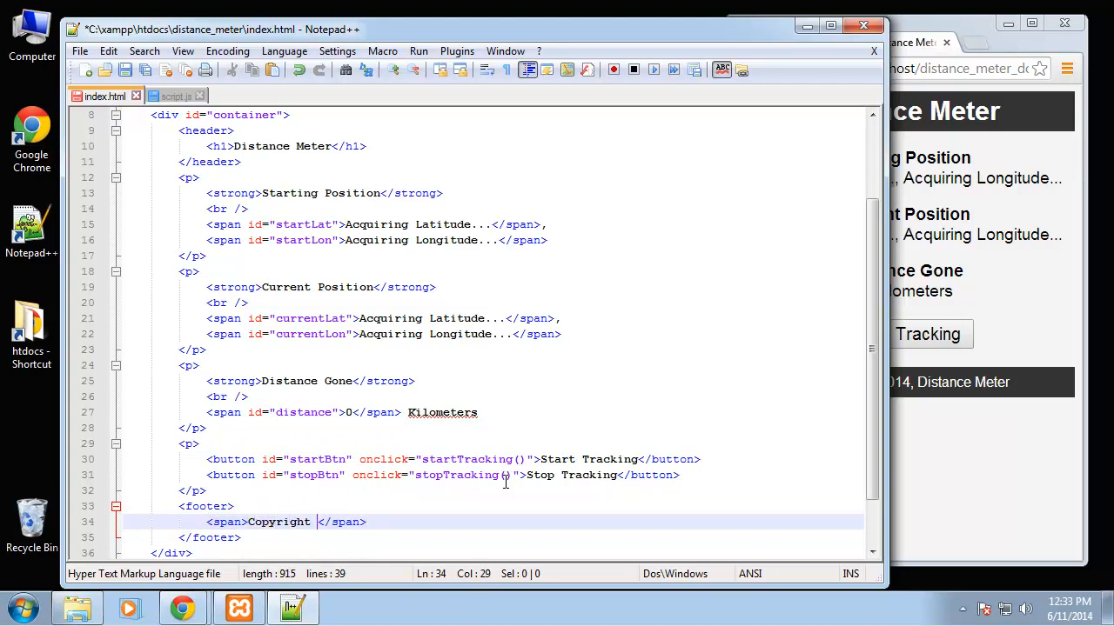
type("&copy;")
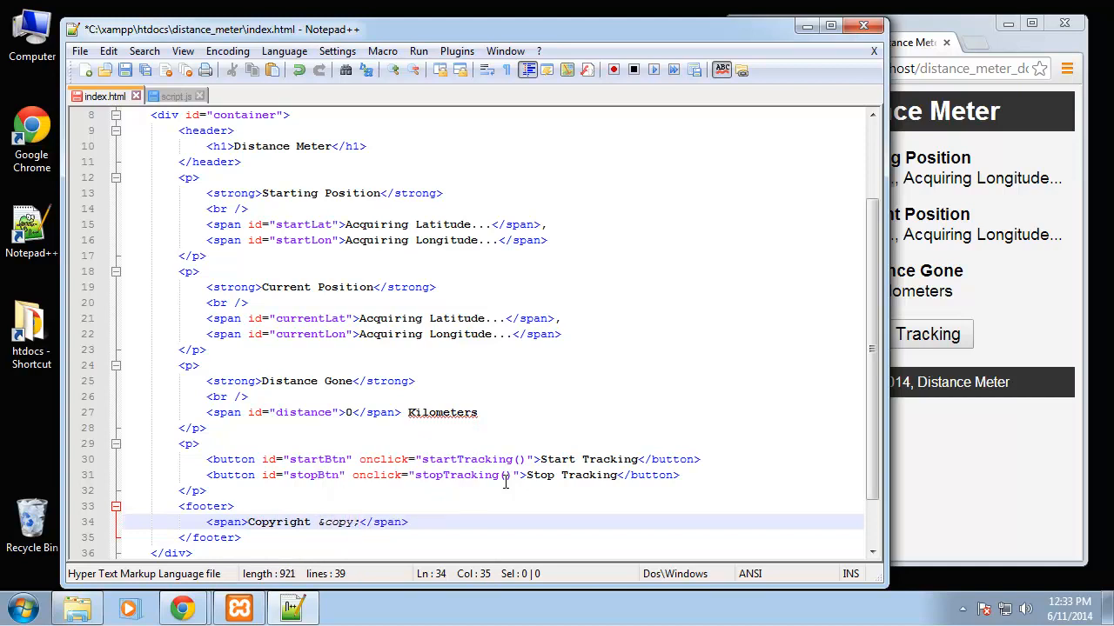
type("2014")
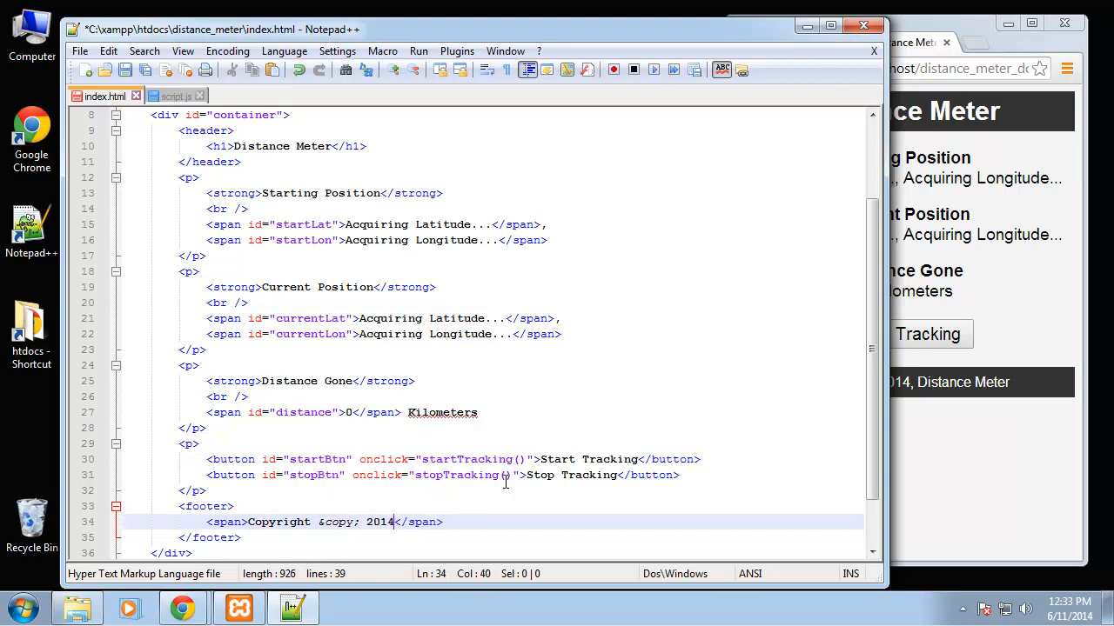
type("Distance Meter")
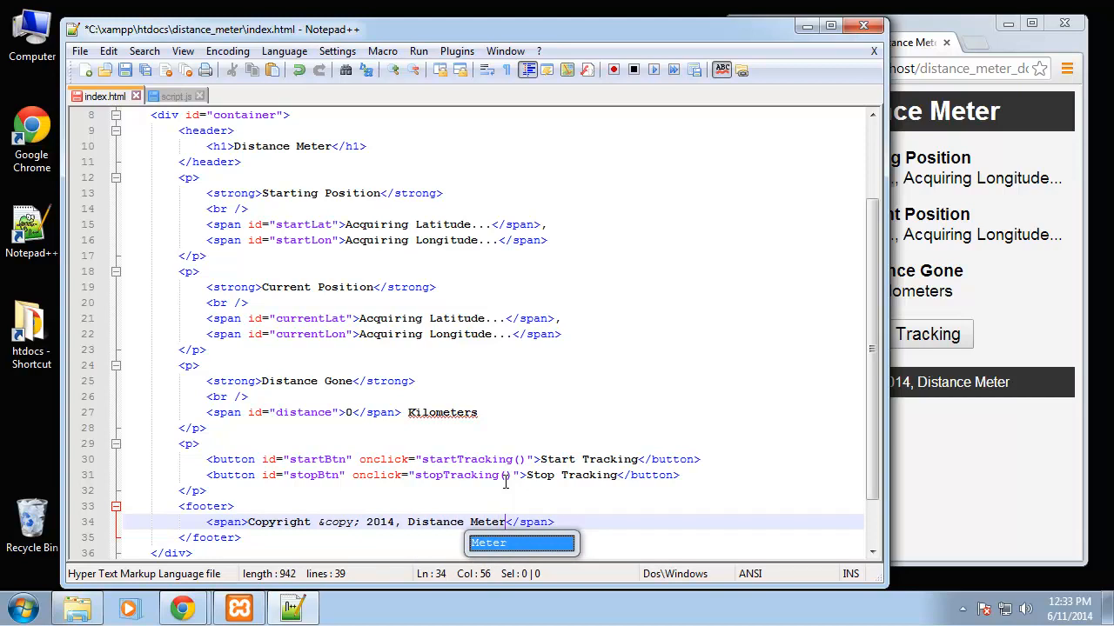
scroll("down", 3)
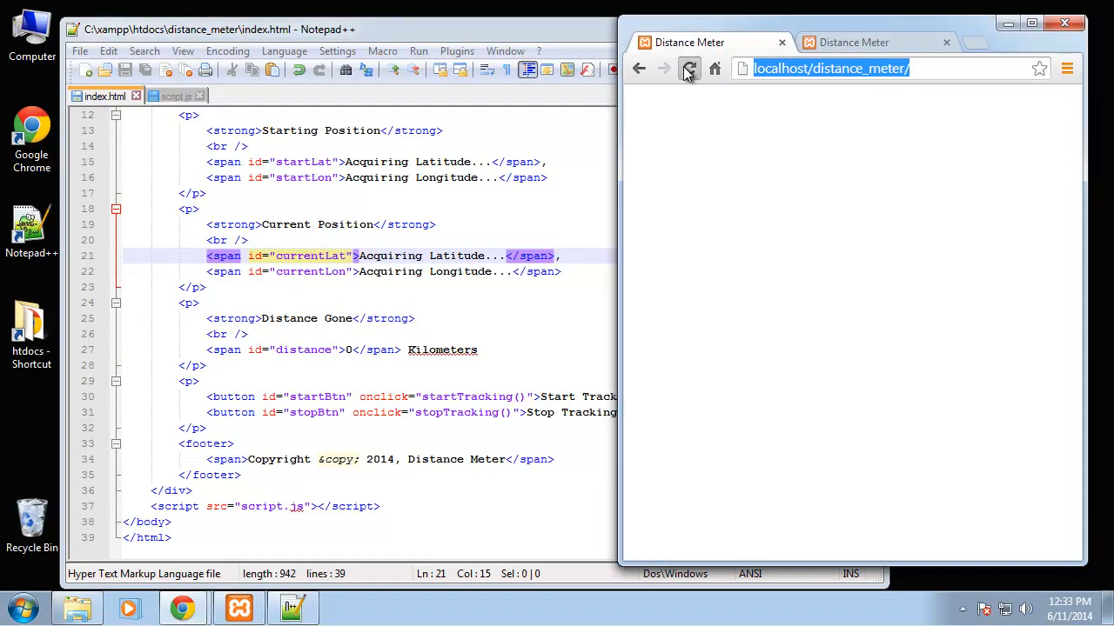
Reload localhost/distance_meter in Chrome to see the unstyled page with buttons and footer
left_click(690, 67)
type("<")
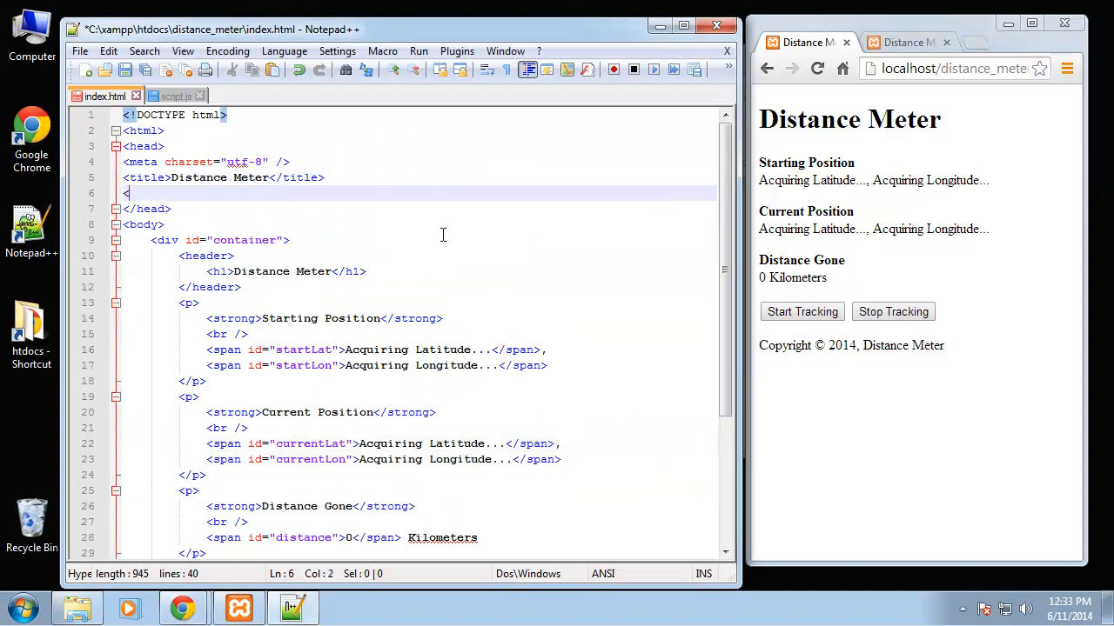
Add a style block with body{background:#f4f4f4;font-family:arial;font-size:18px;}
type("style>")
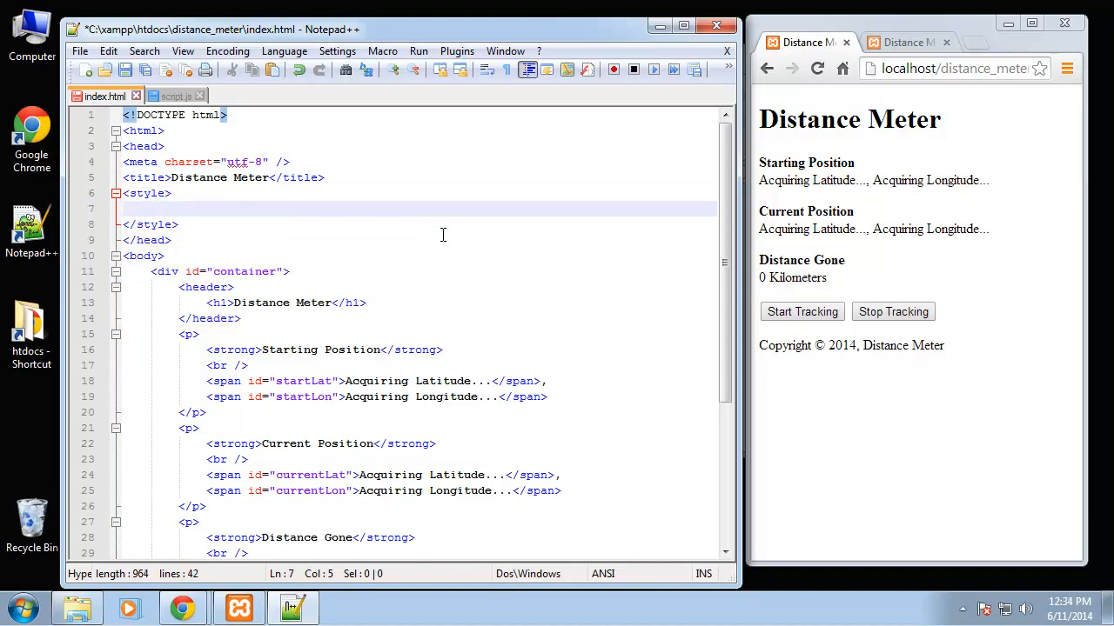
type("body")
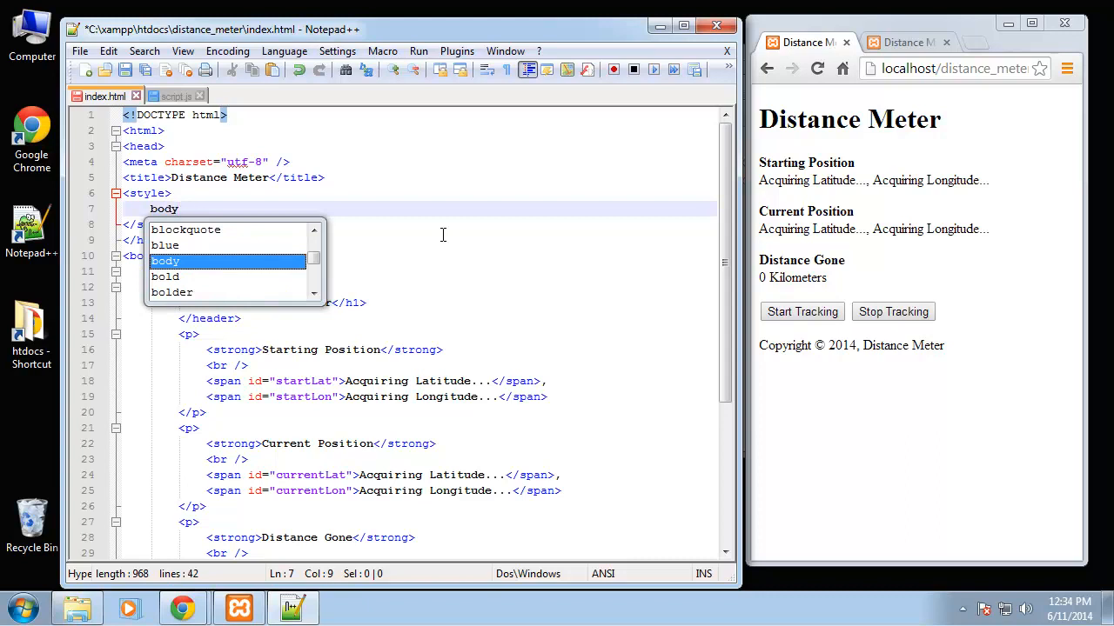
type("{background:")
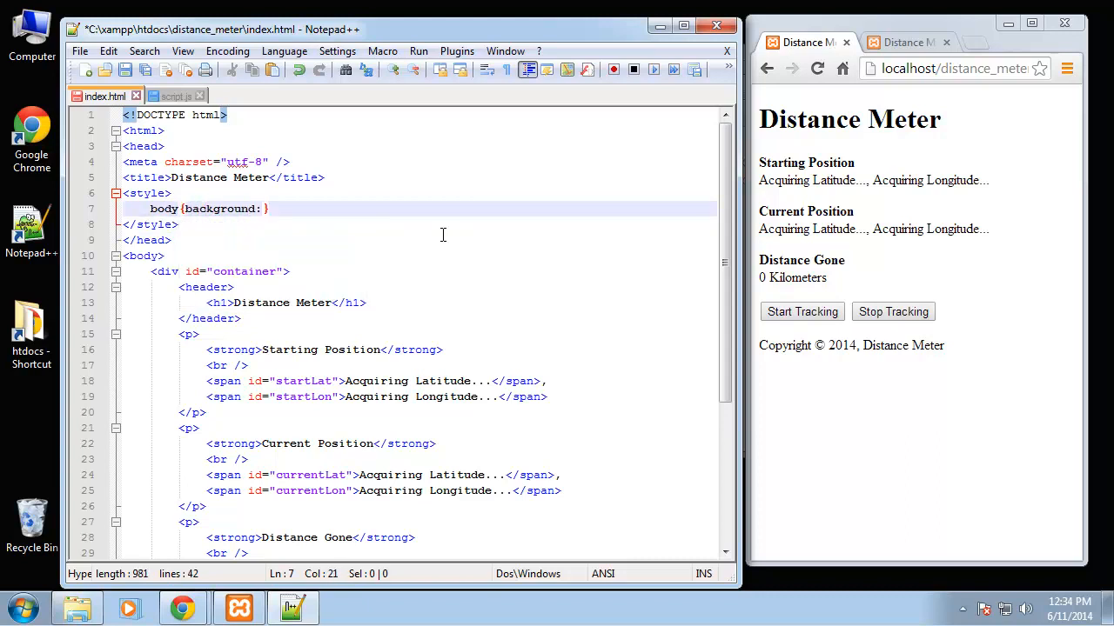
type("#f4f4f4;")
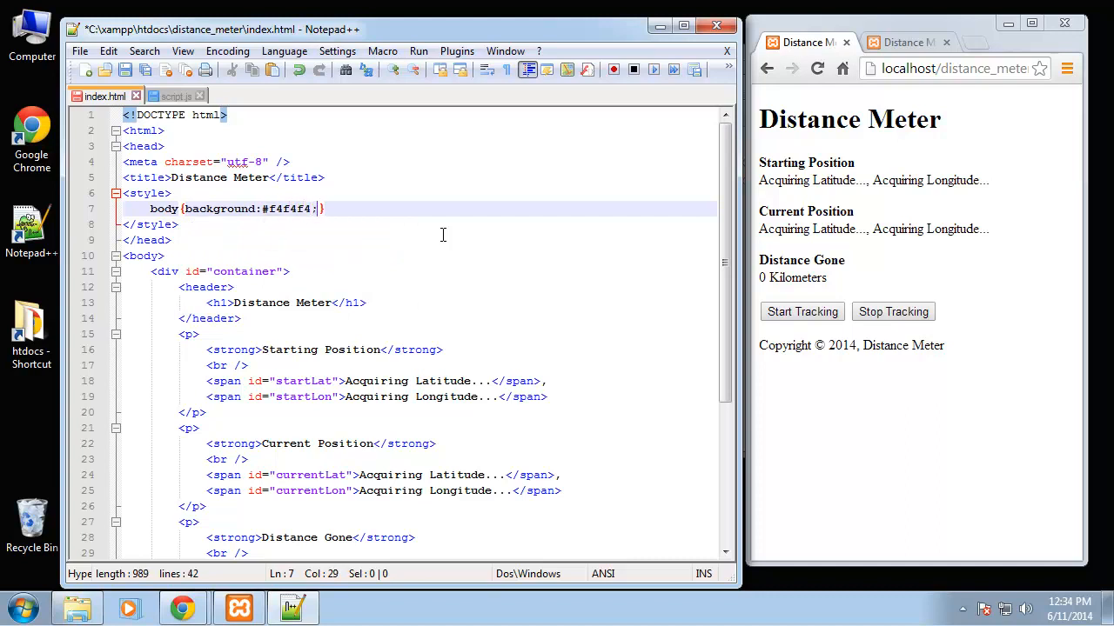
type("font-family")
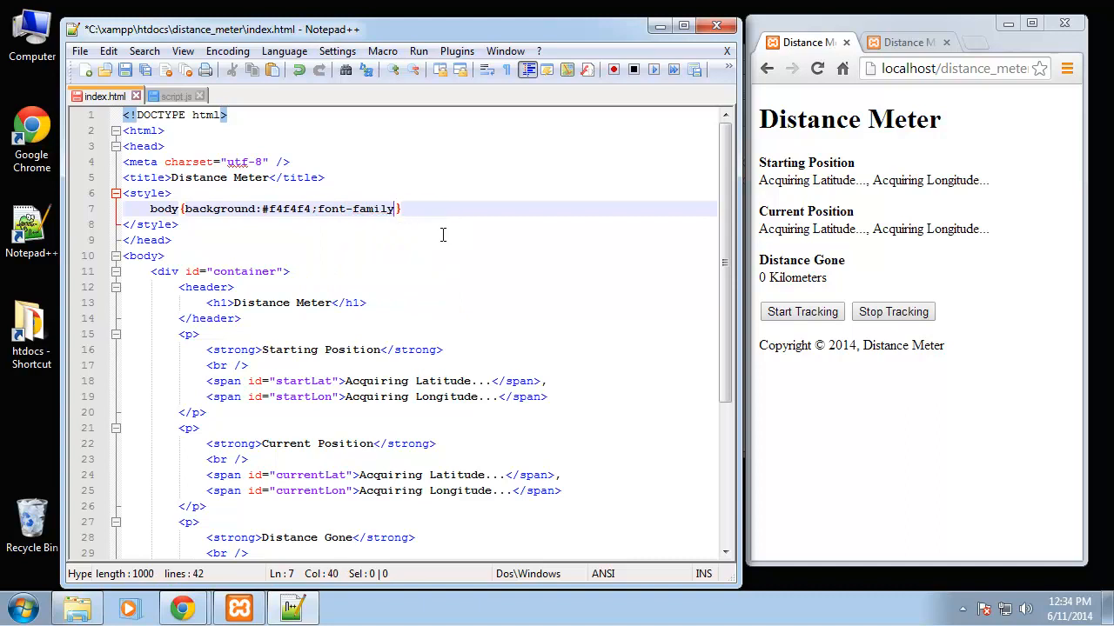
type("arial")
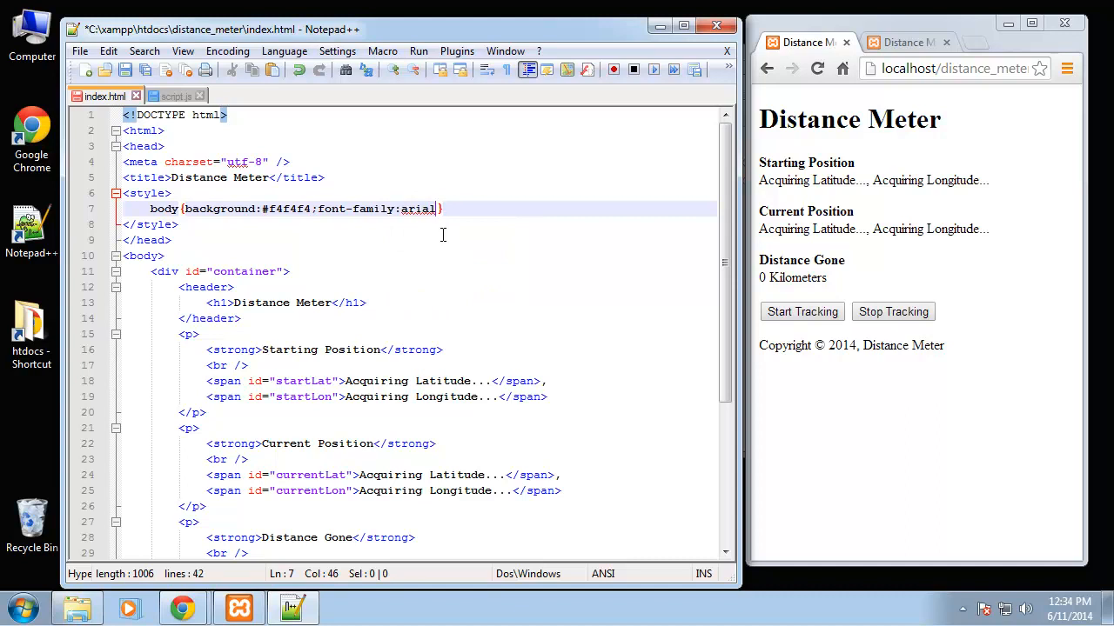
type(";")
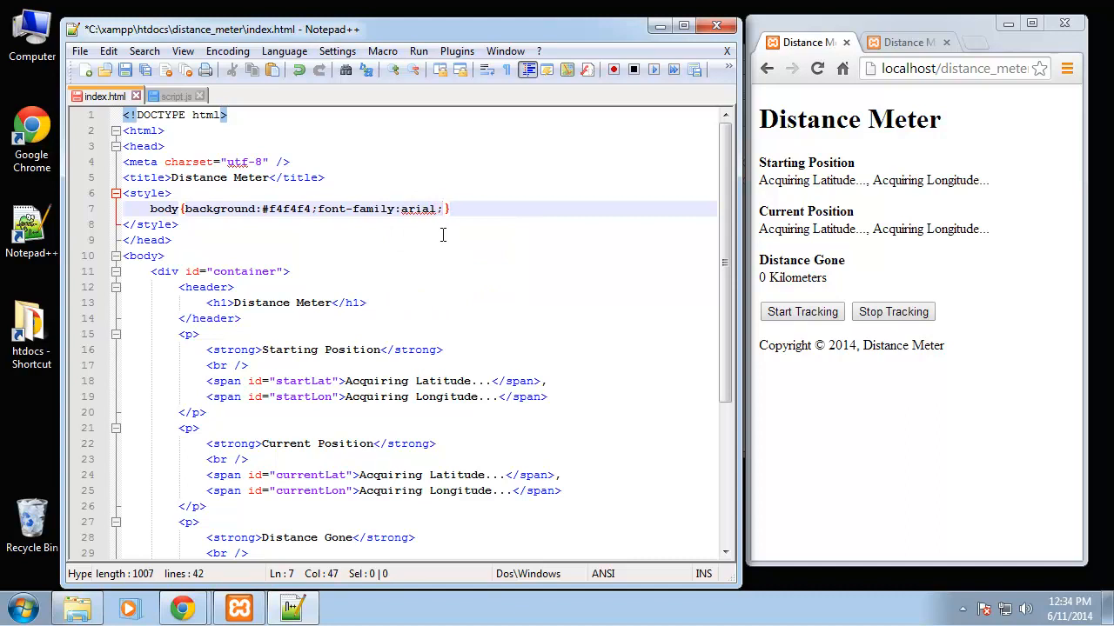
type("font-size:")
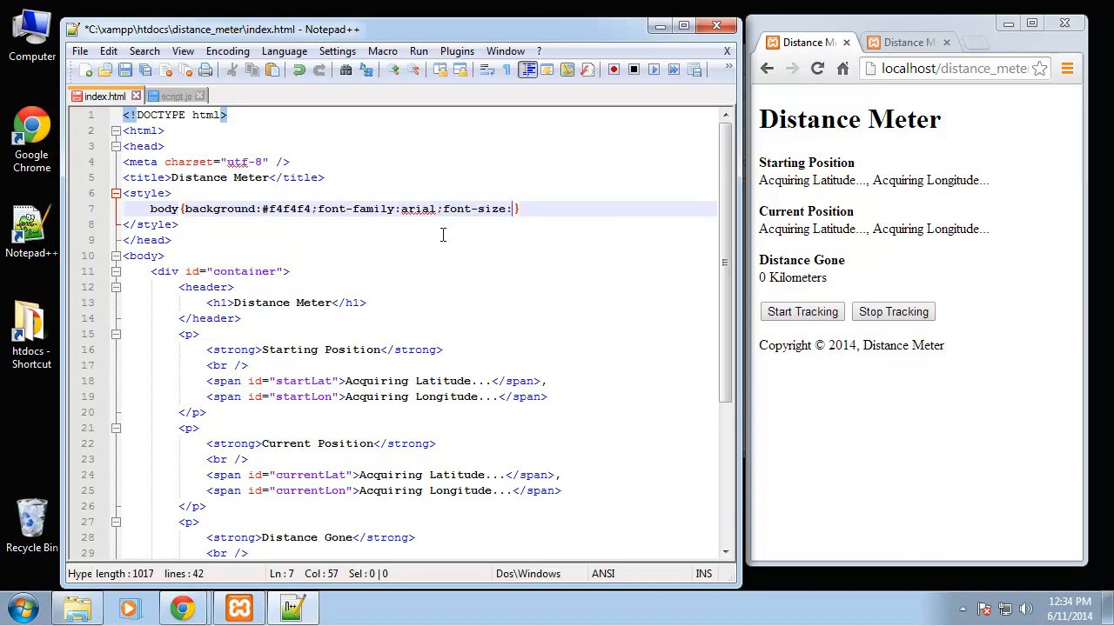
type("18")
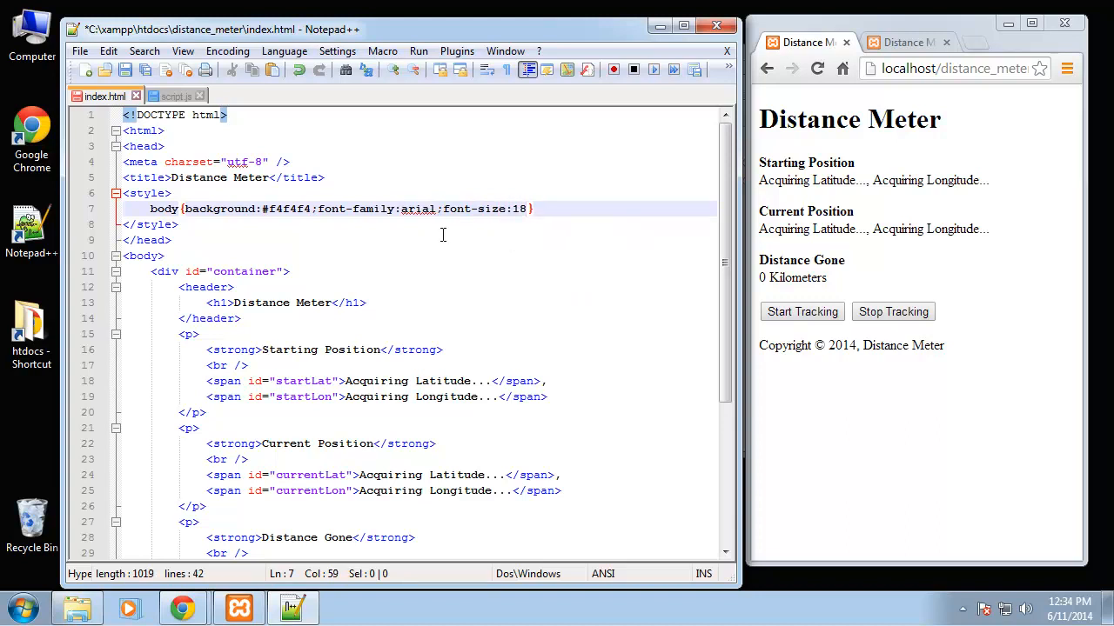
type("px;")
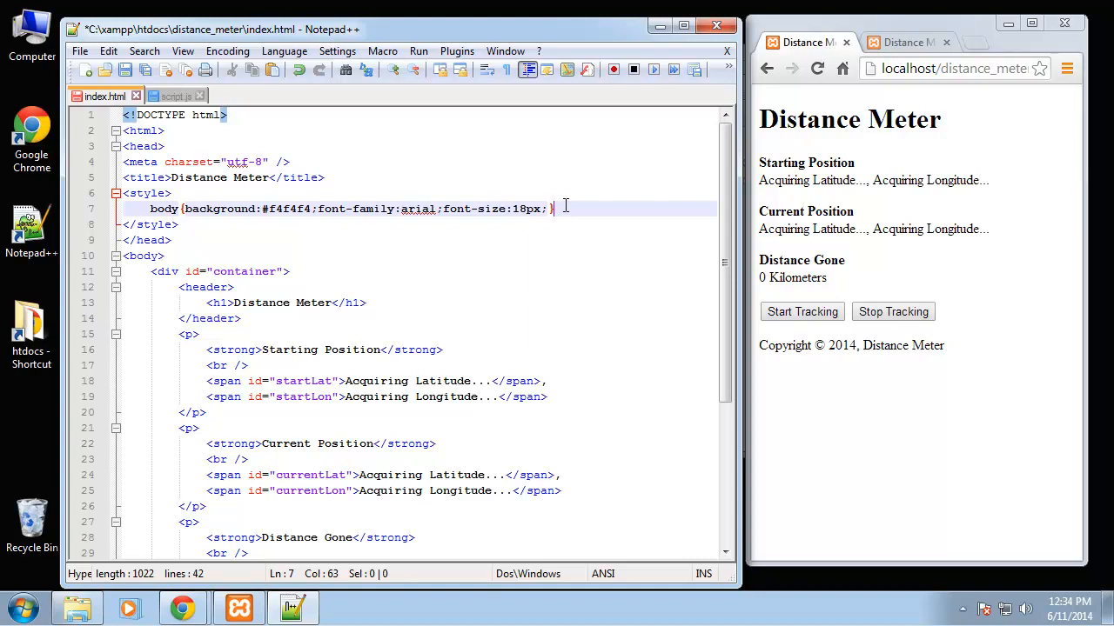
Start a button rule below the body rule
type("button{")
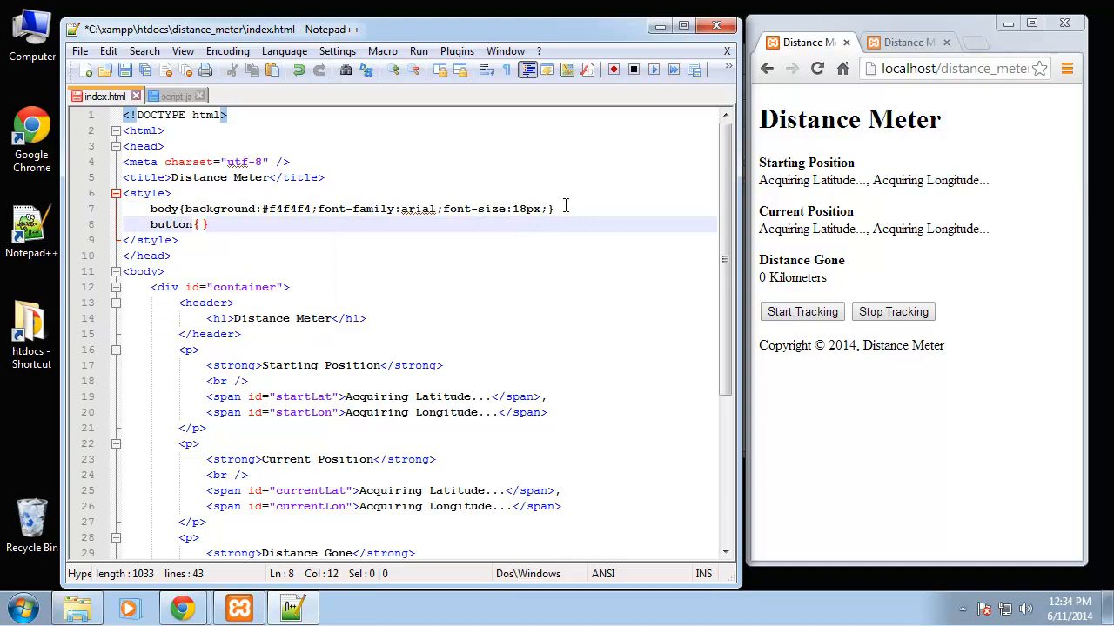
Give the button rule font-size:20px and padding: 3px 13px
type("font")
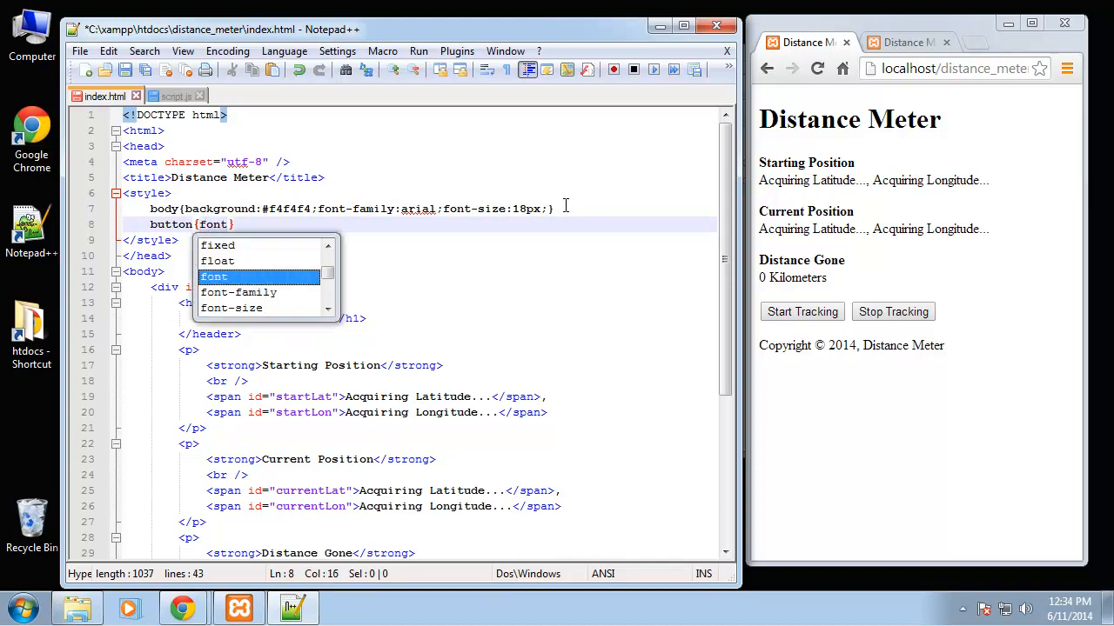
type("-size:")
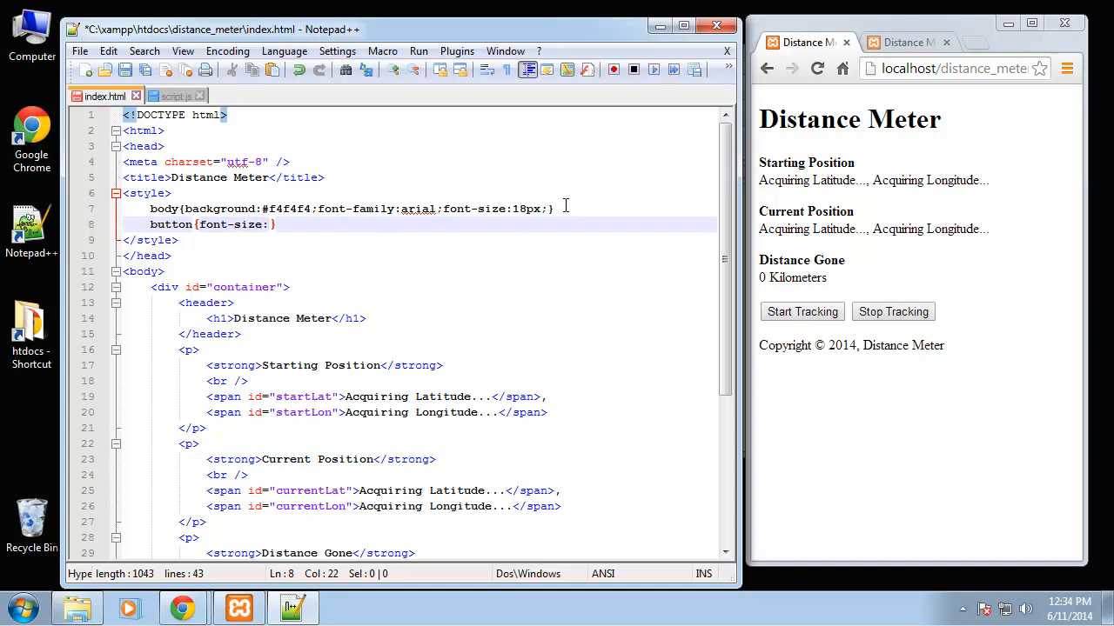
type("20px")
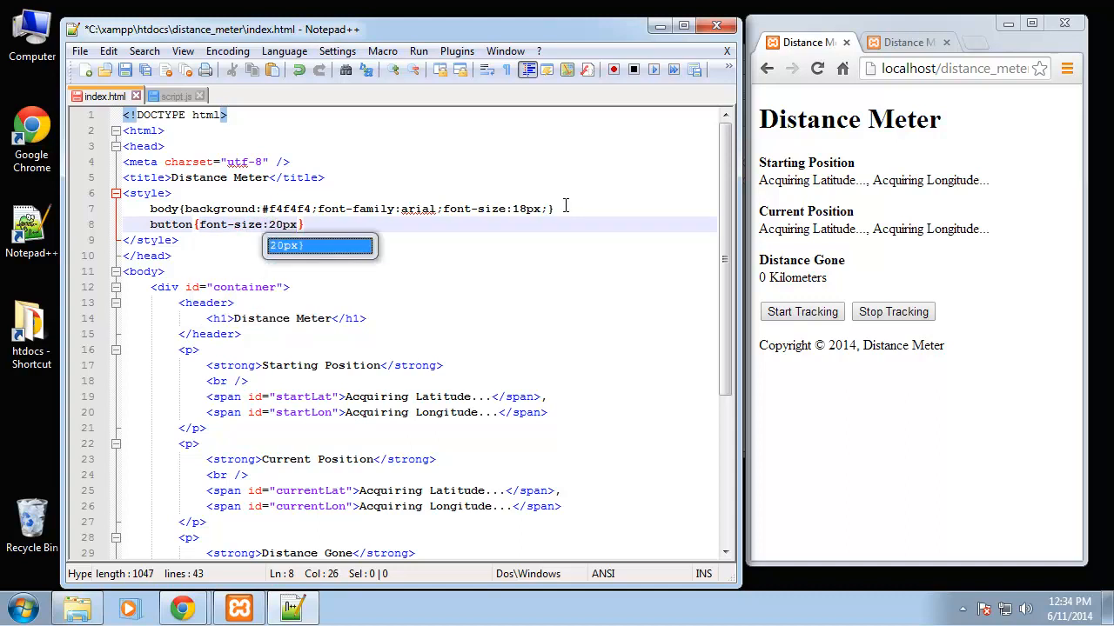
type(";padding:")
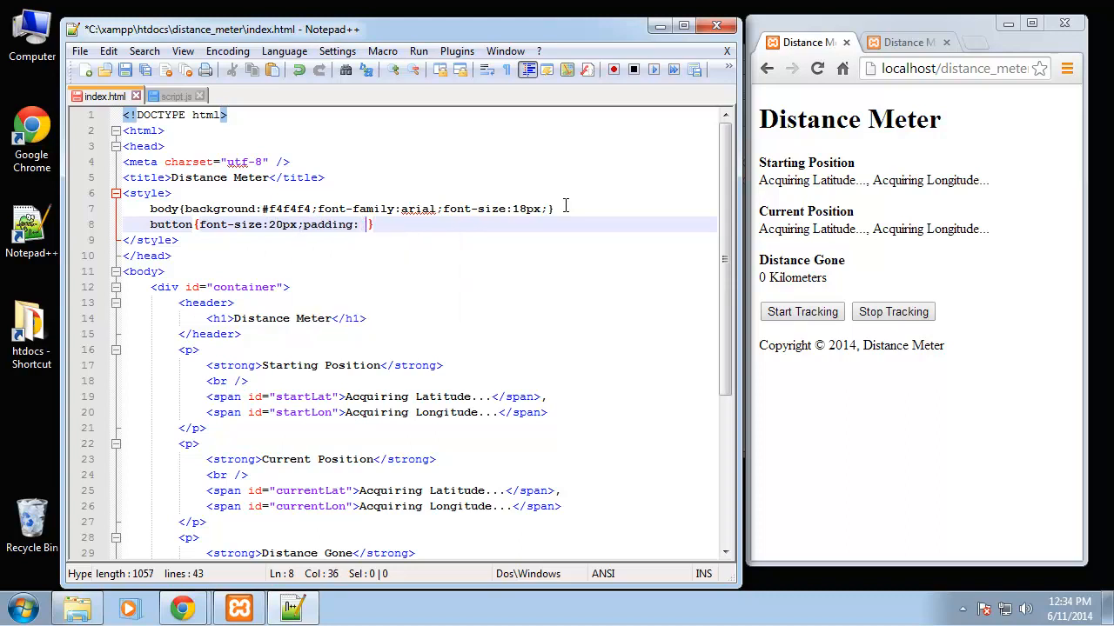
type("3px")
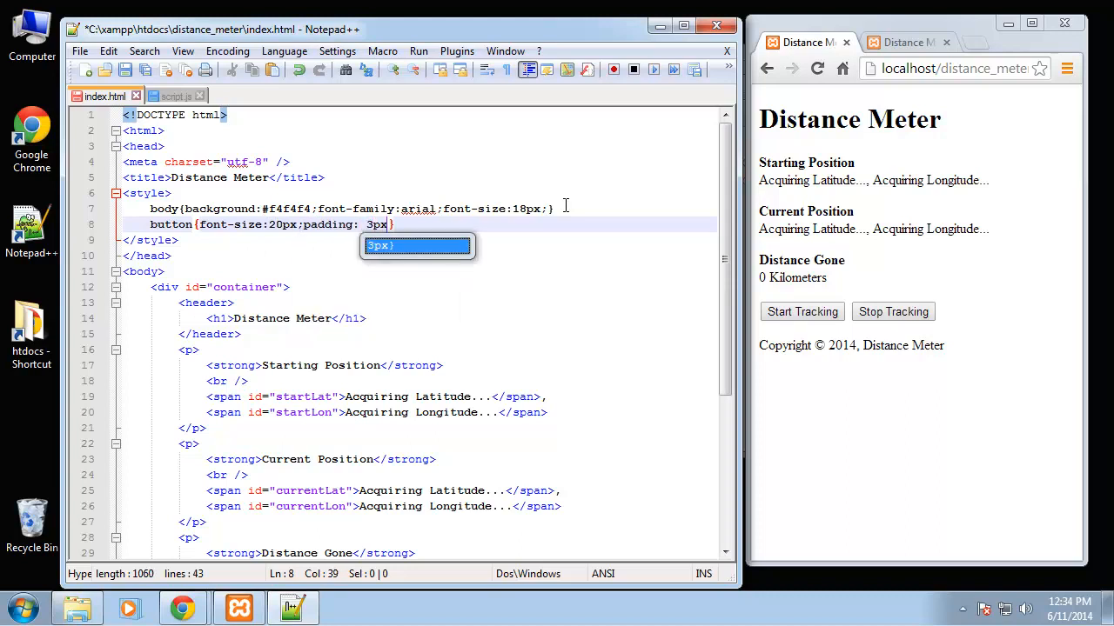
type("13")
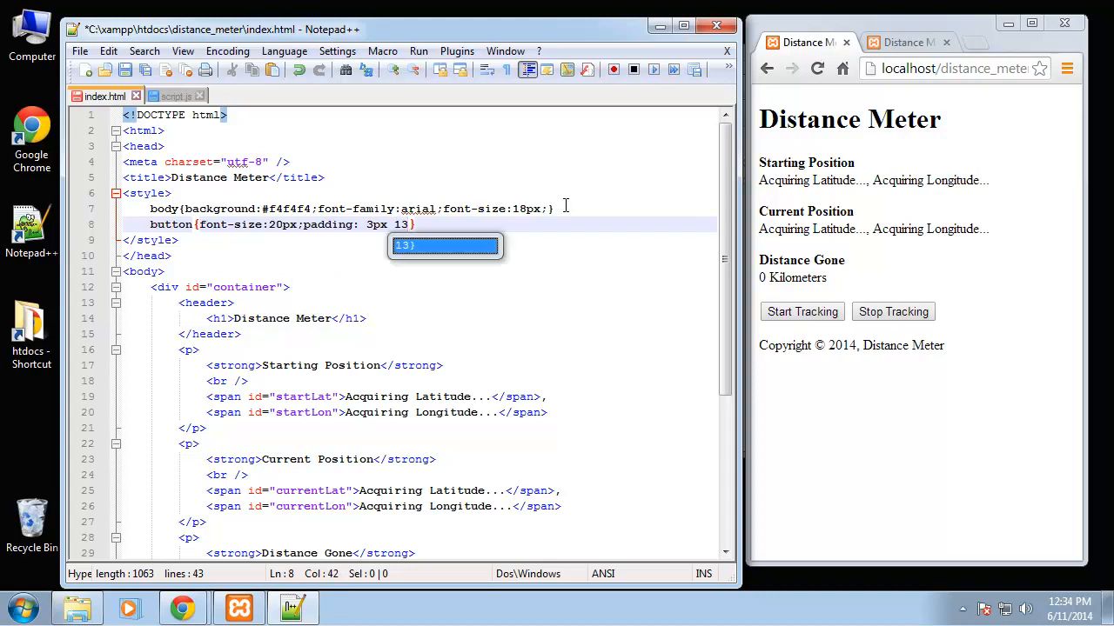
type("px")
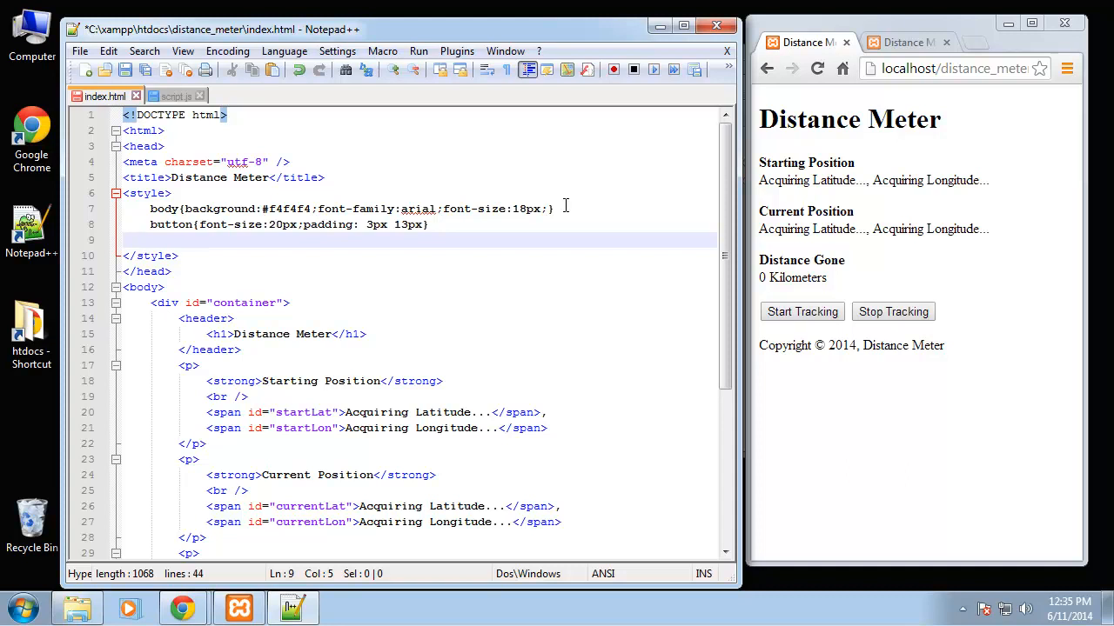
mouse_move(563, 206)
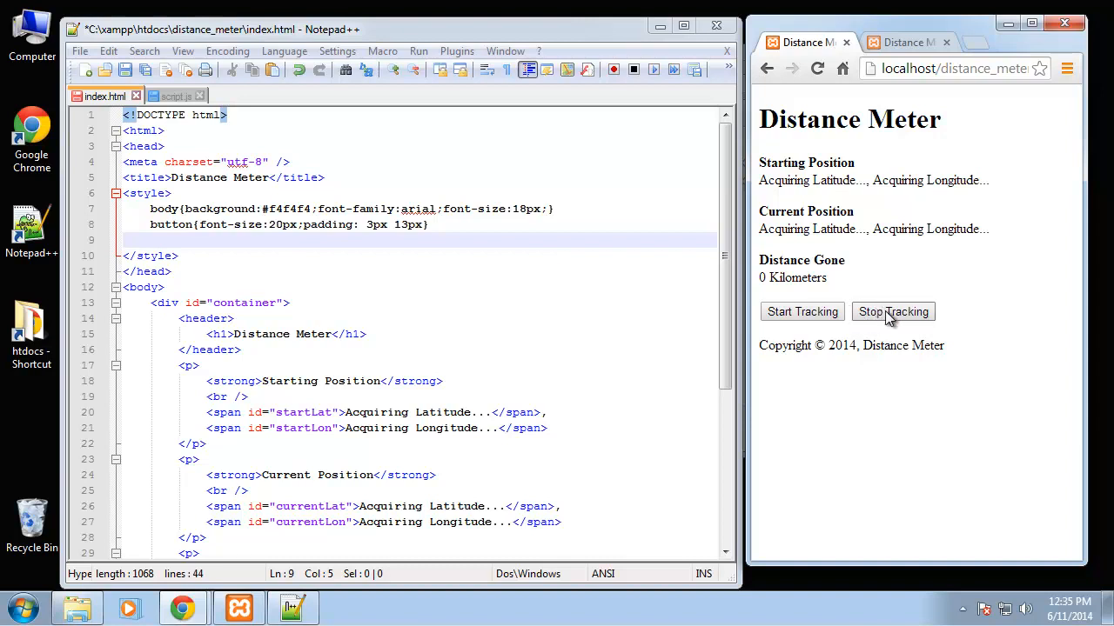
mouse_move(886, 313)
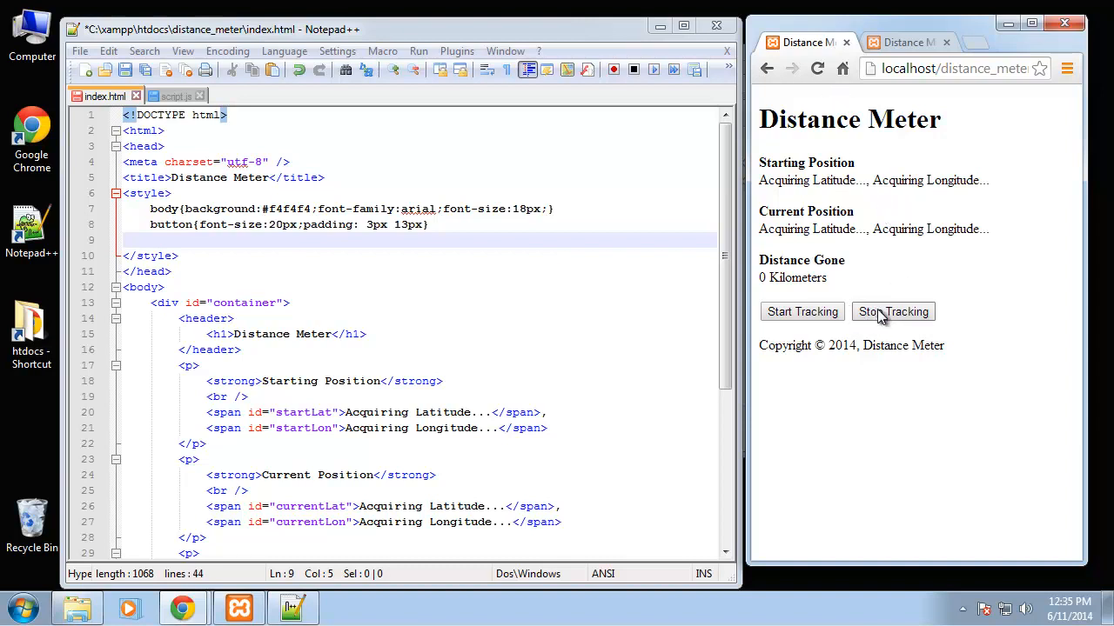
Add button#stopBtn{display:none;} to hide the stop button
type("b")
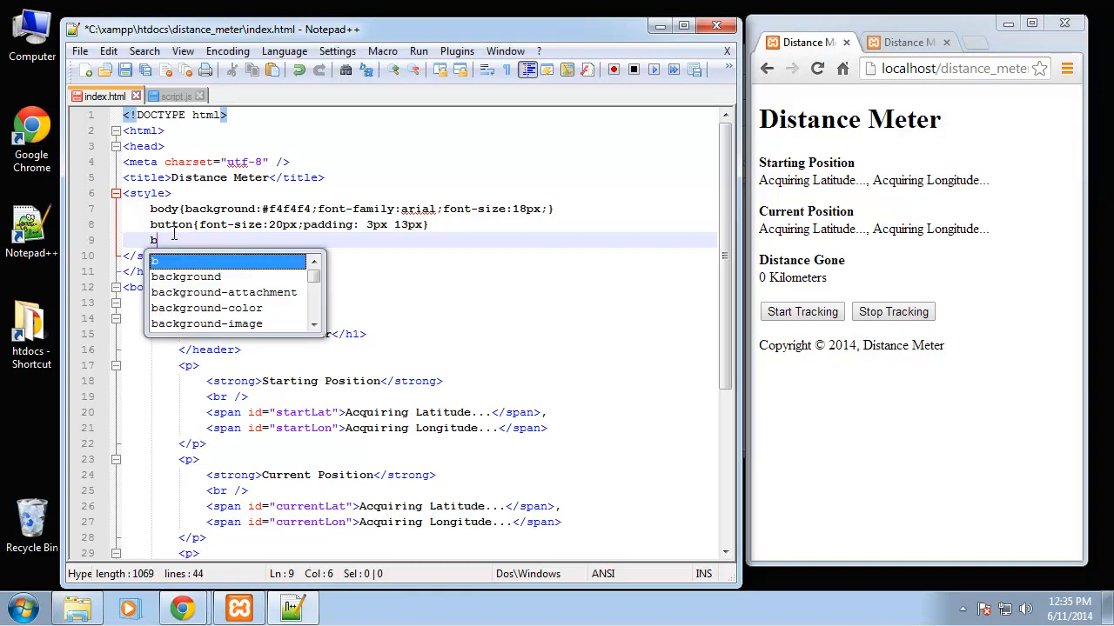
type("utton")
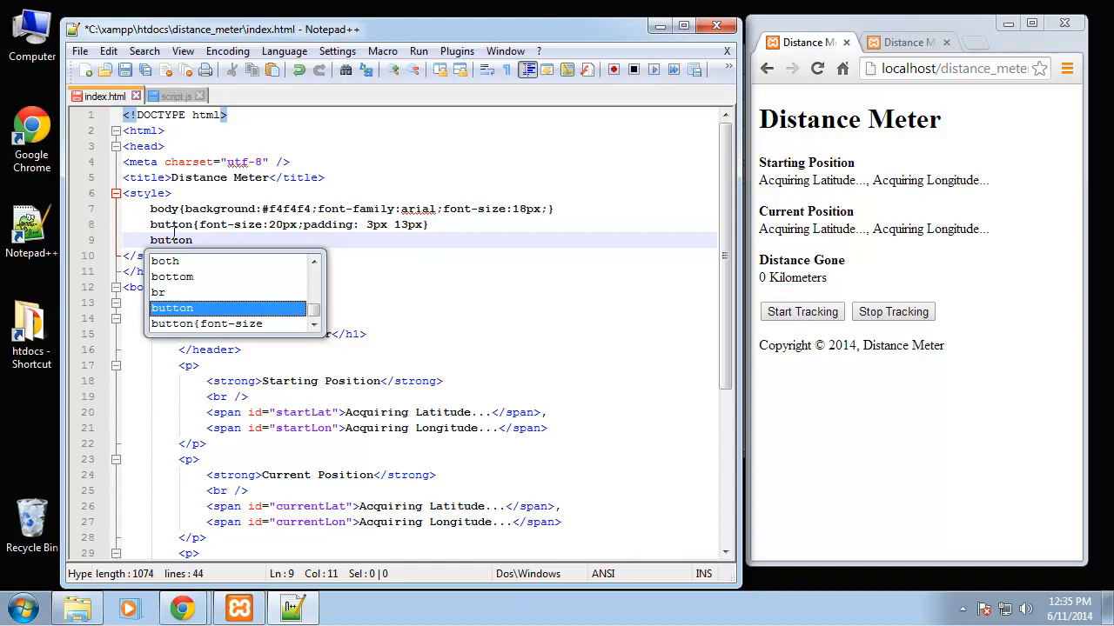
type("#s")
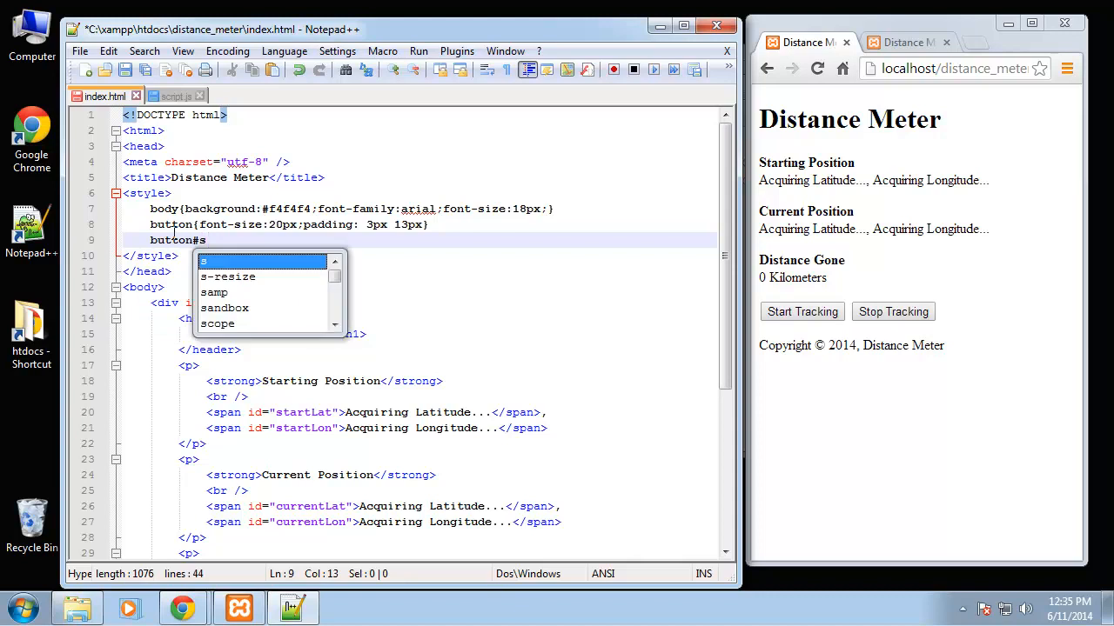
type("topBtn")
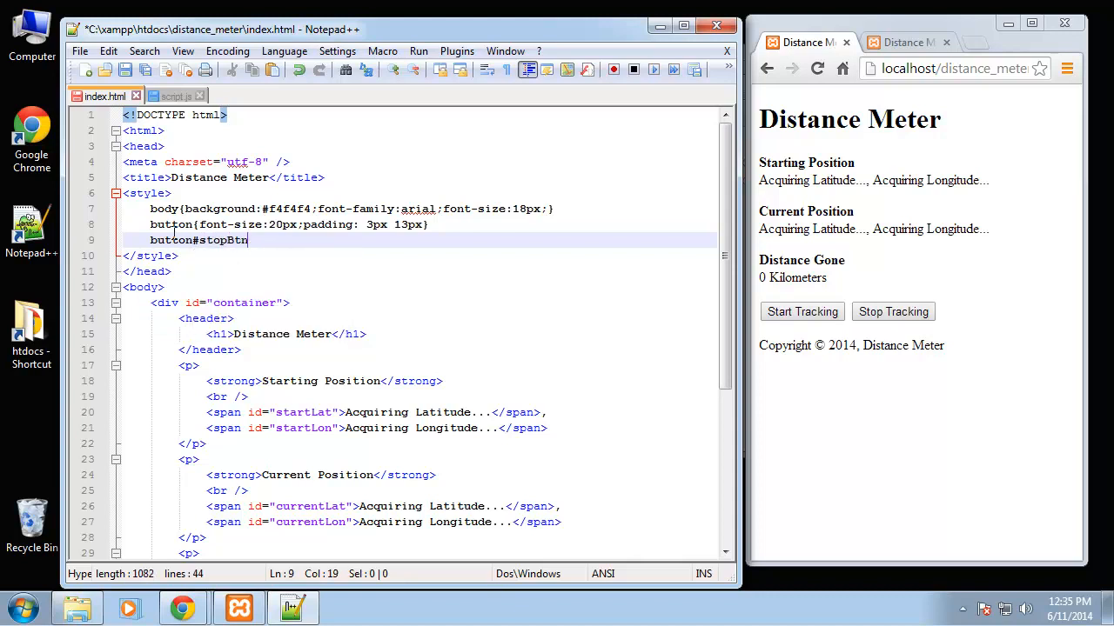
type("{}")
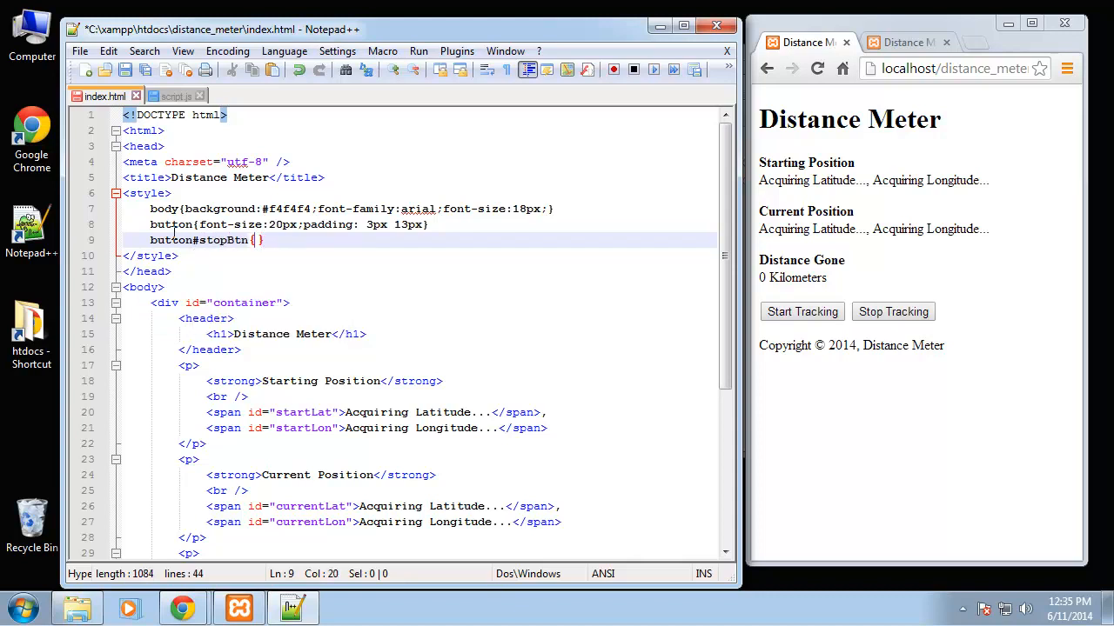
type("display:none;")
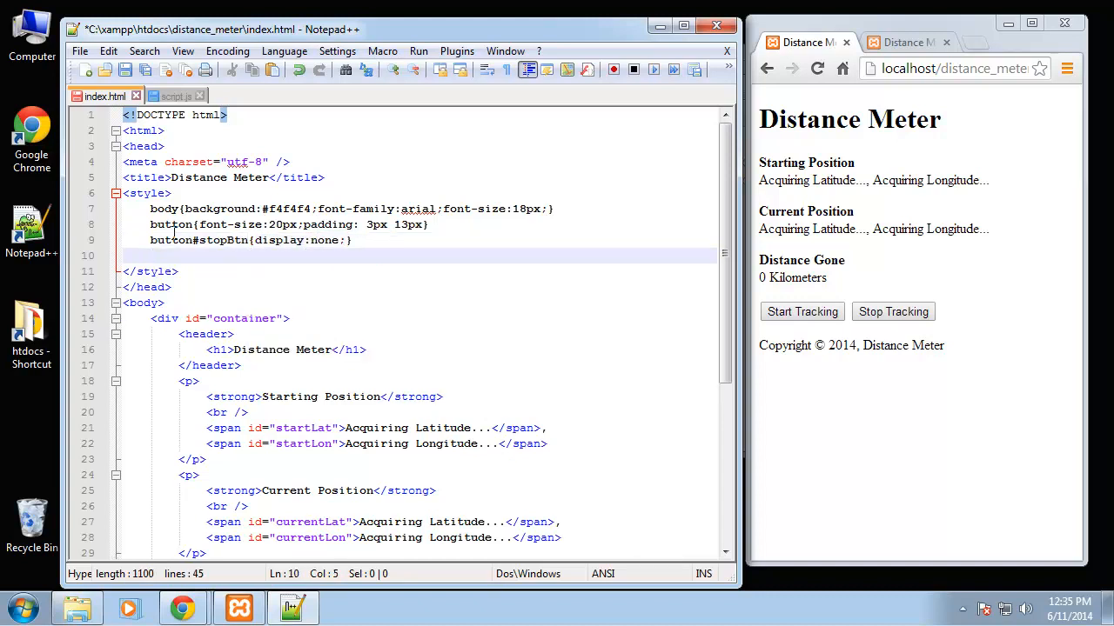
Add #container{width:100%;margin:0 auto;text-align:center;}
type("#container{")
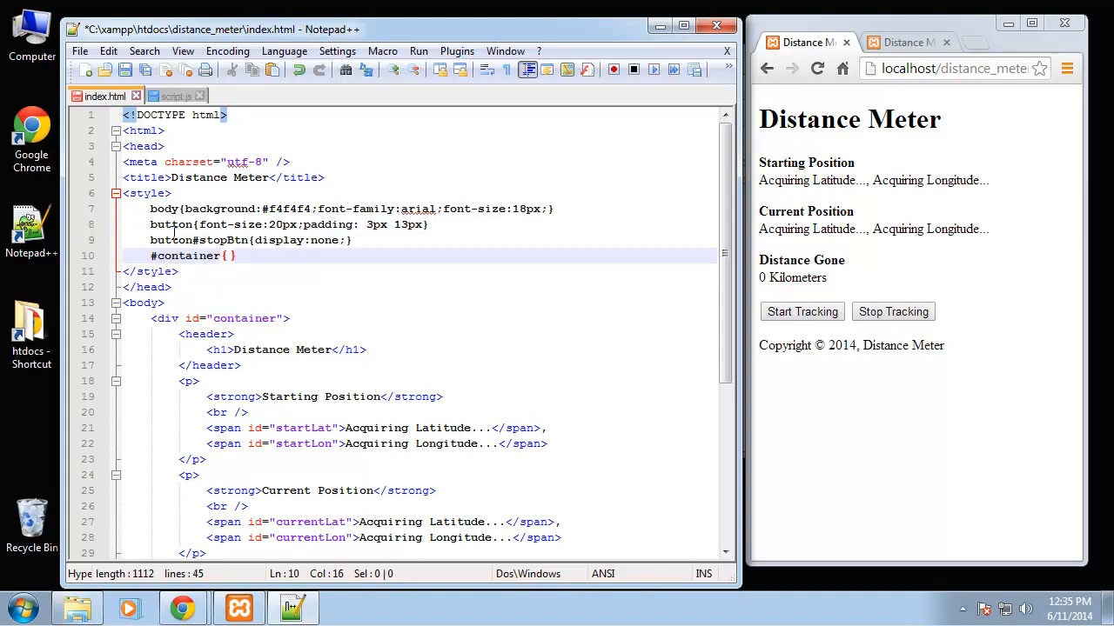
type("width:100%;")
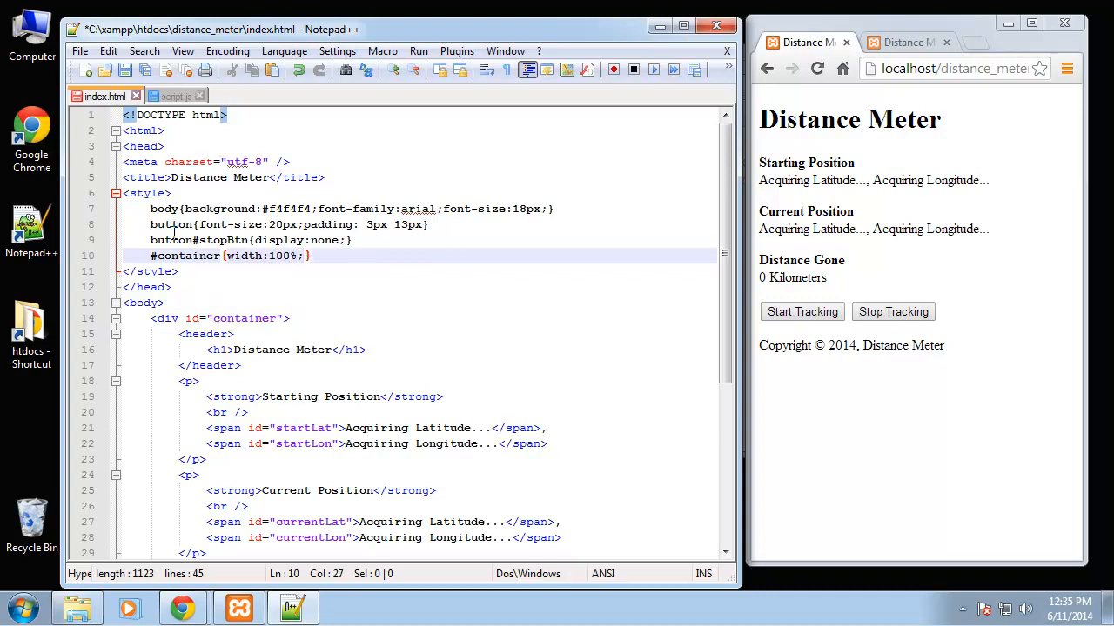
type("margin")
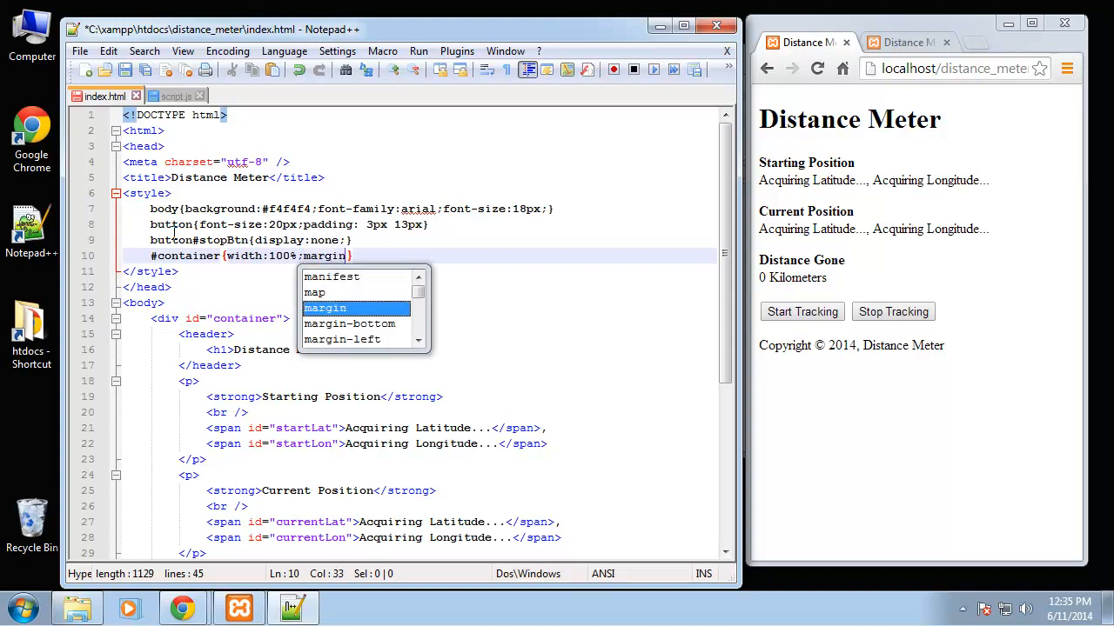
type(":0")
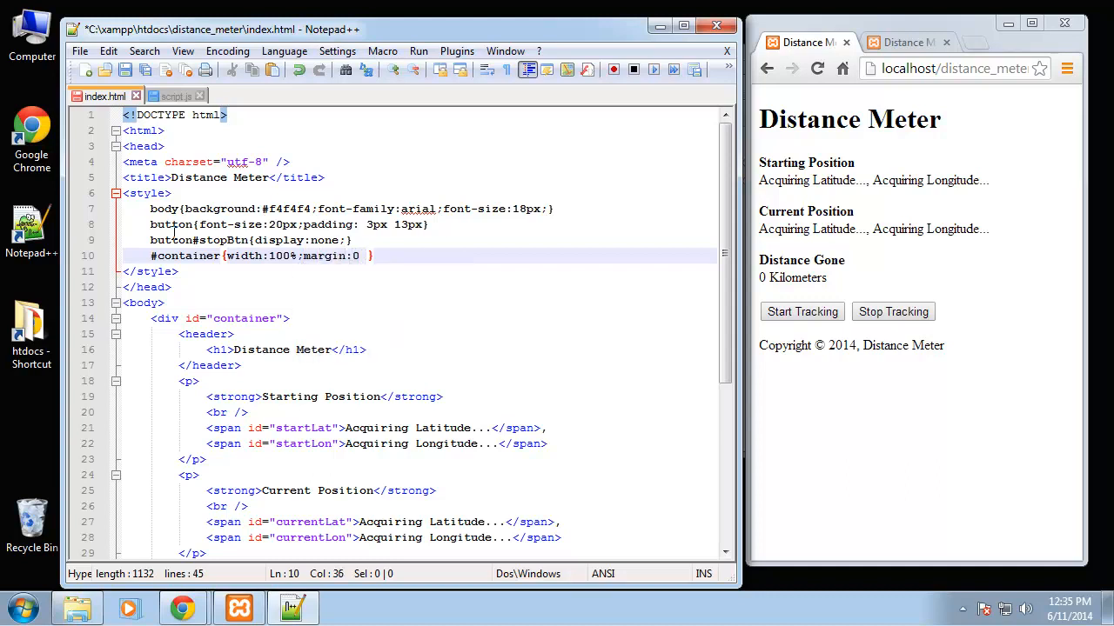
type("auto;")
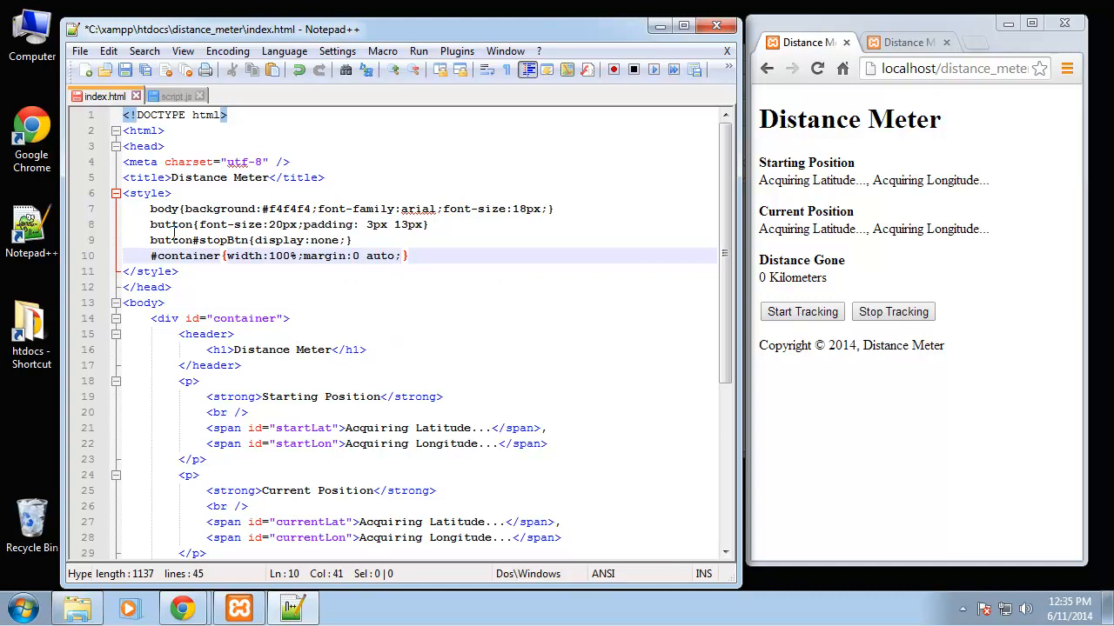
type("text-align")
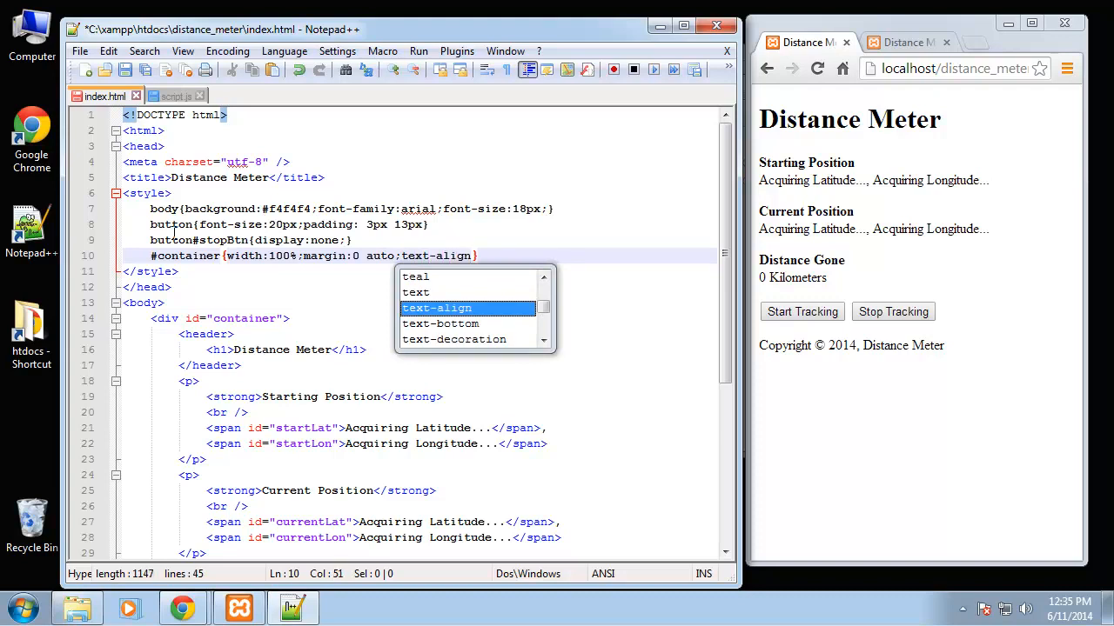
type(":center;")
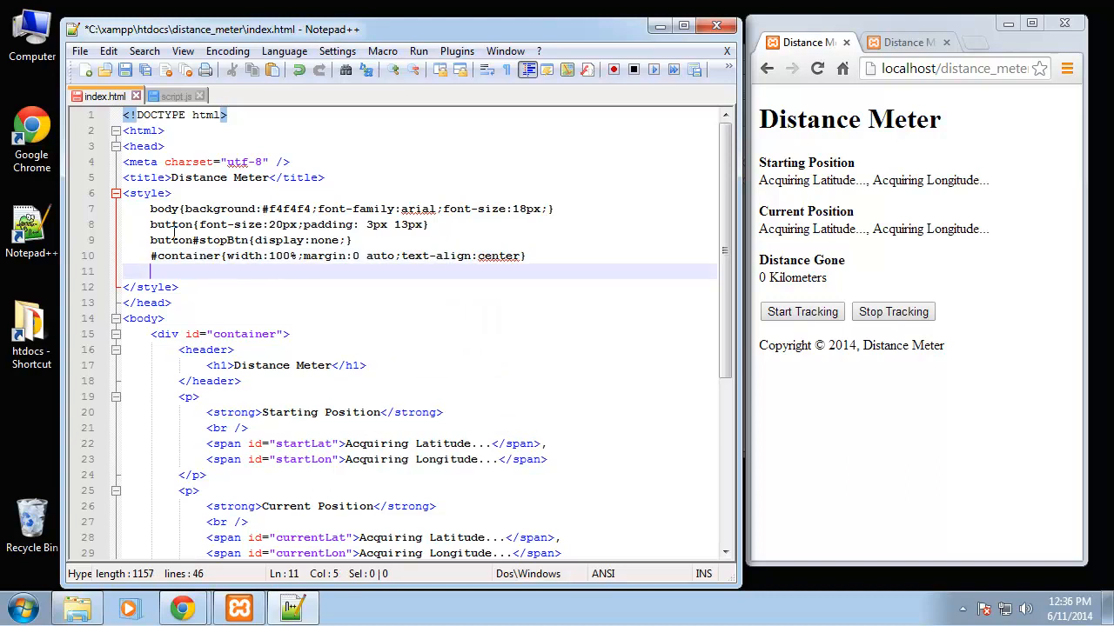
Add a header rule with #333 background and 5px padding
type("header{")
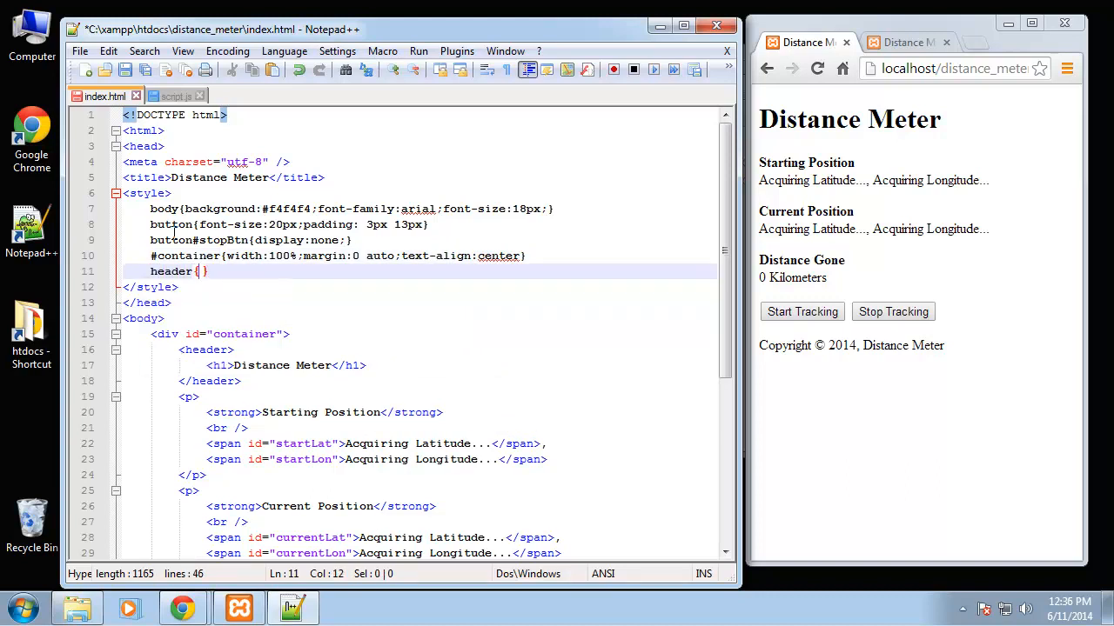
type("backgroun")
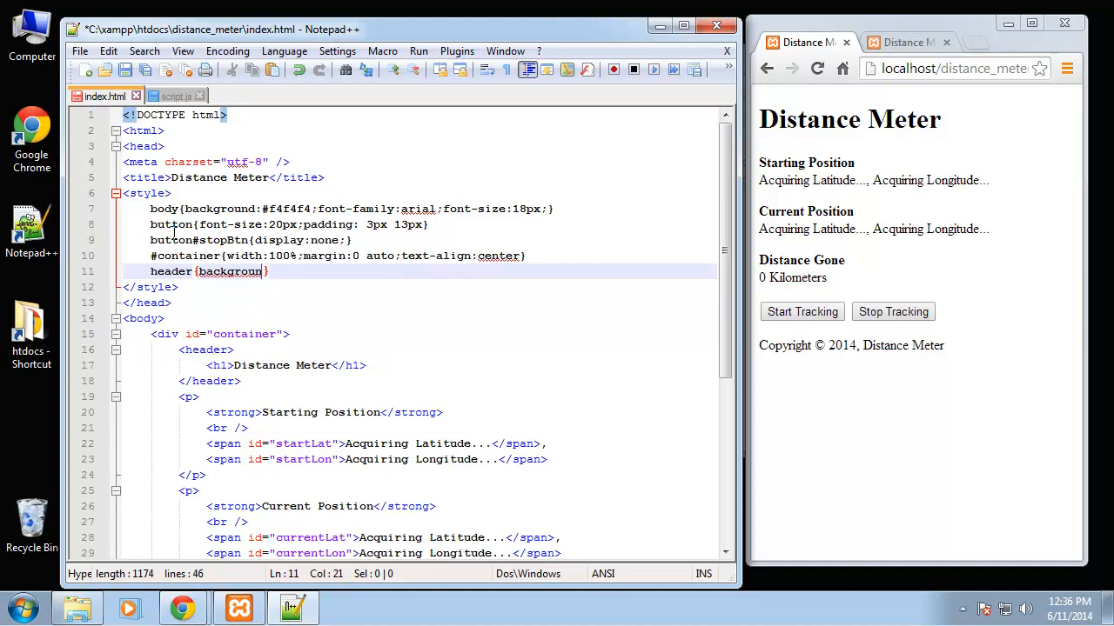
type(":#")
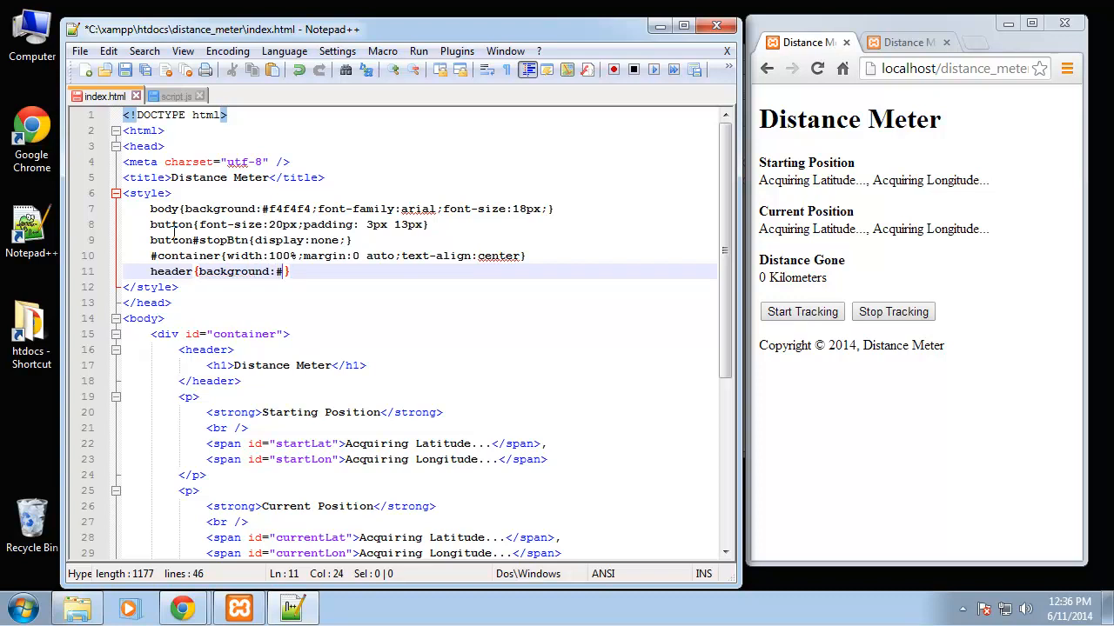
type("333;")
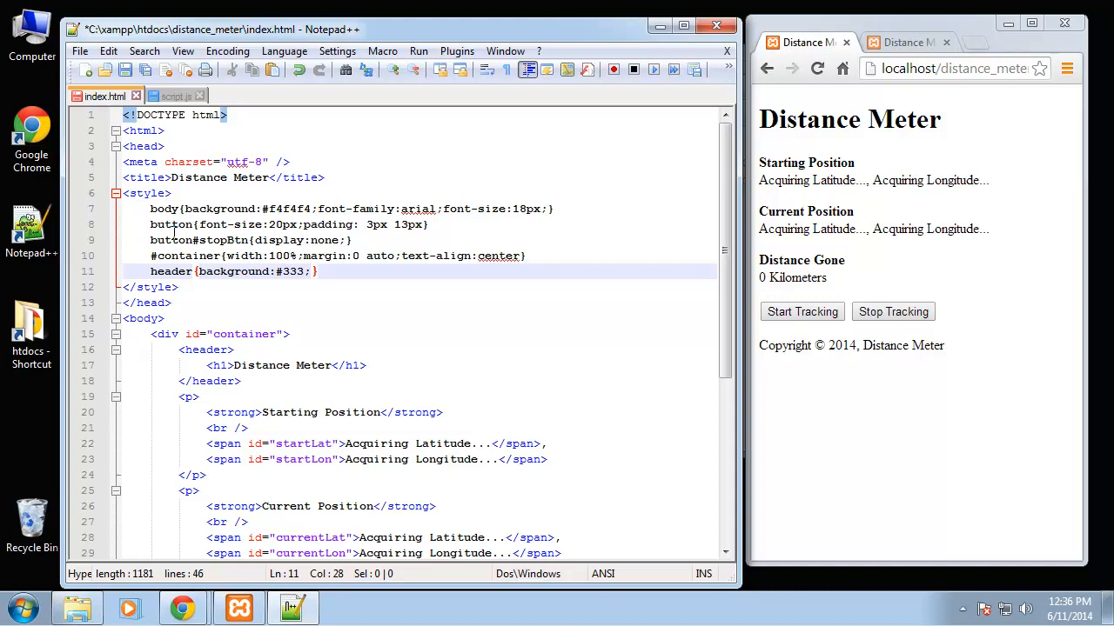
type("padding:5px;")
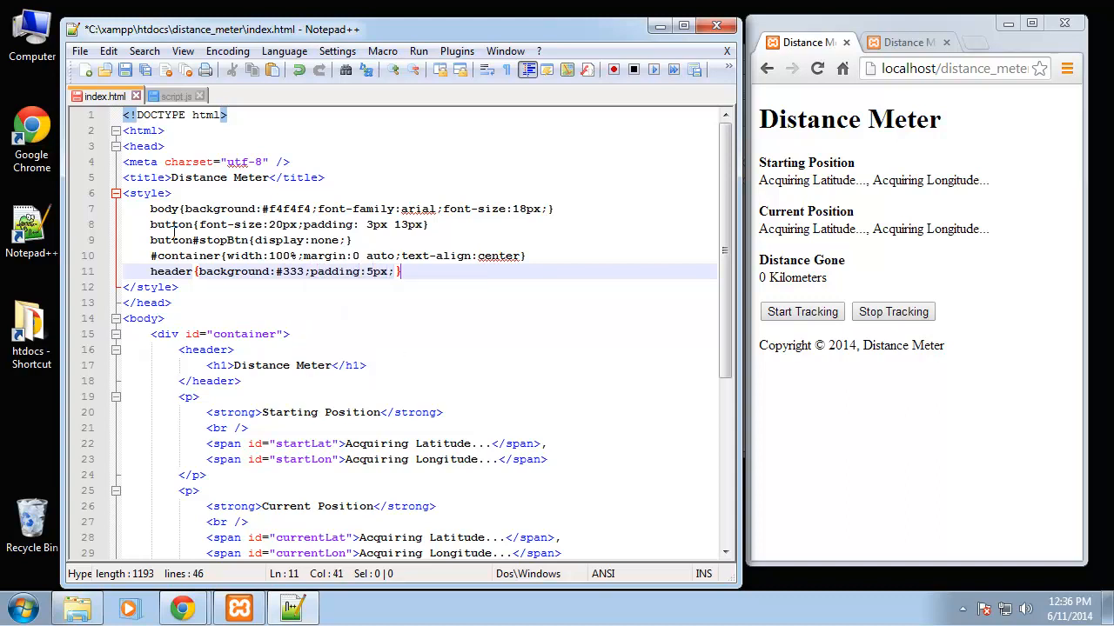
Add a header h1 rule: color #fff, font-size 30px, zero margin and padding
type("header h1")
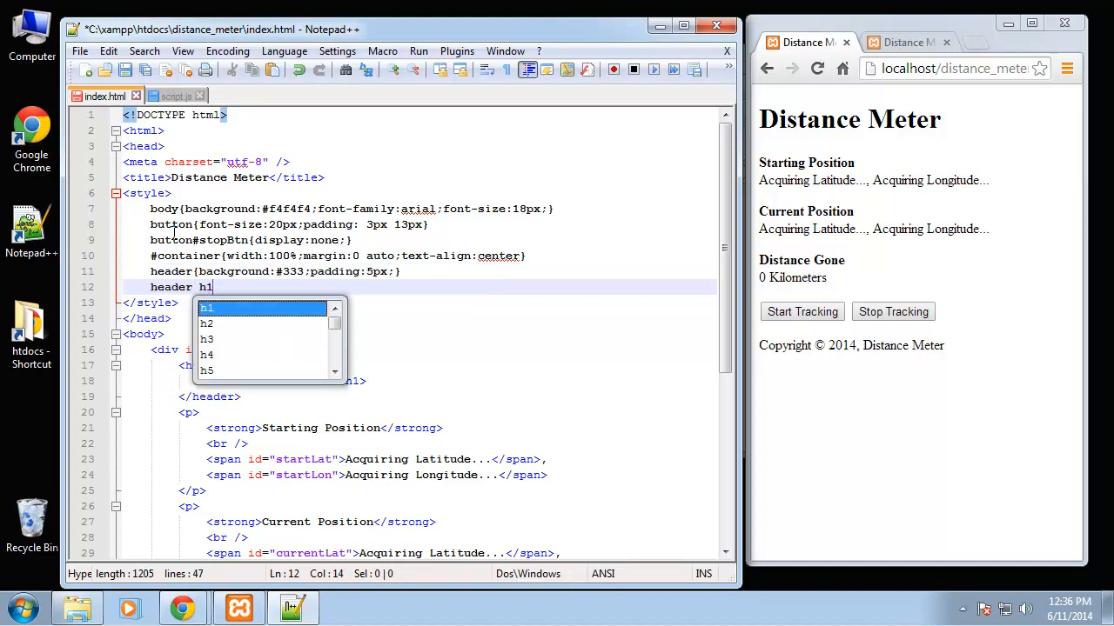
type("{color")
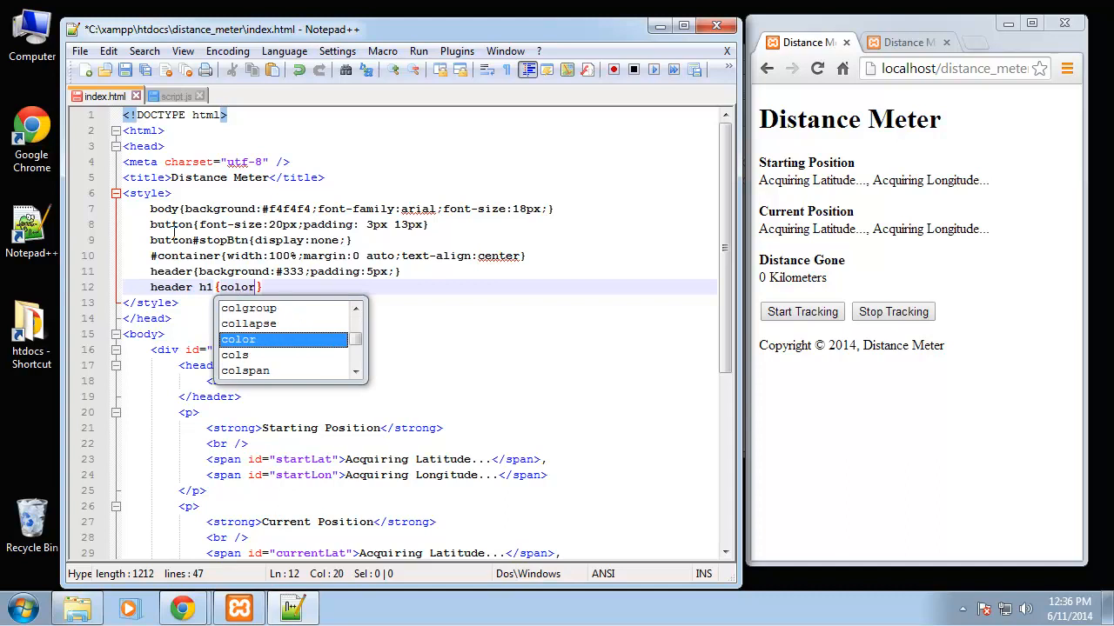
type(":#fff;}")
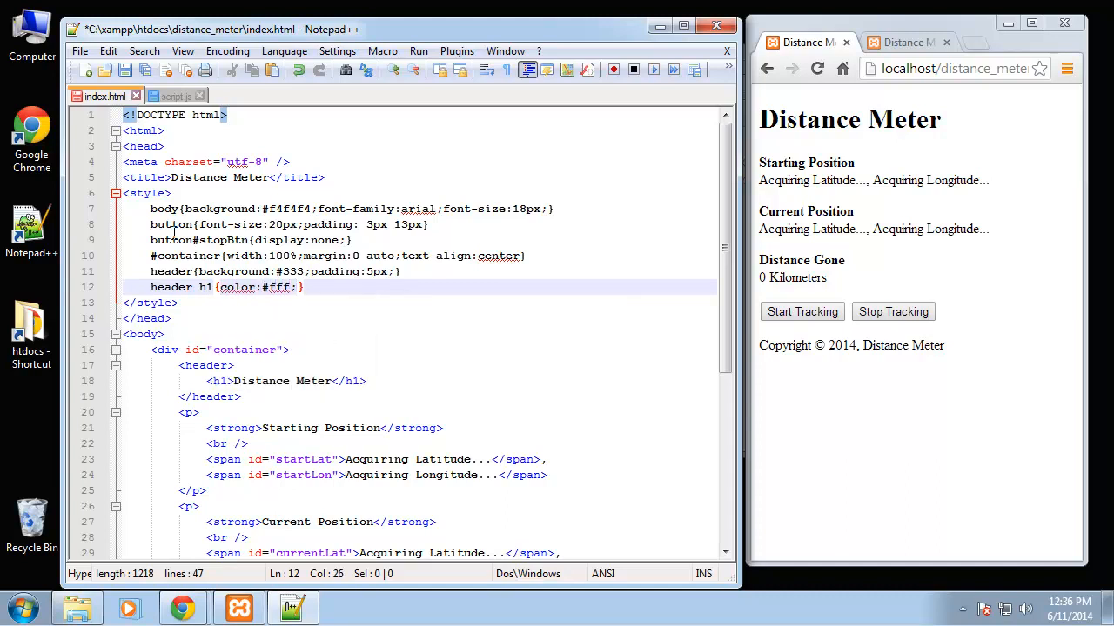
type("fon")
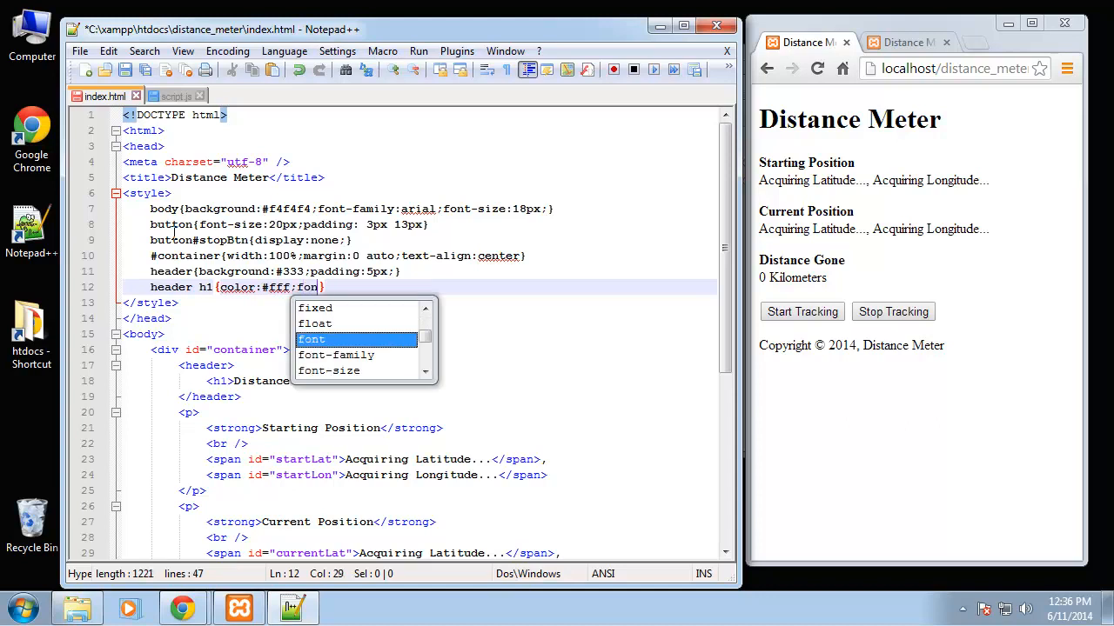
type("font-size:")
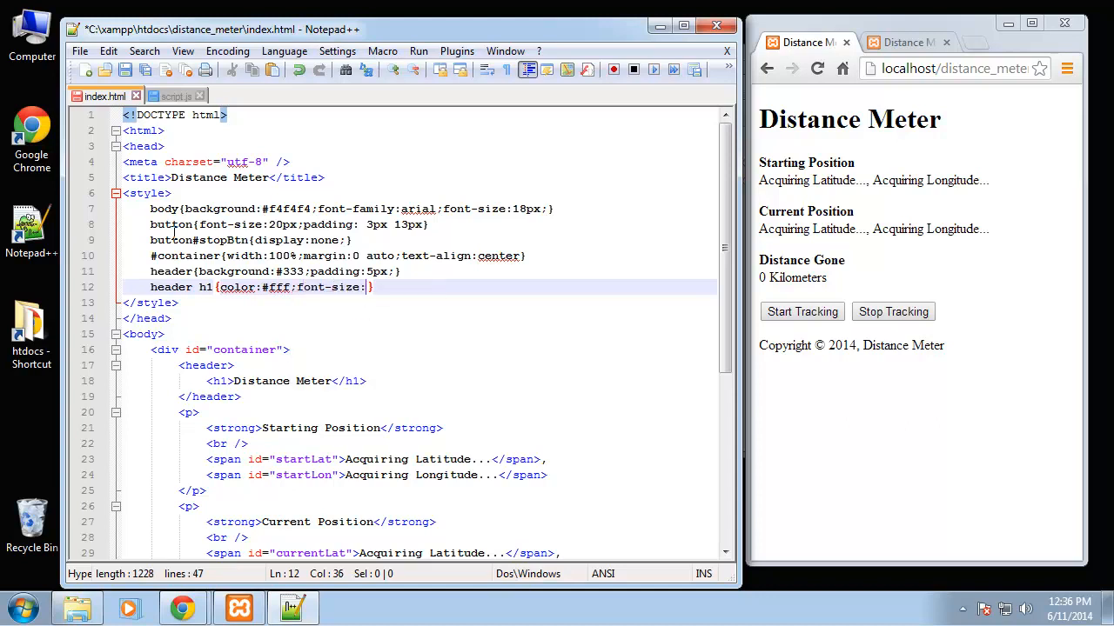
type("30px;")
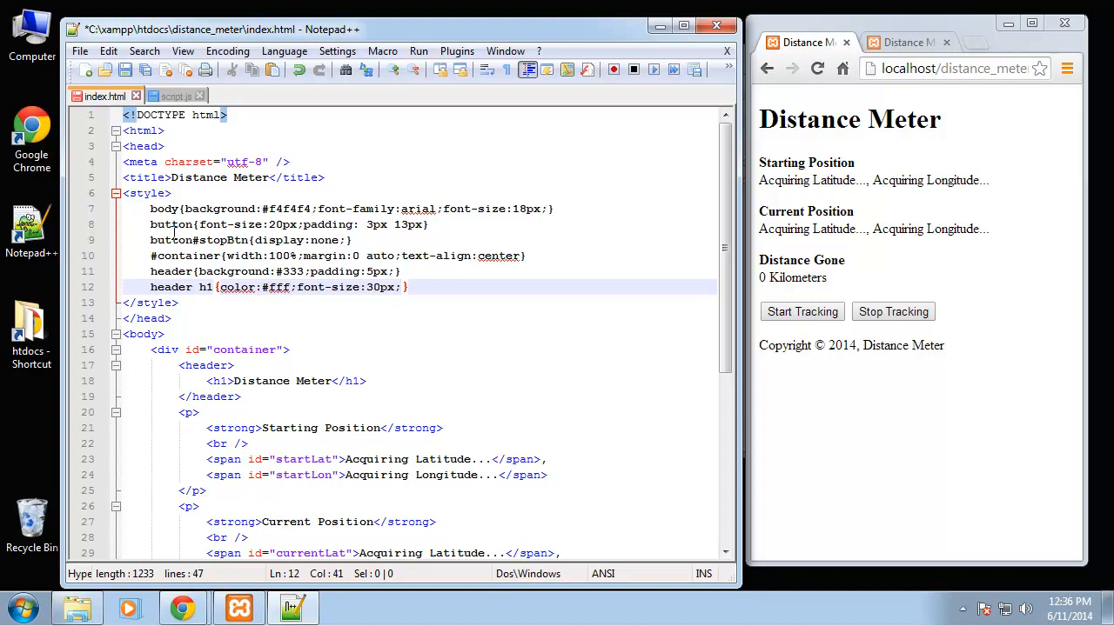
type("margin:0;padding:0;")
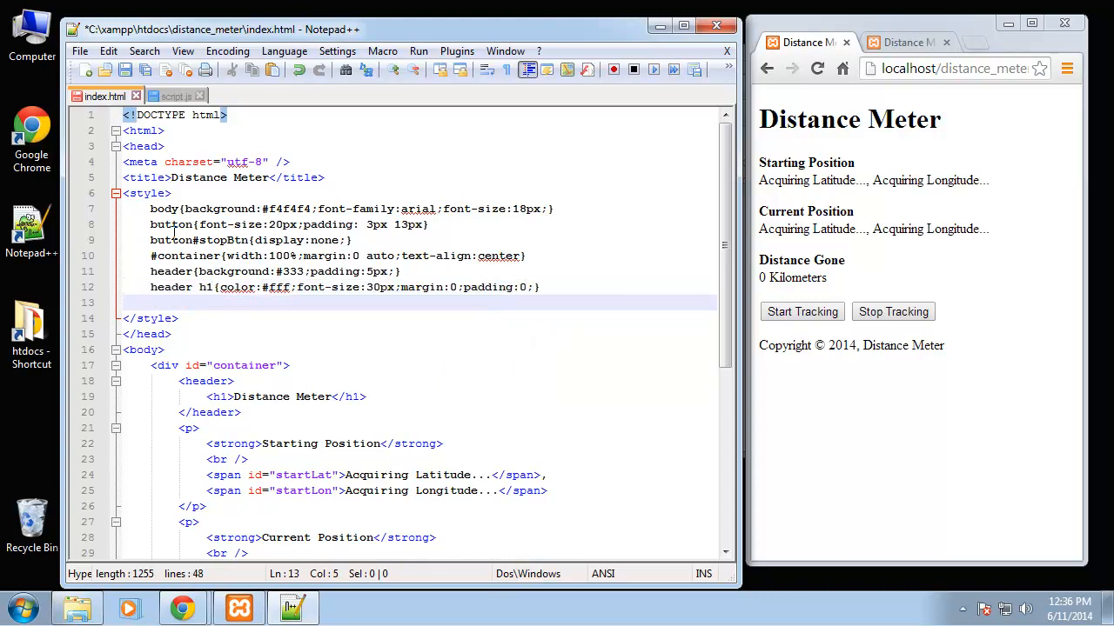
Add a footer rule: #333 background, #fff color, 8px padding, 16px font-size
type("f")
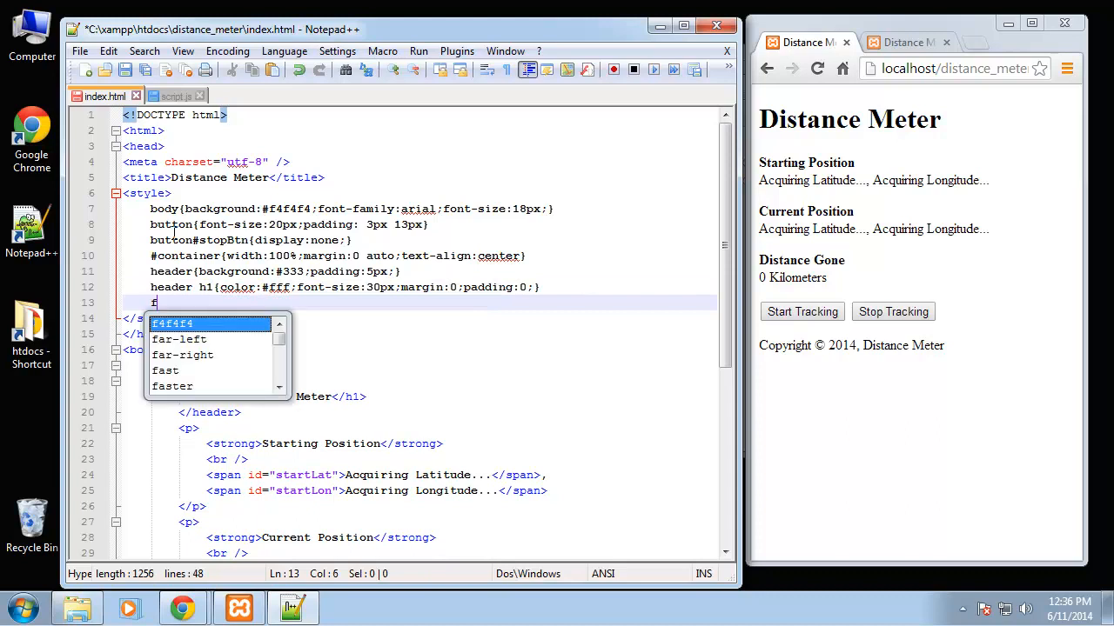
type("ooter{}")
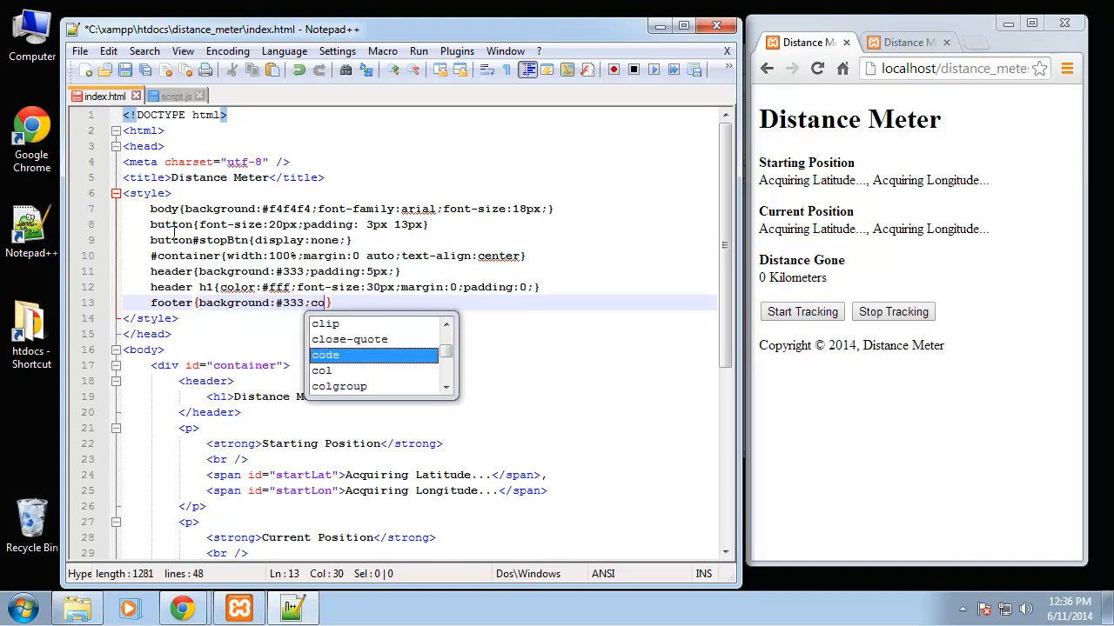
type("lor:#")
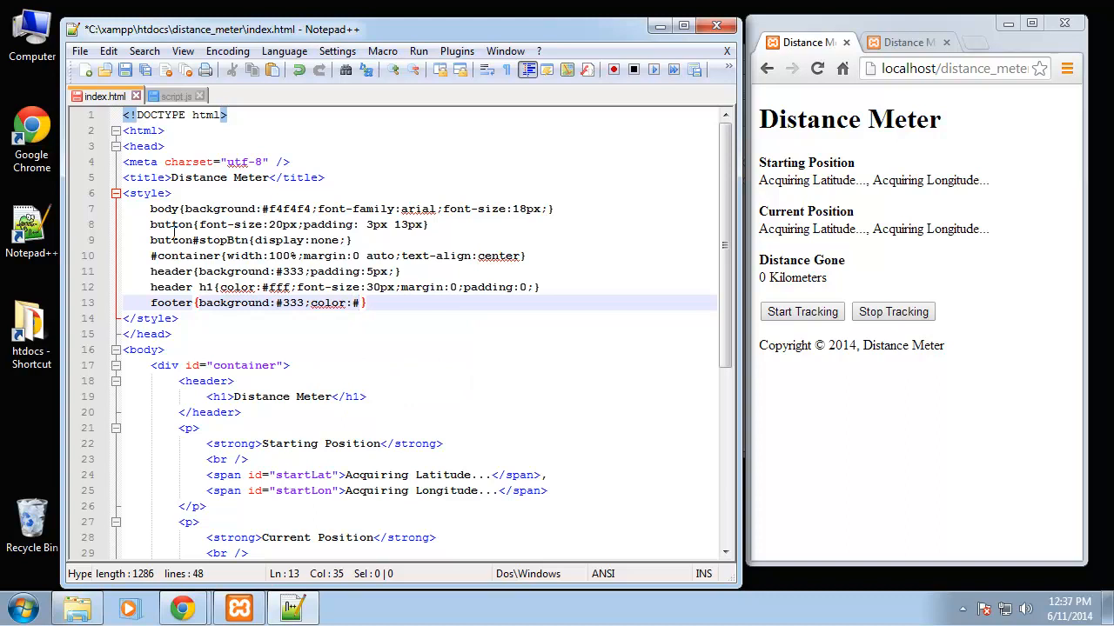
type("fff;")
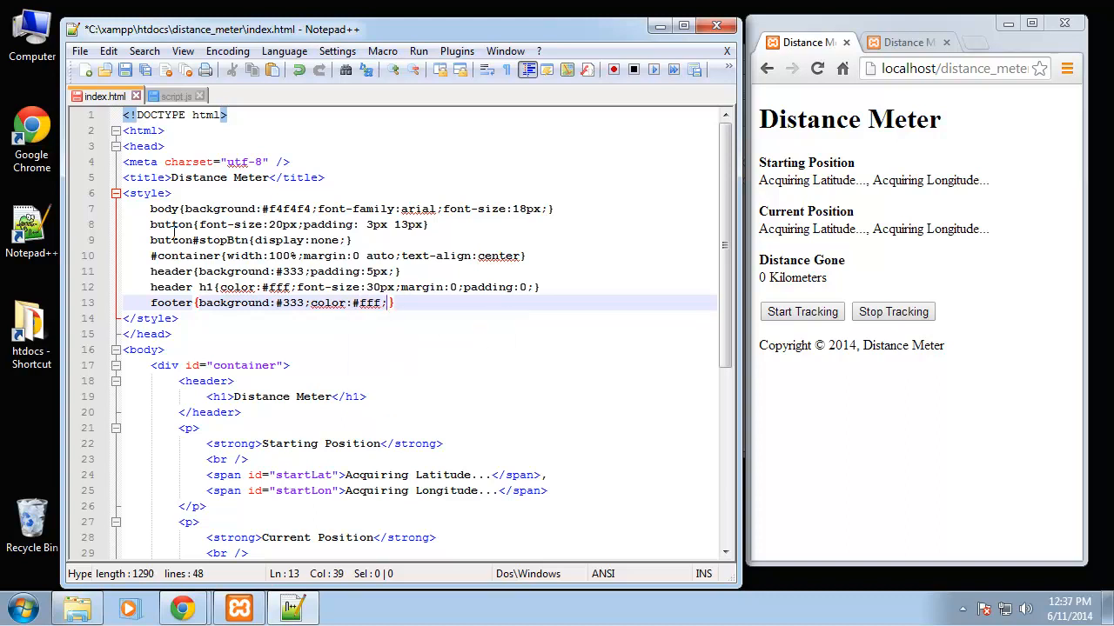
type("padding:")
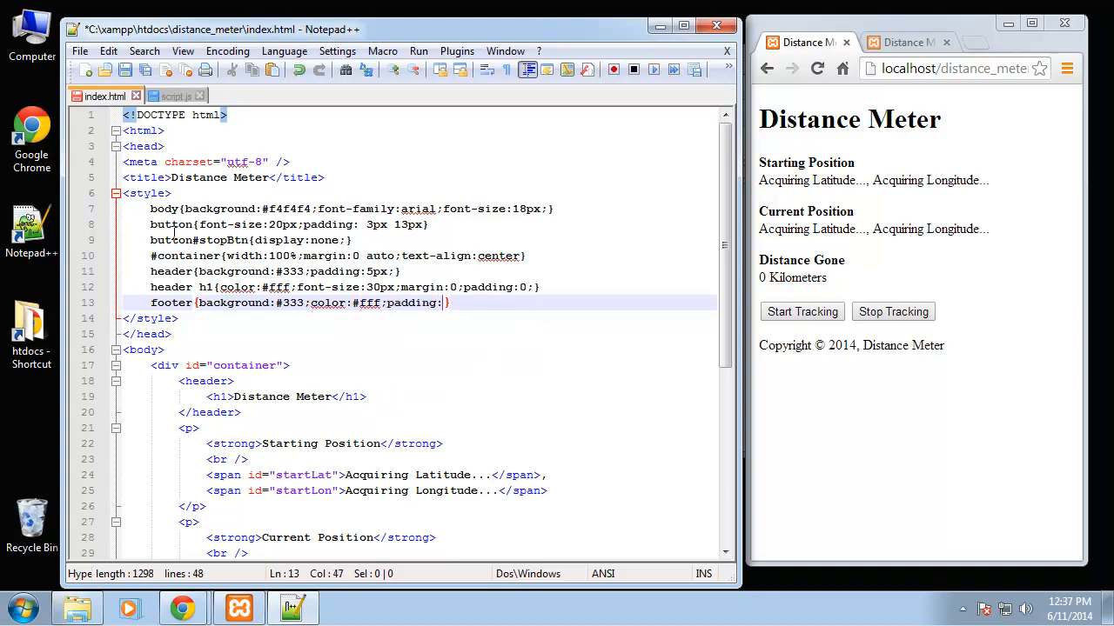
type("8")
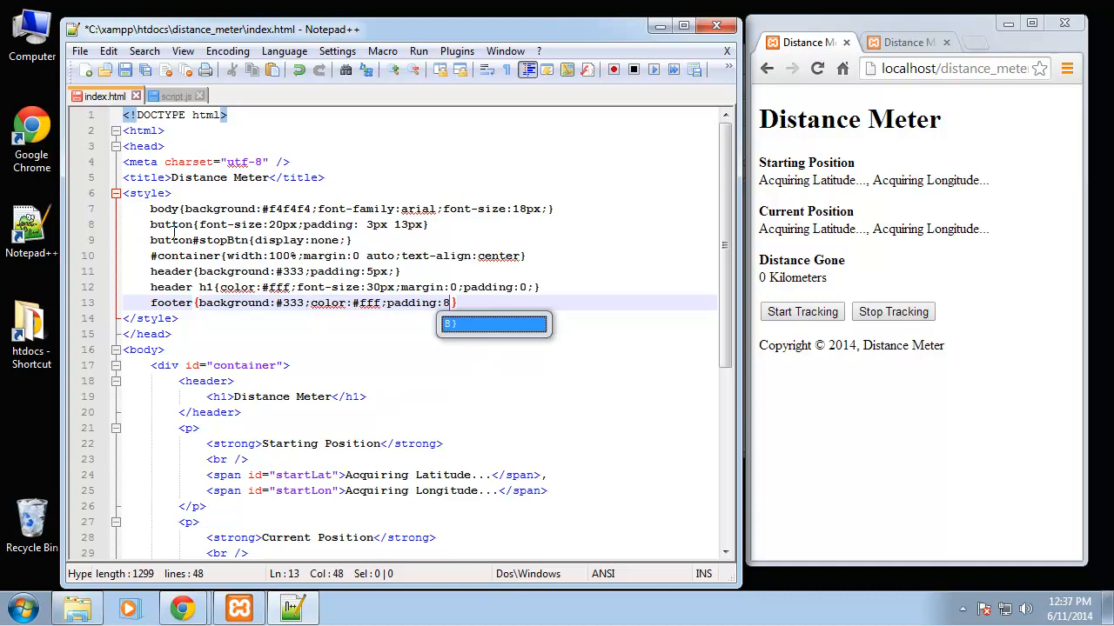
type("px;")
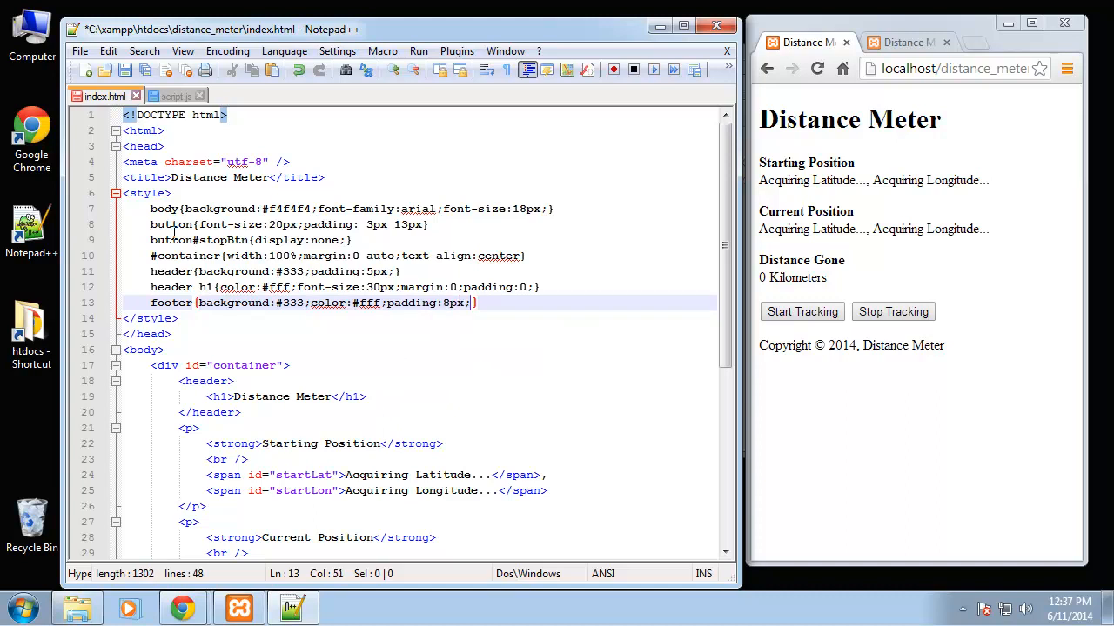
type("font-size:")
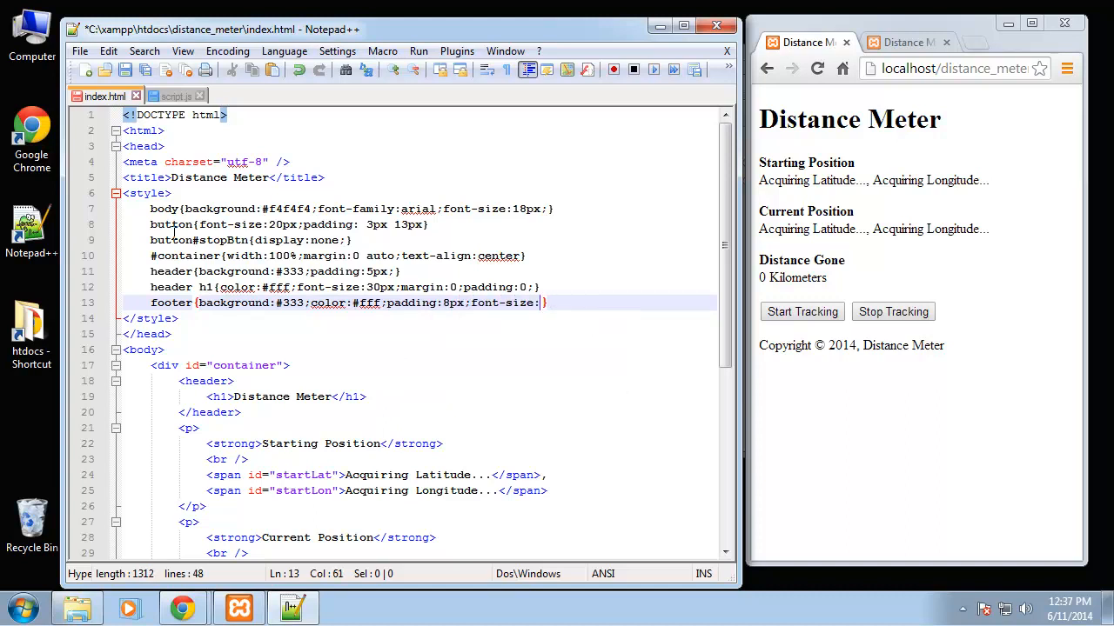
type("16px;")
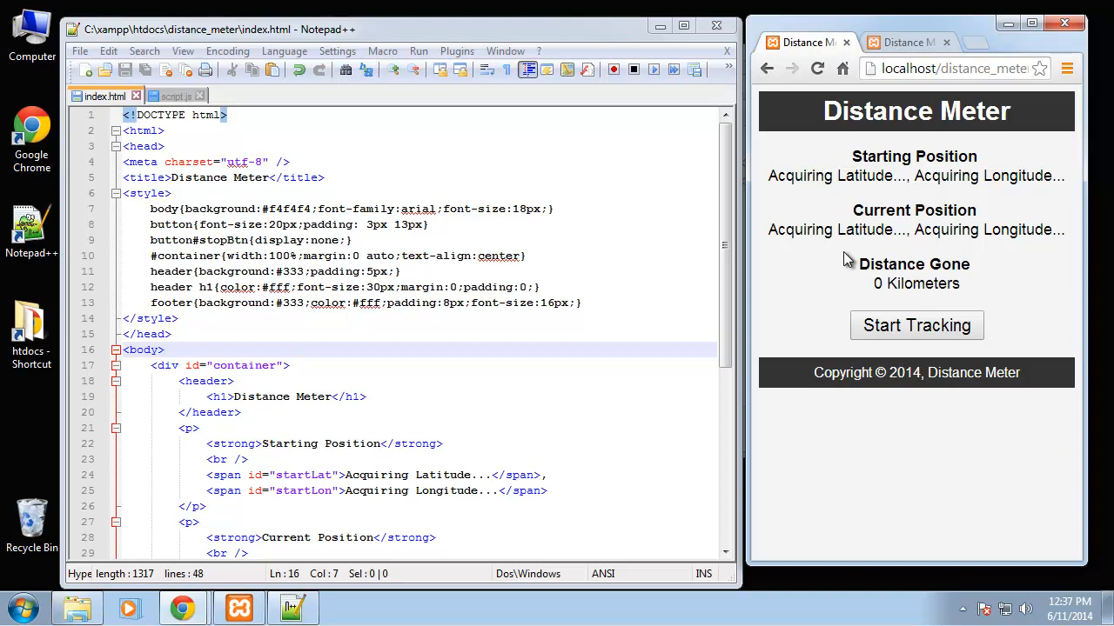
mouse_move(849, 261)
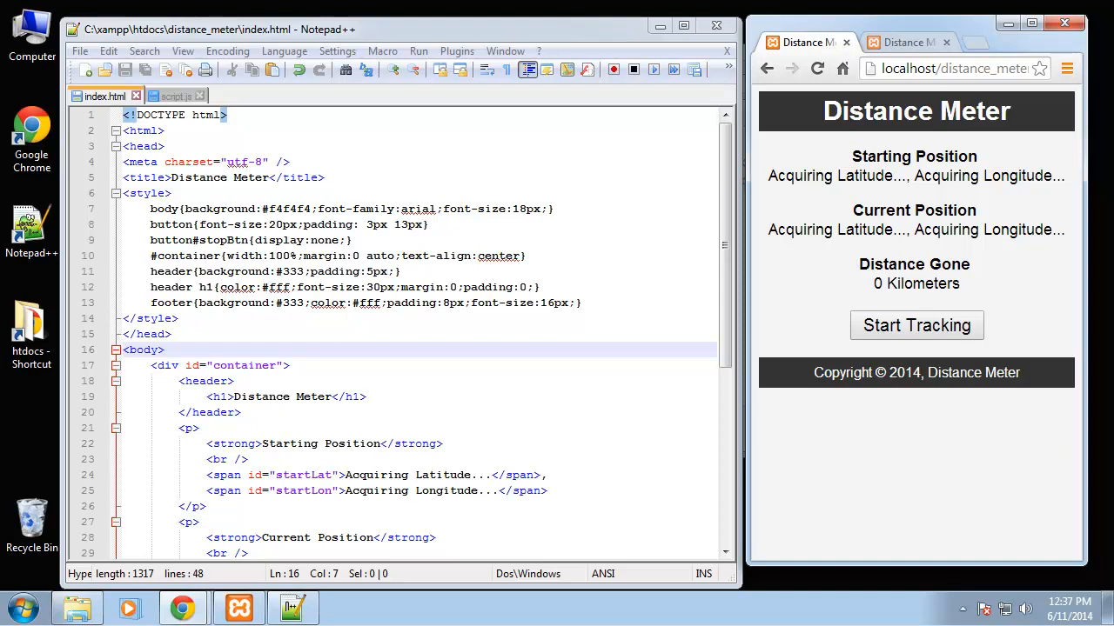
mouse_move(860, 148)
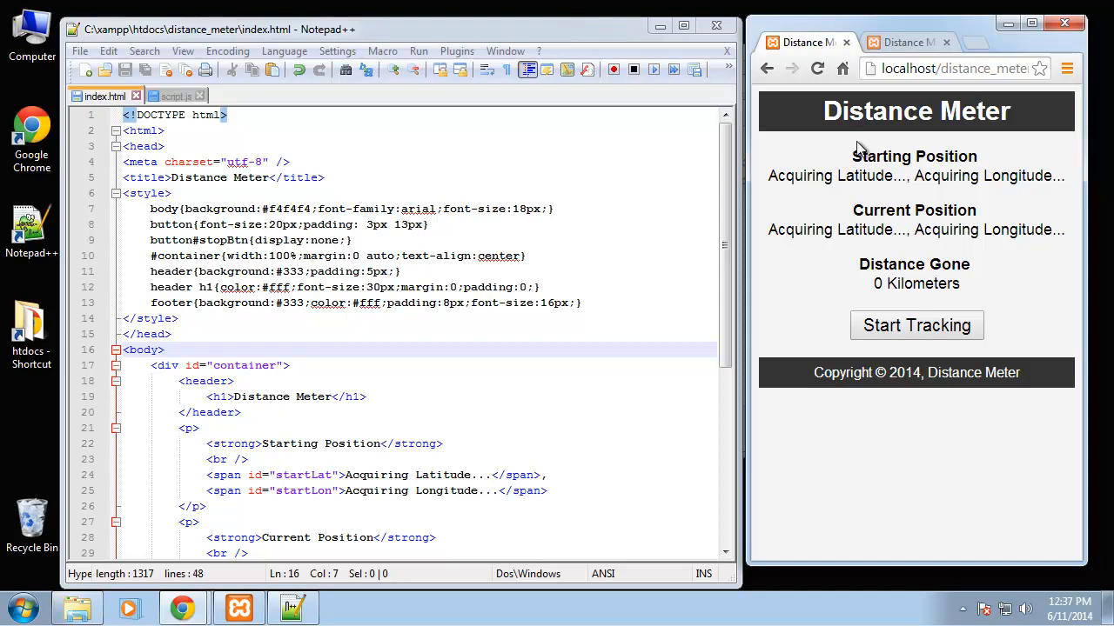